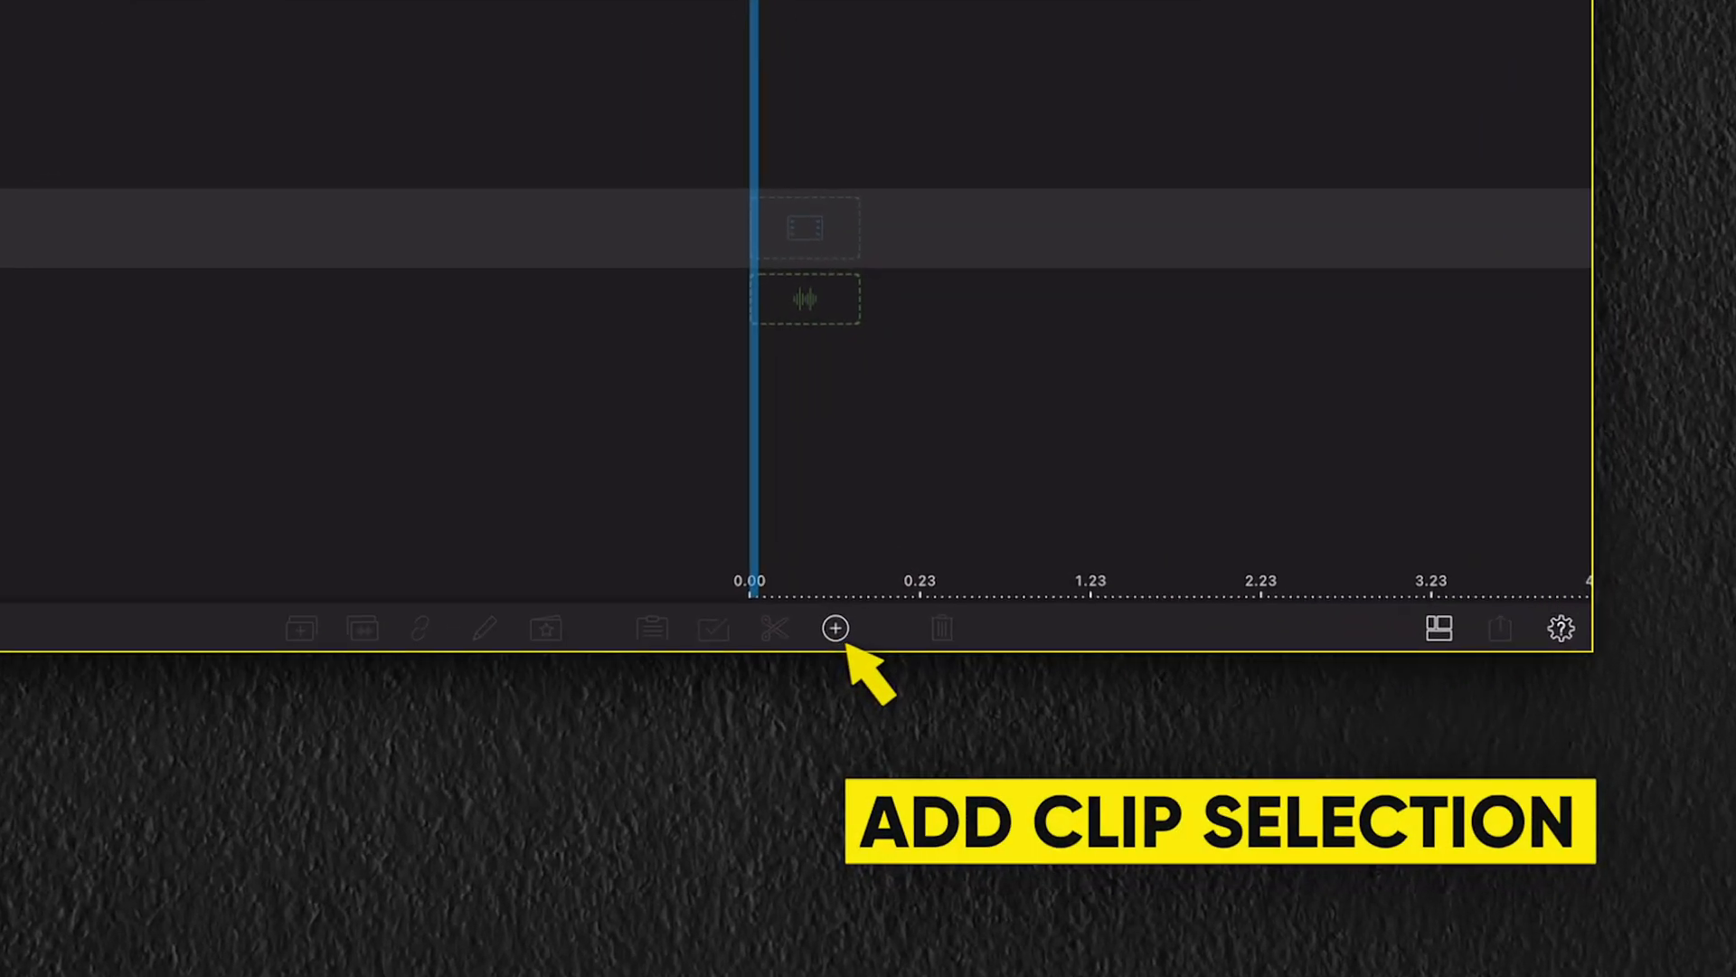
# Add a Multicam Container clip to the start of the timeline from the add-clip menu.
pyautogui.click(835, 629)
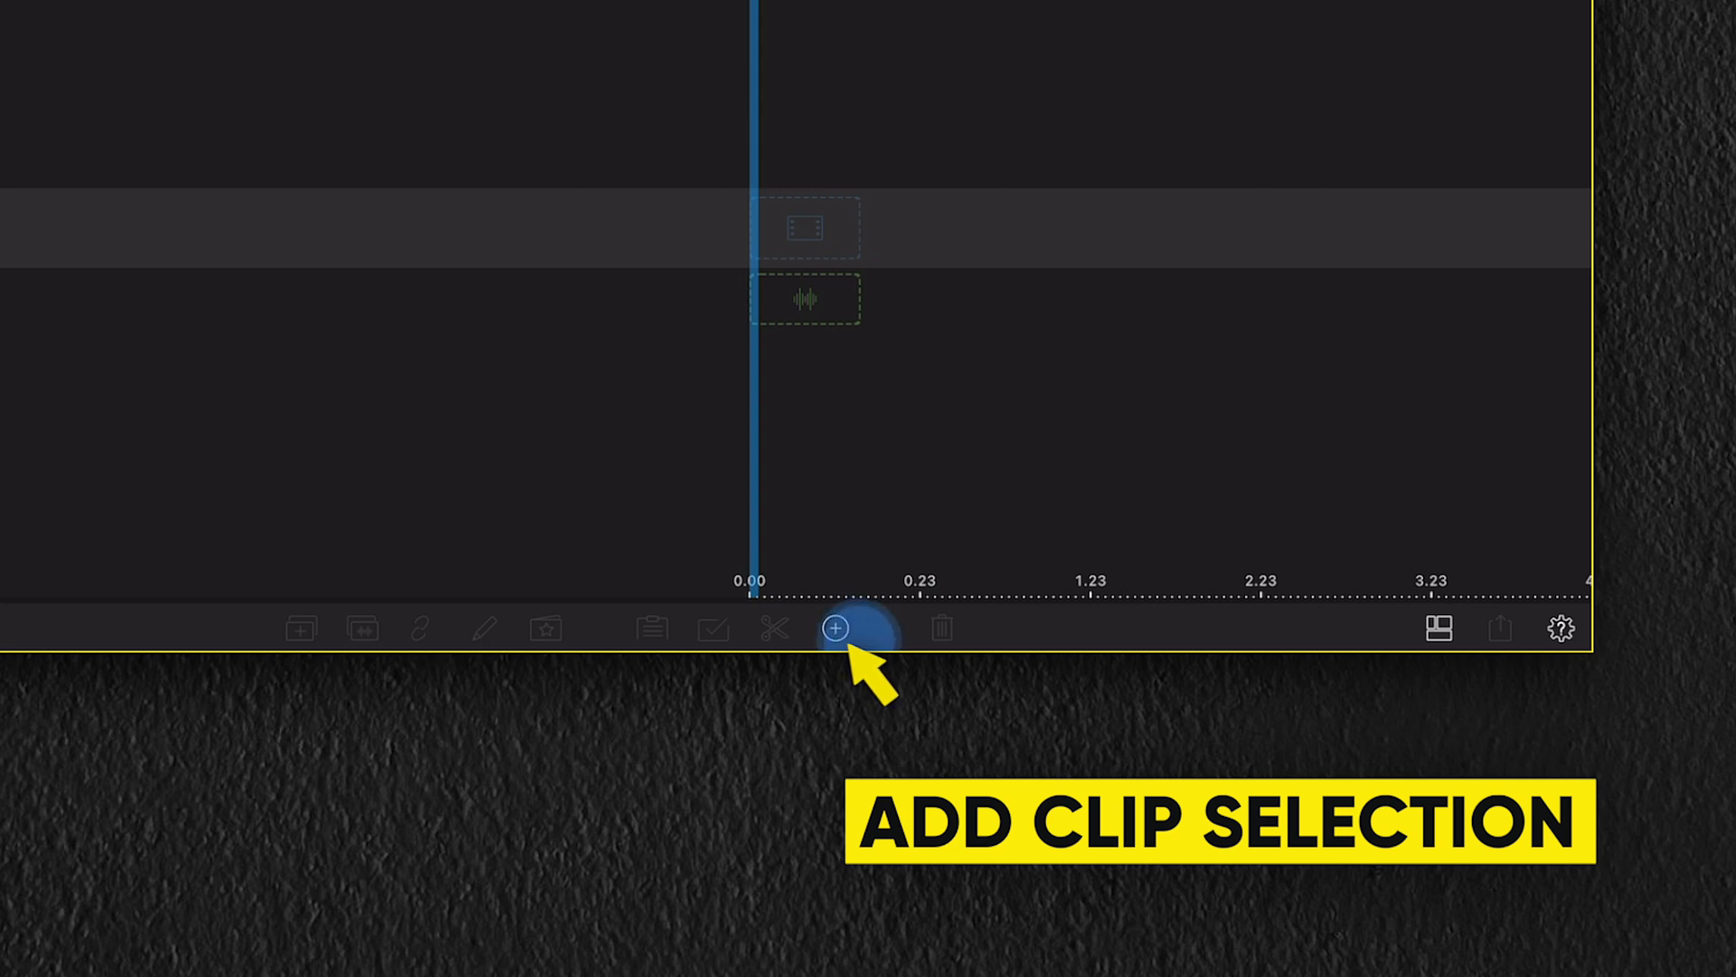
pyautogui.click(835, 627)
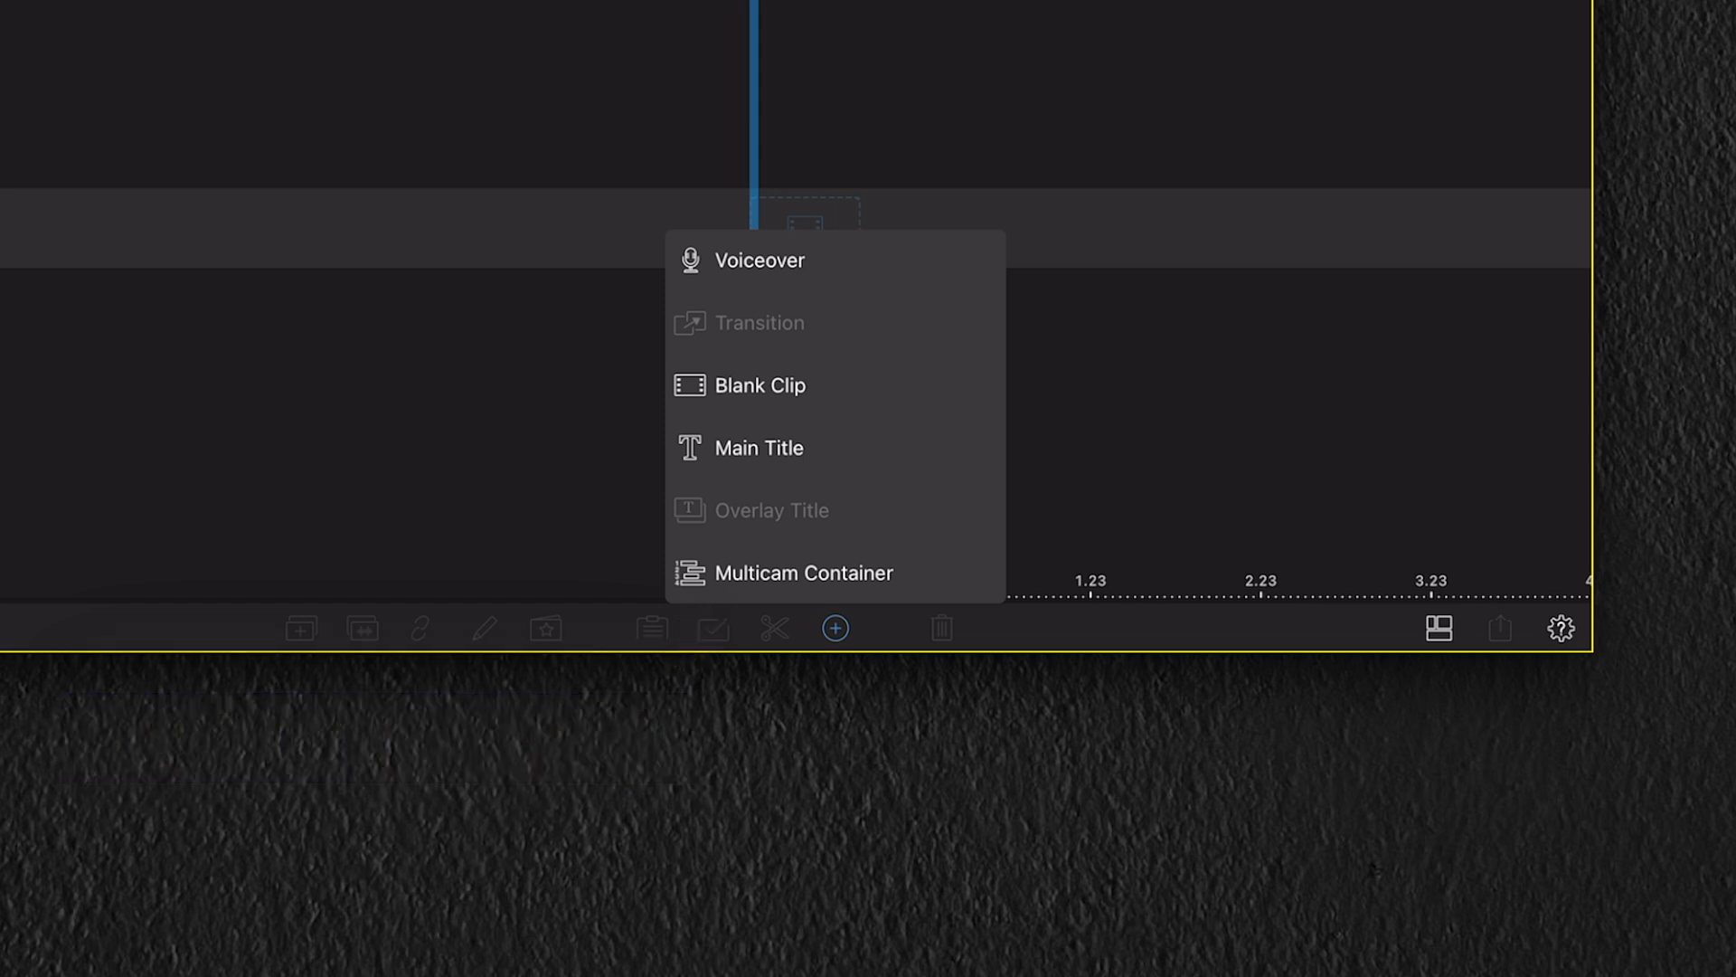
pyautogui.click(804, 572)
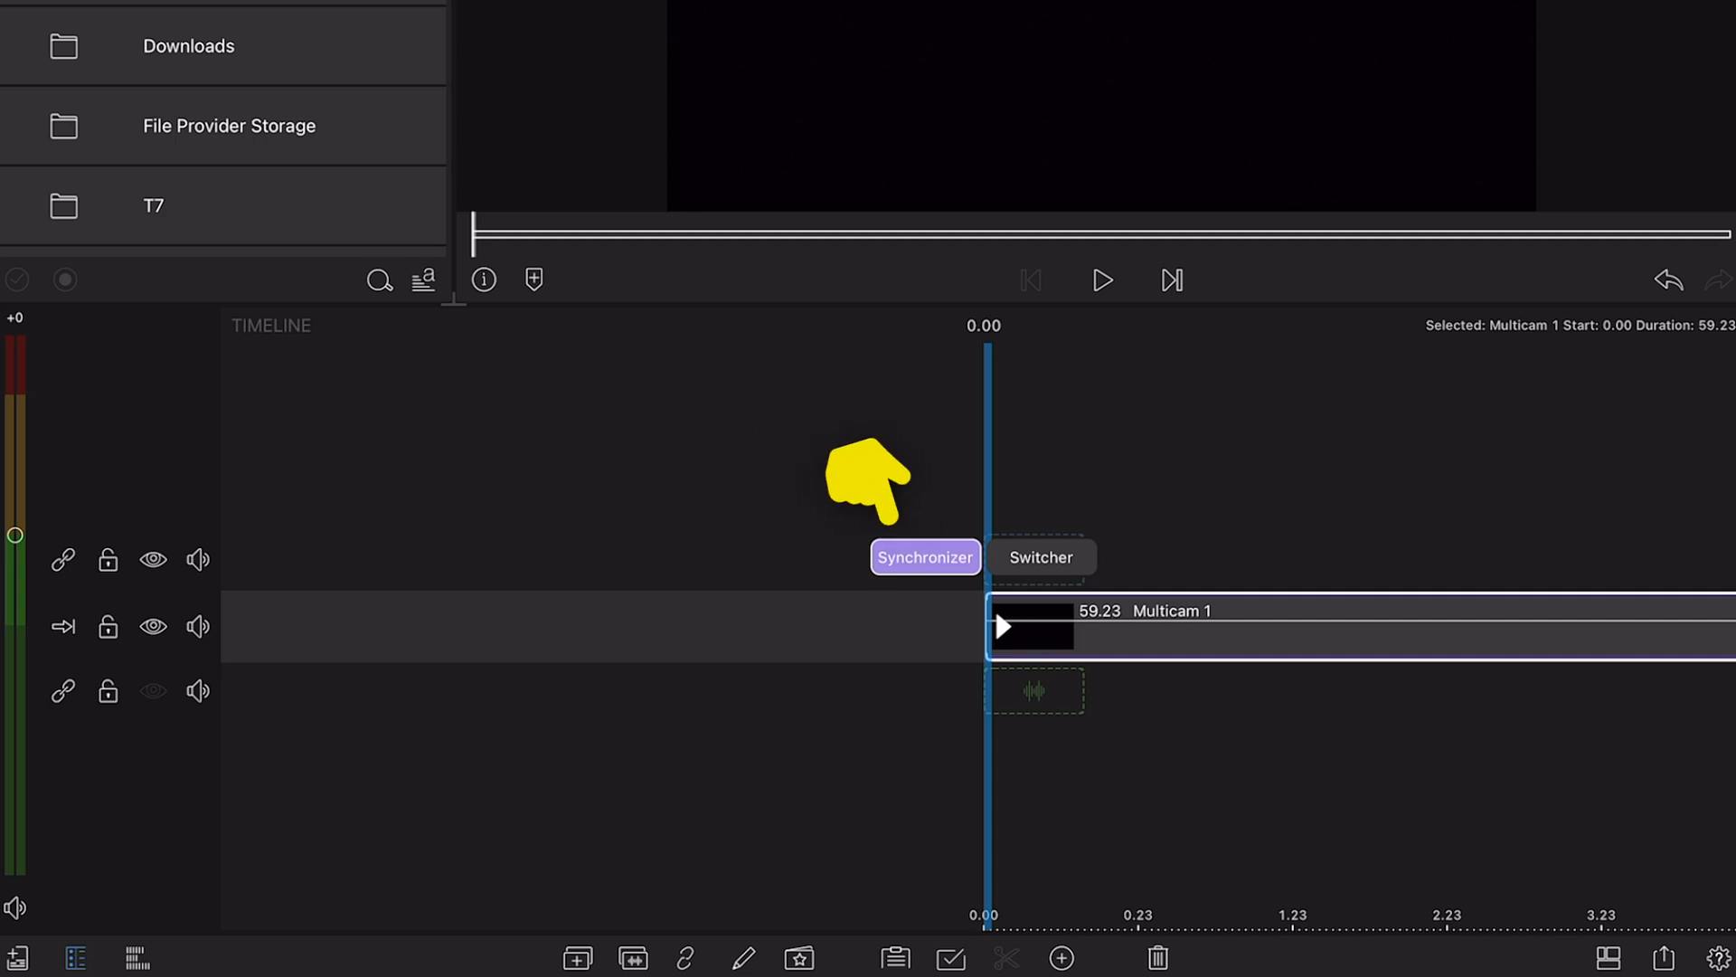
pyautogui.click(924, 557)
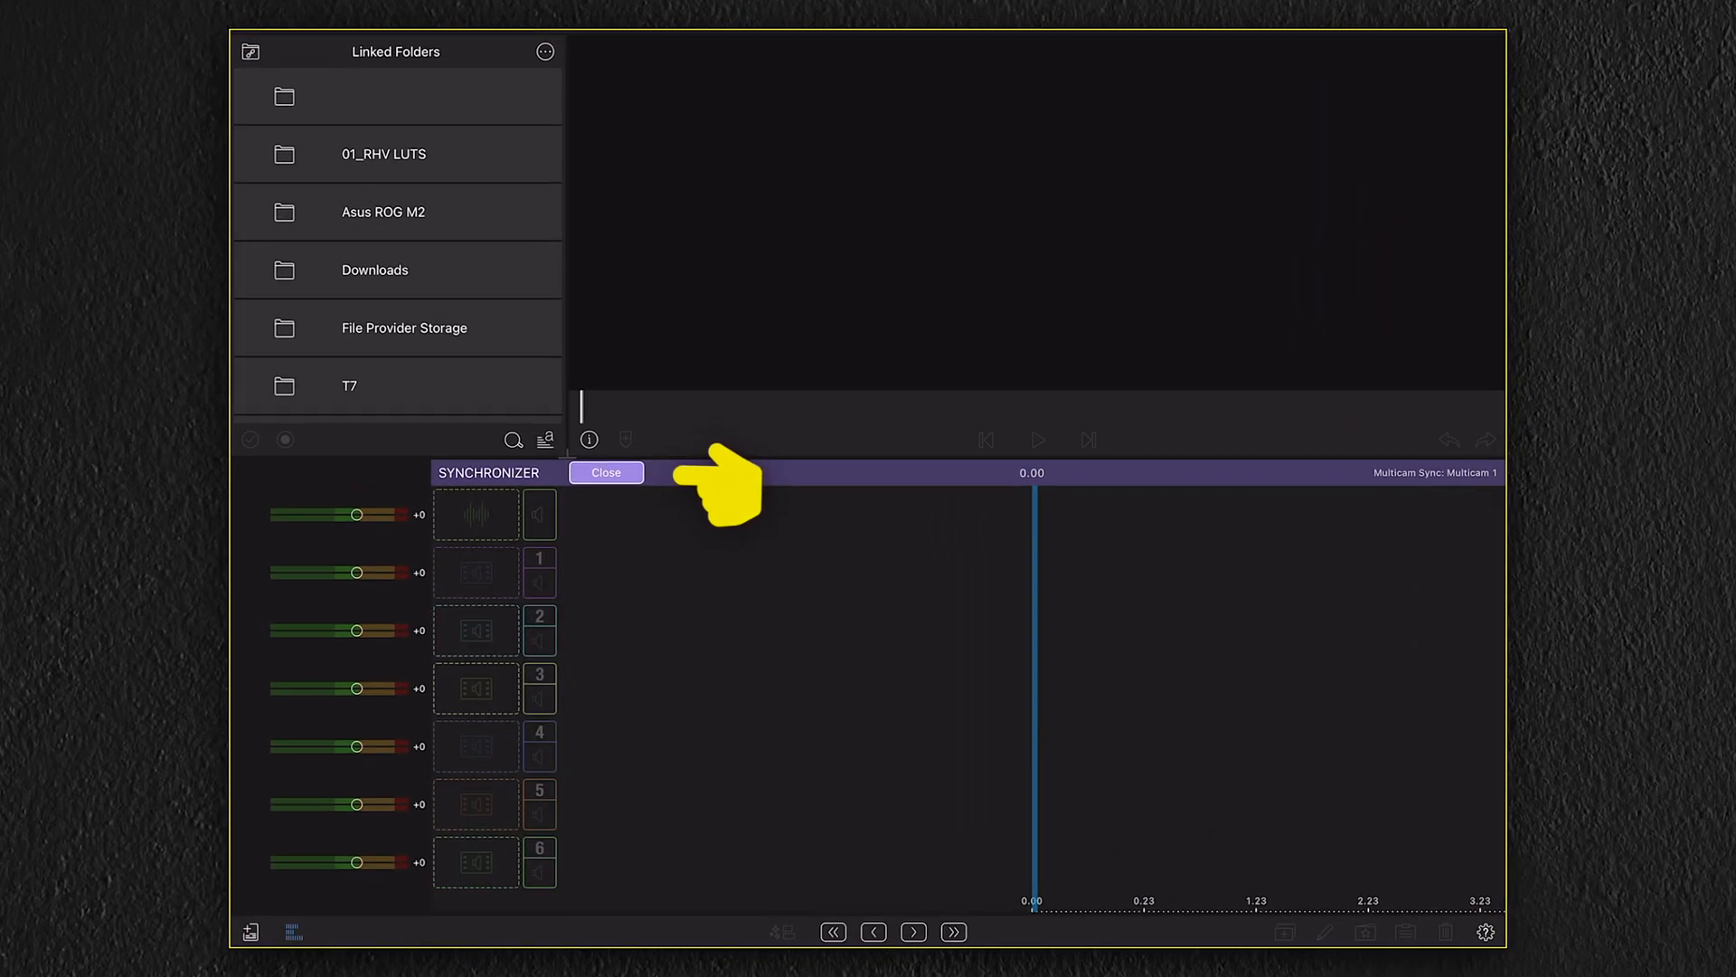
pyautogui.click(604, 472)
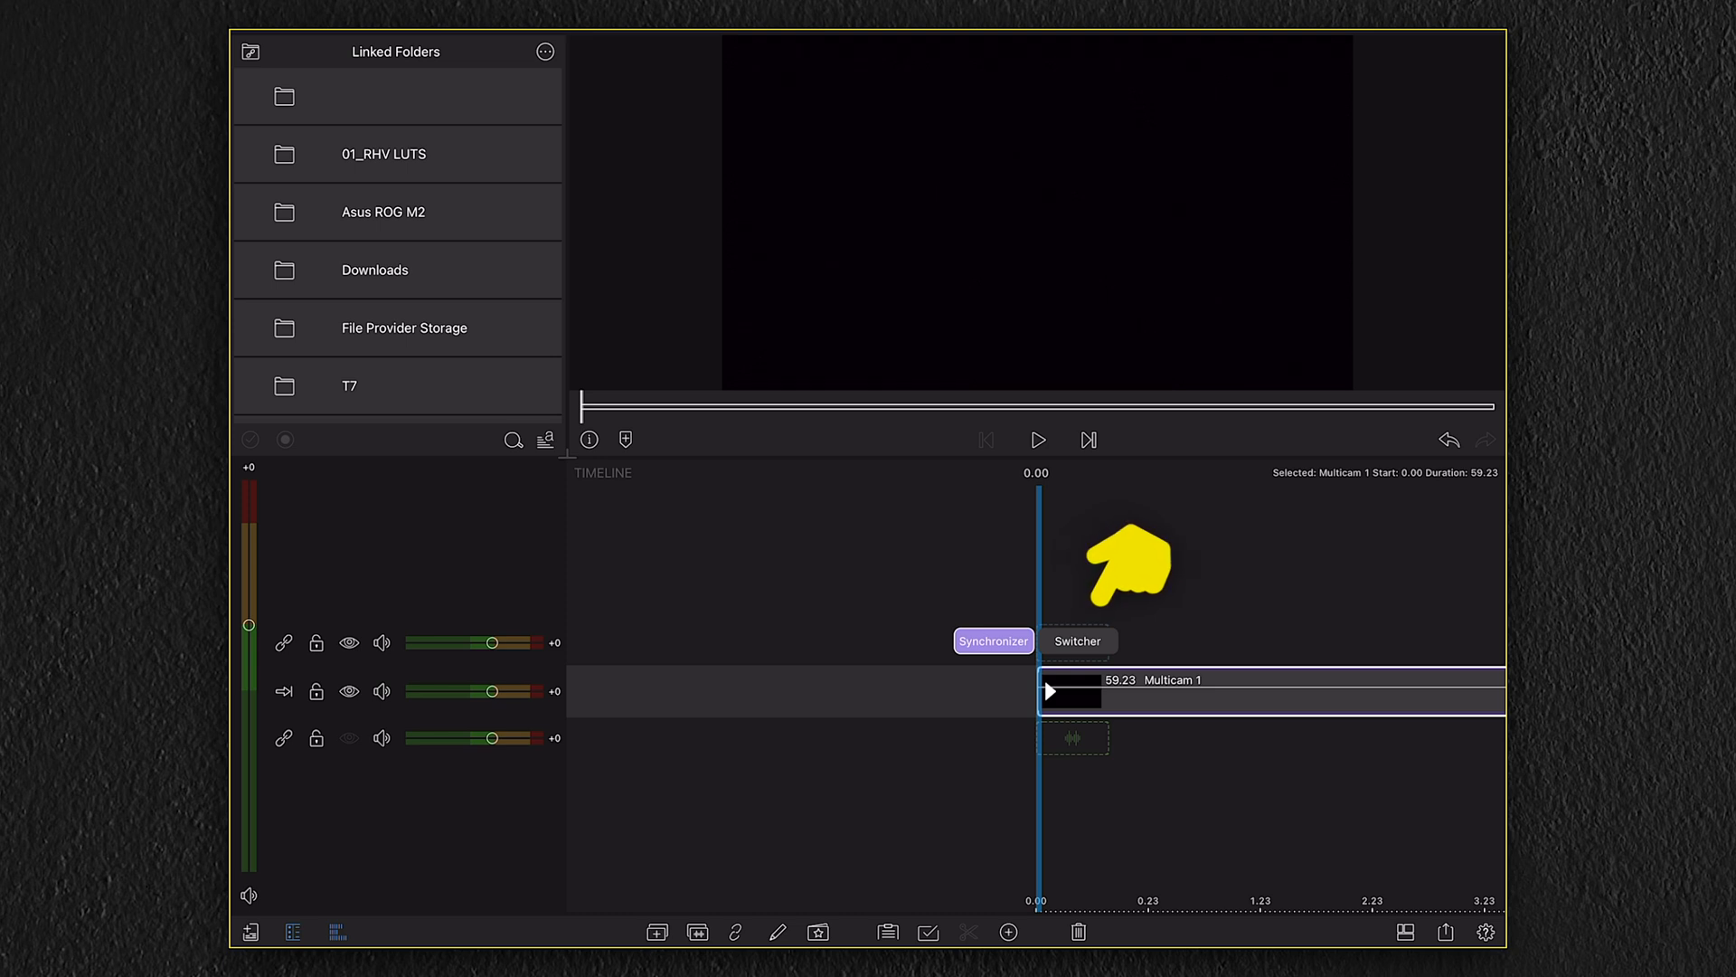
pyautogui.moveTo(1129, 568)
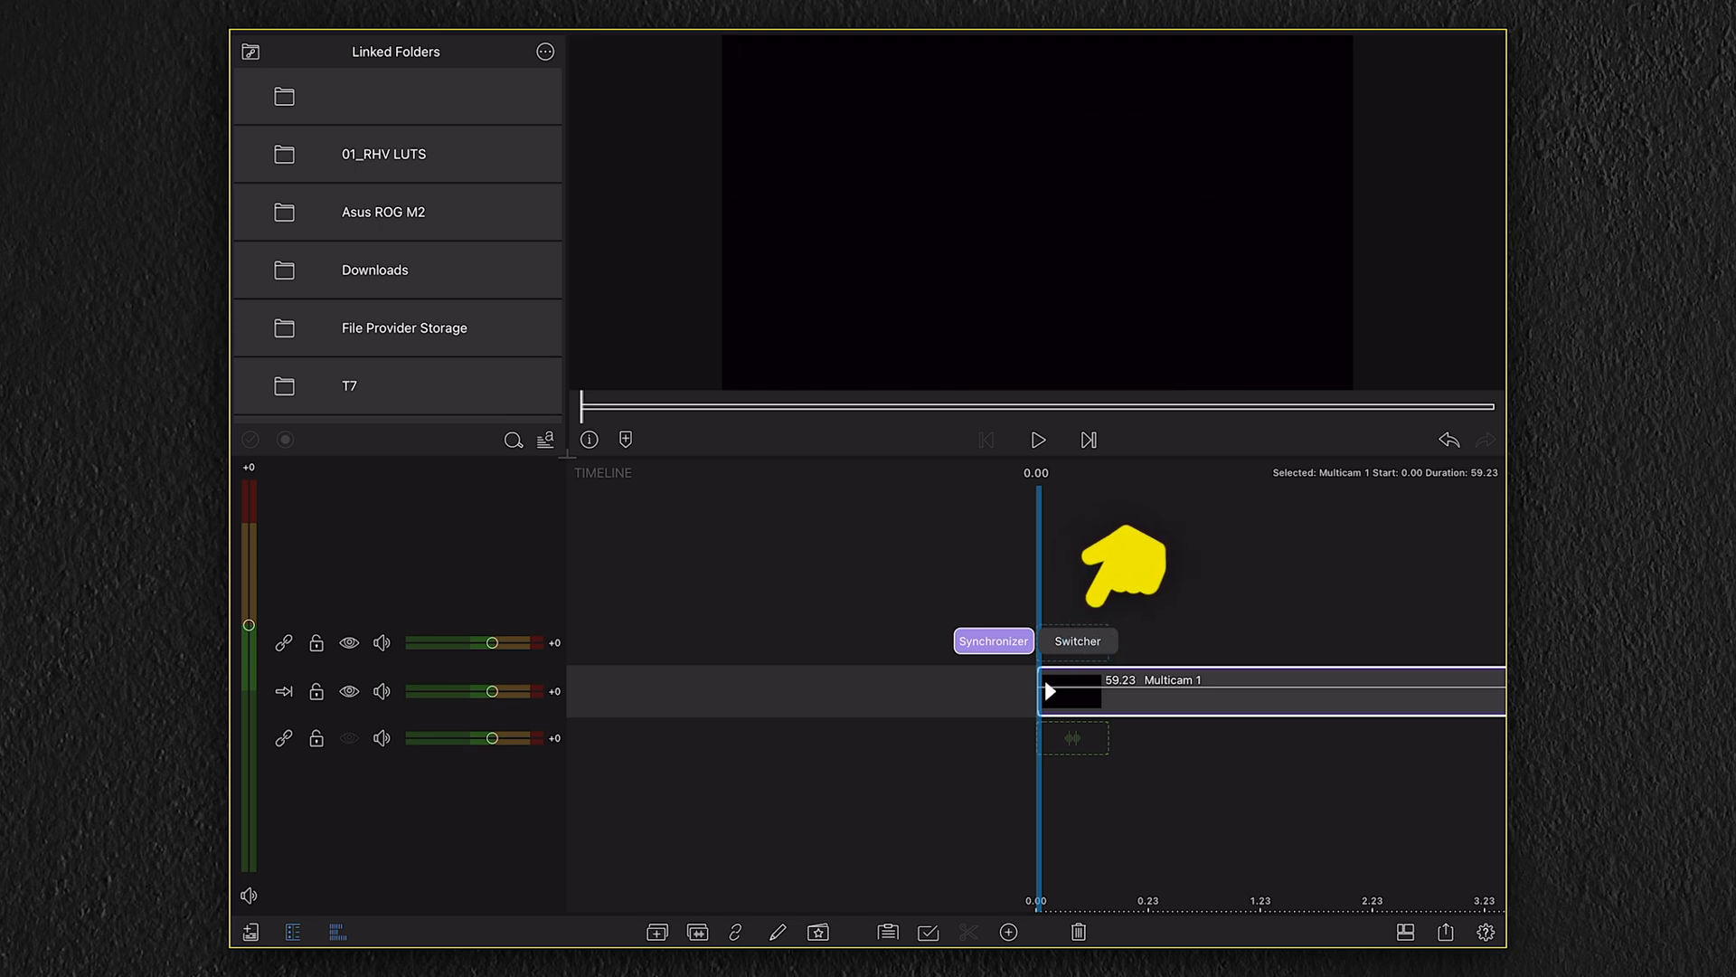
pyautogui.moveTo(1132, 570)
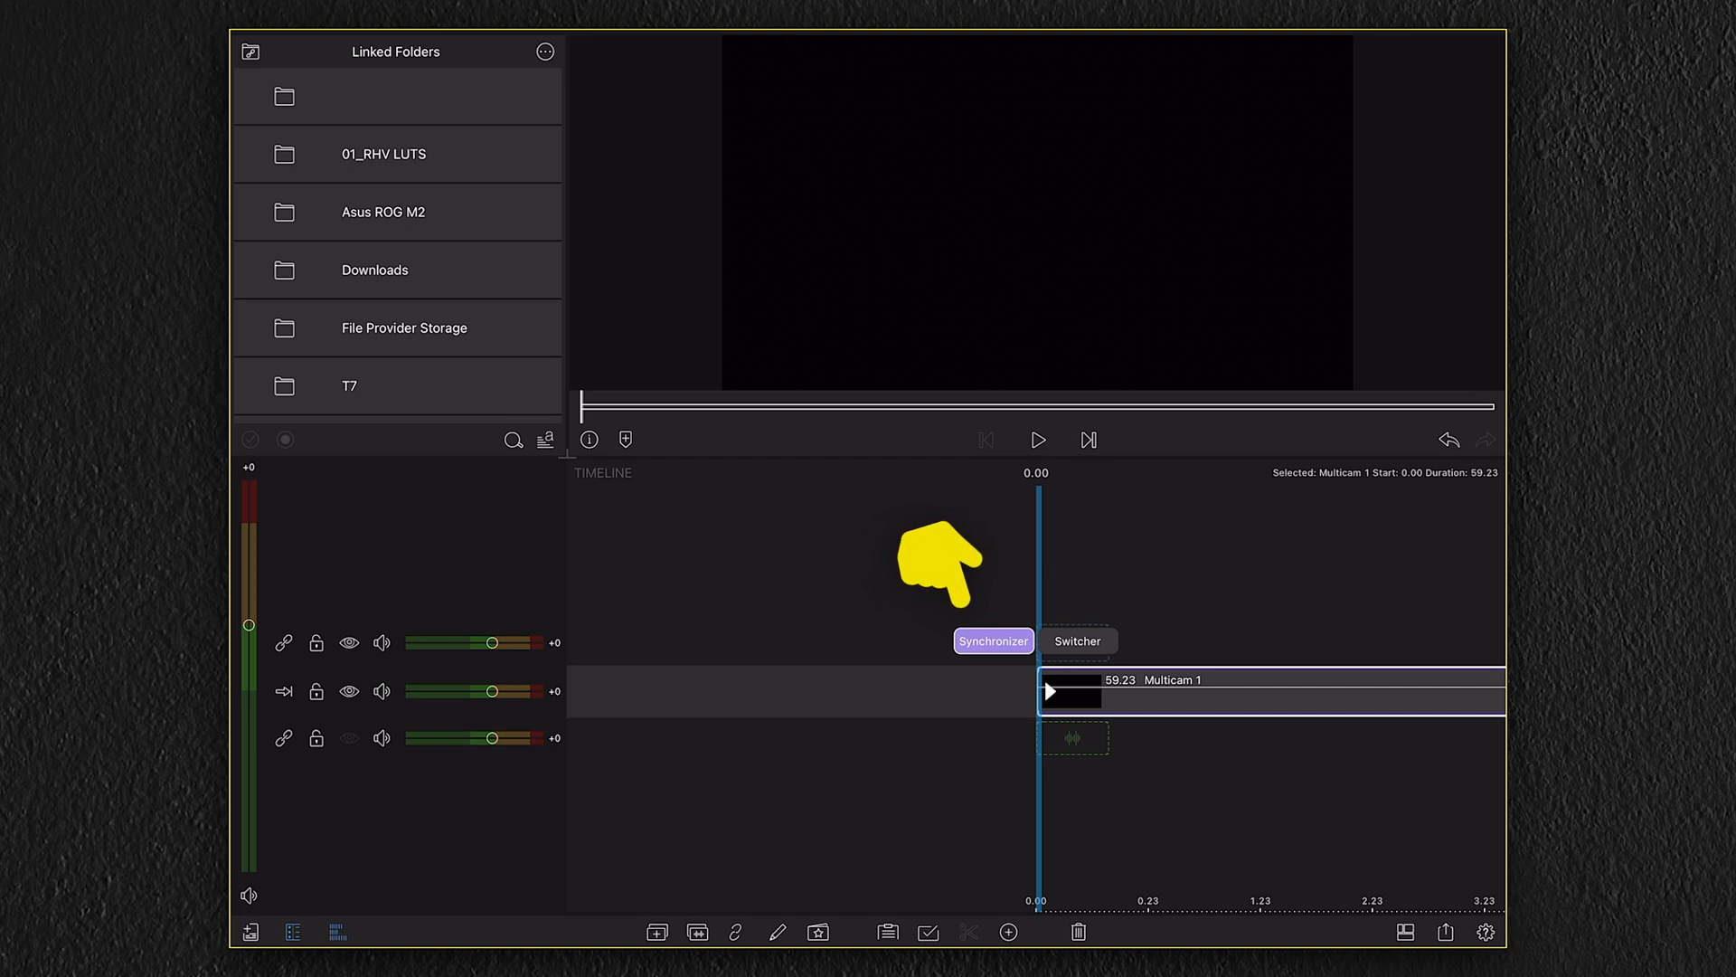
# Reopen the Multicam 1 synchronizer and browse the T7 Shield folder list down to MULTICAM.
pyautogui.click(993, 641)
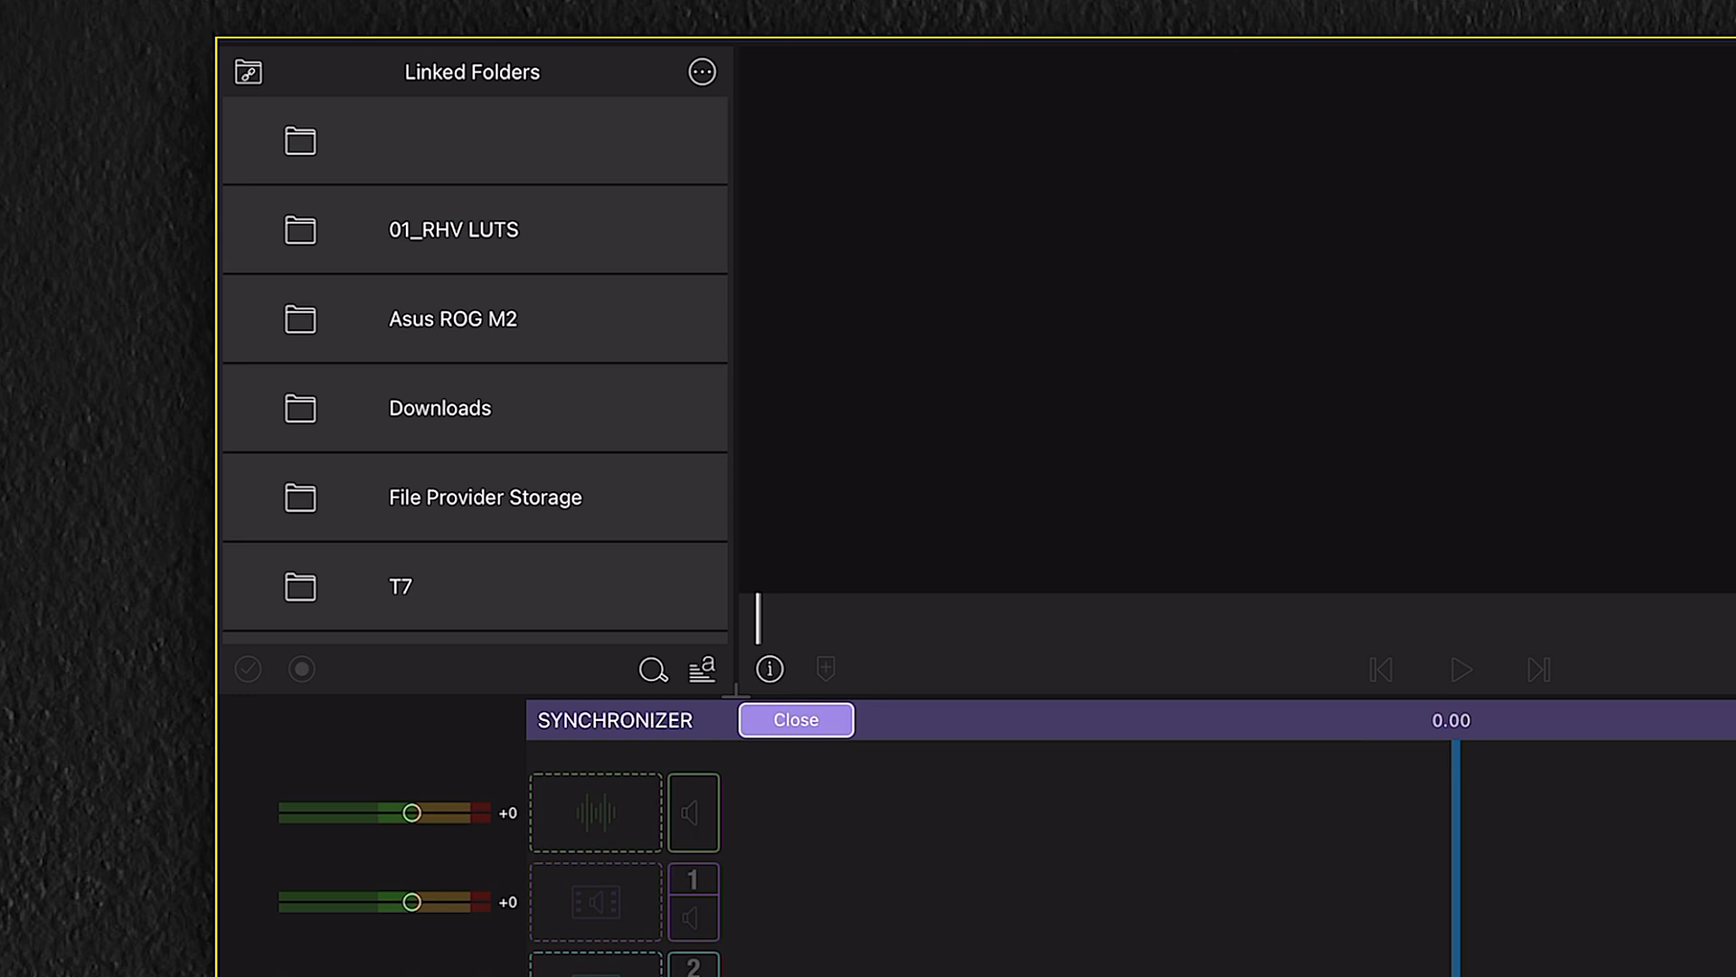
pyautogui.scroll(-3)
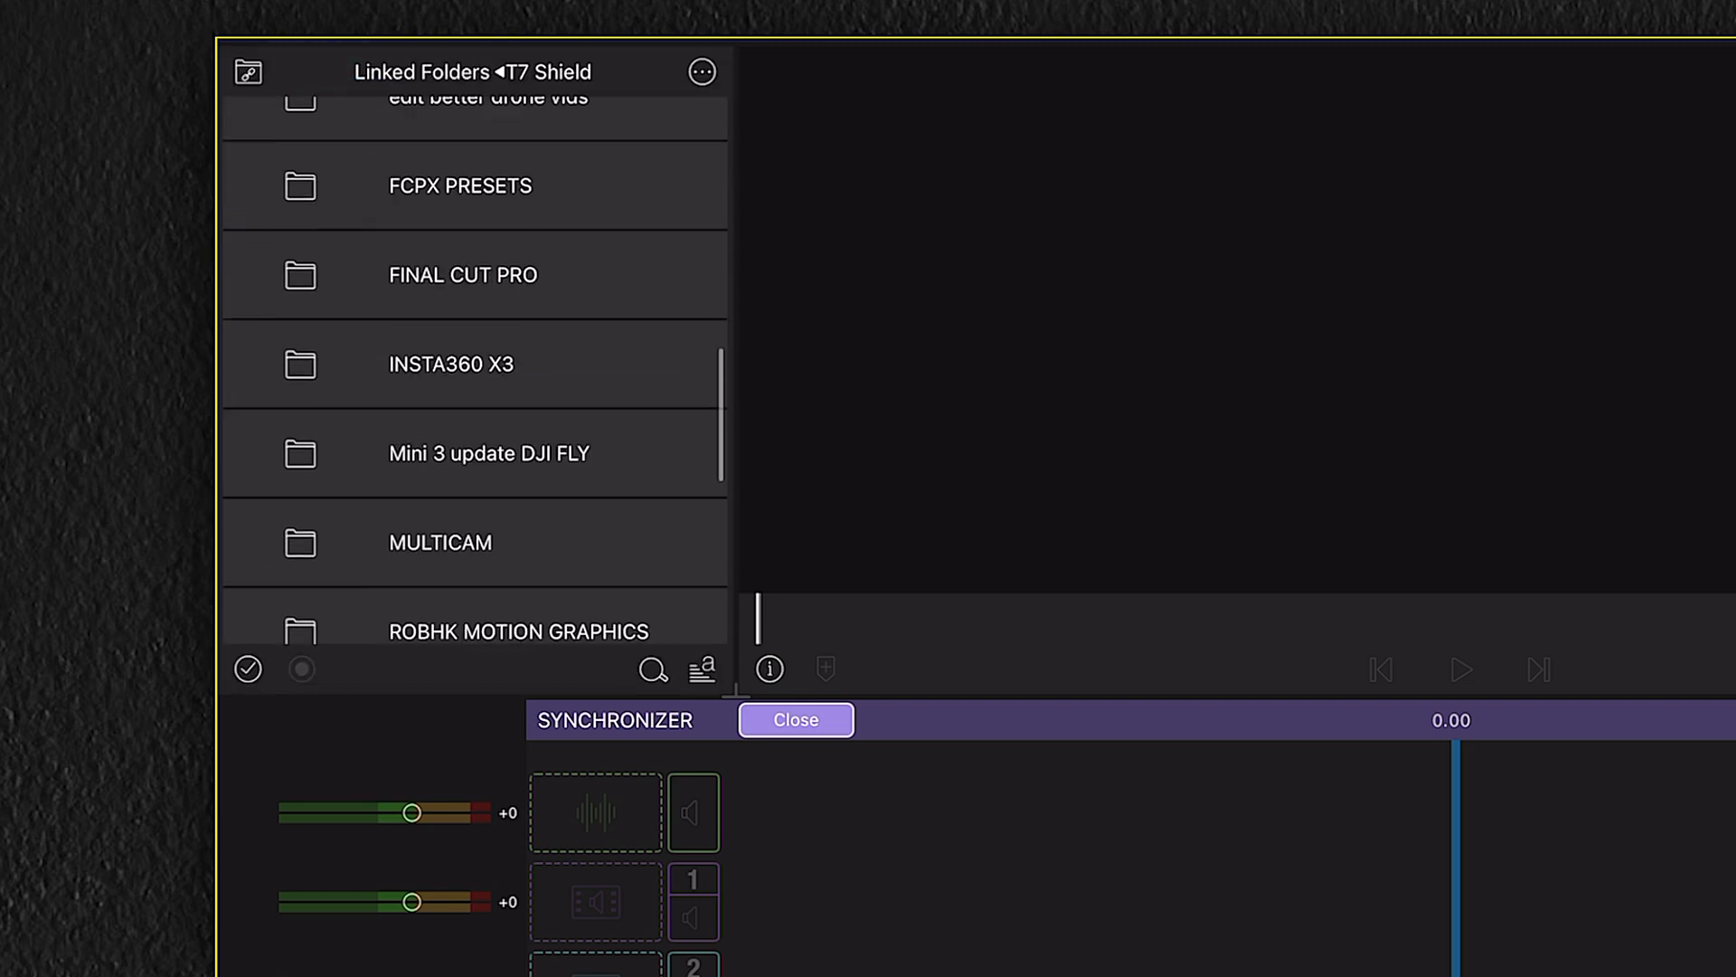
pyautogui.scroll(-3)
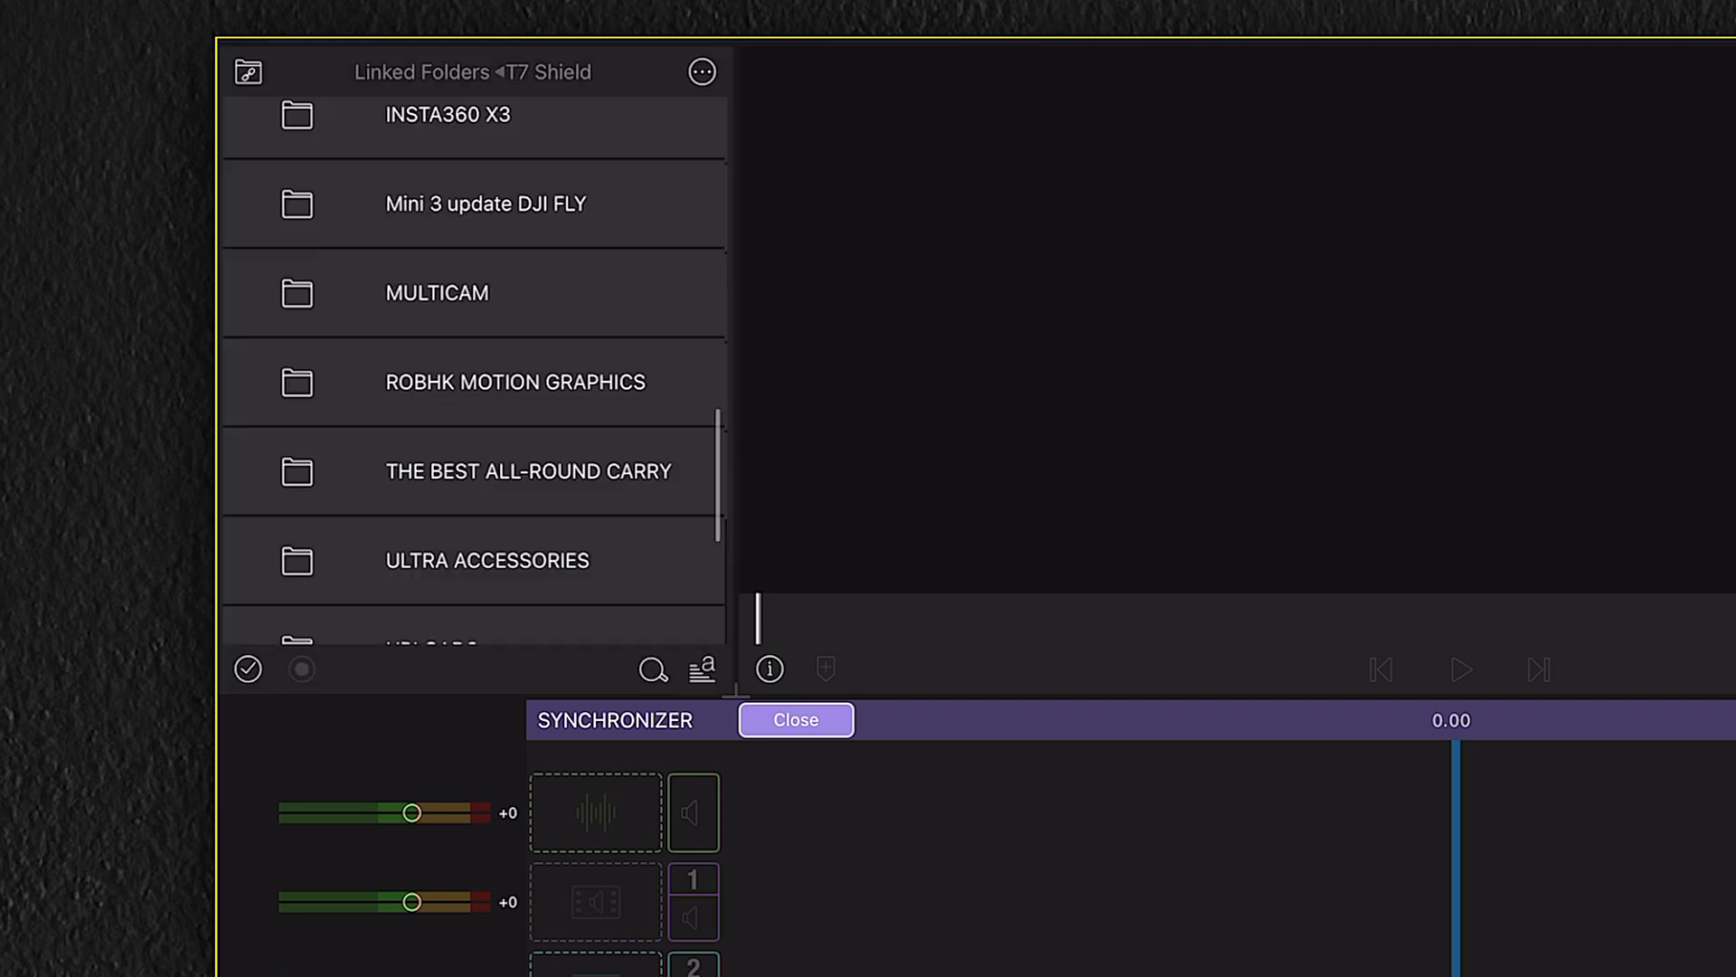
# From the MULTICAM folder, place clip C3316 into angle lane 1.
pyautogui.doubleClick(435, 291)
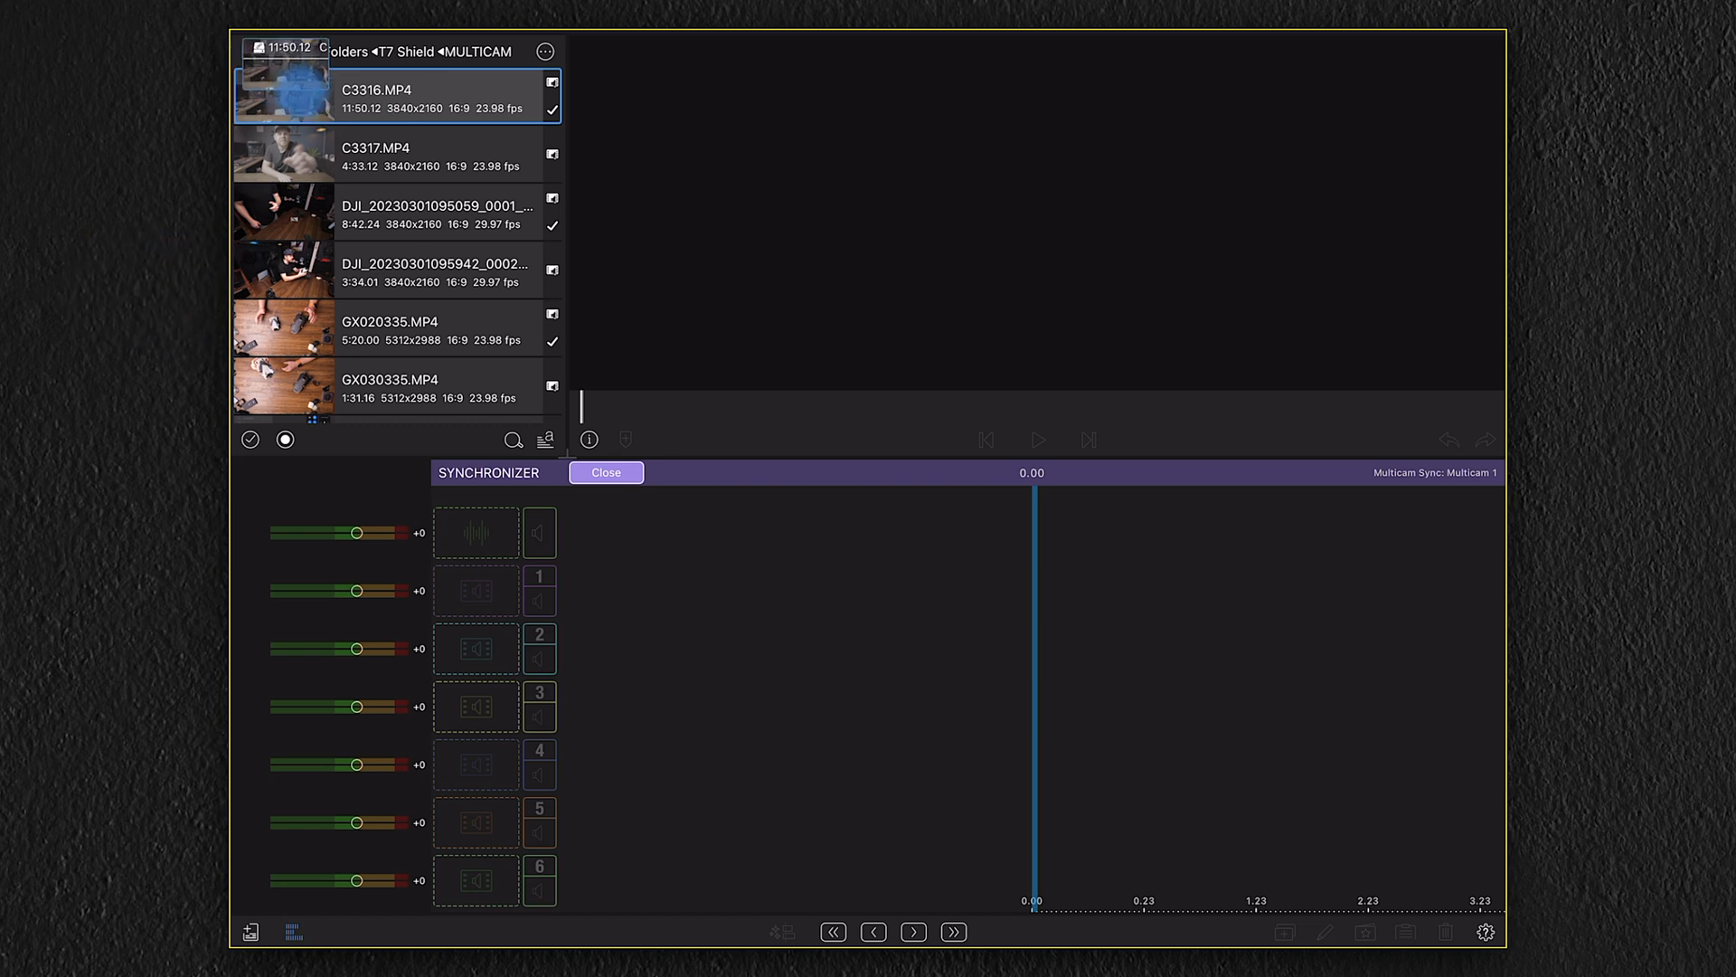
pyautogui.moveTo(282, 94); pyautogui.dragTo(474, 590)
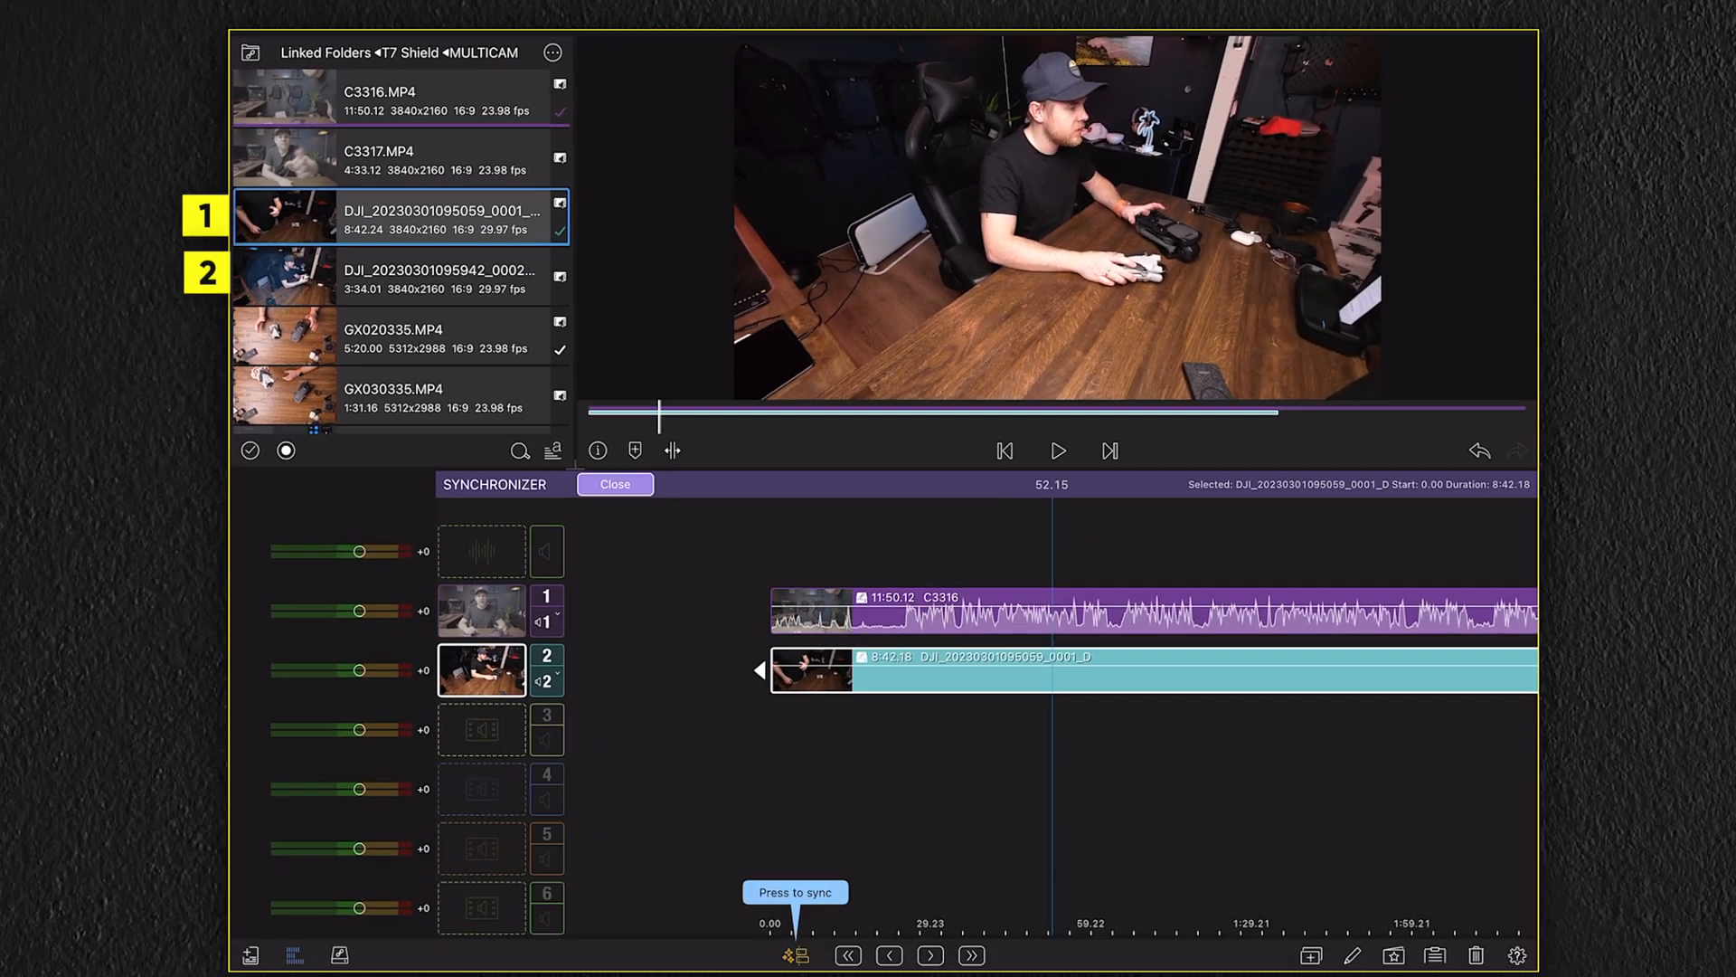
# Fill lane 2 with the two DJI clips and lane 3 with the GX clips as further angles.
pyautogui.click(407, 279)
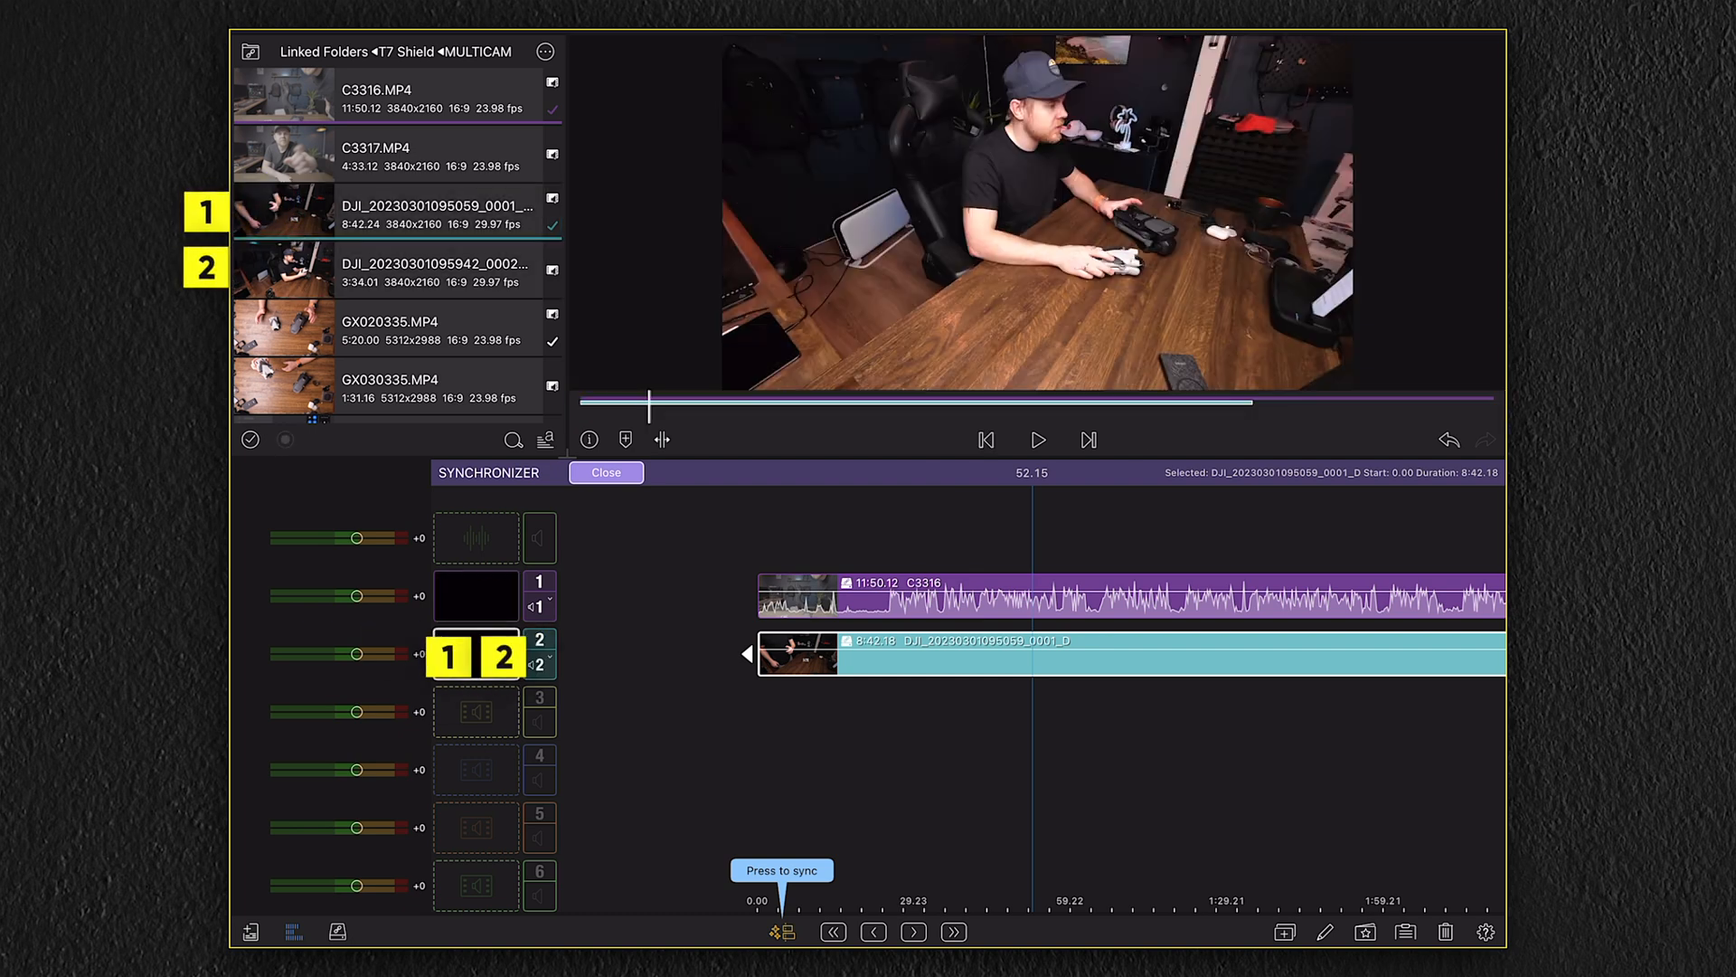
pyautogui.click(419, 271)
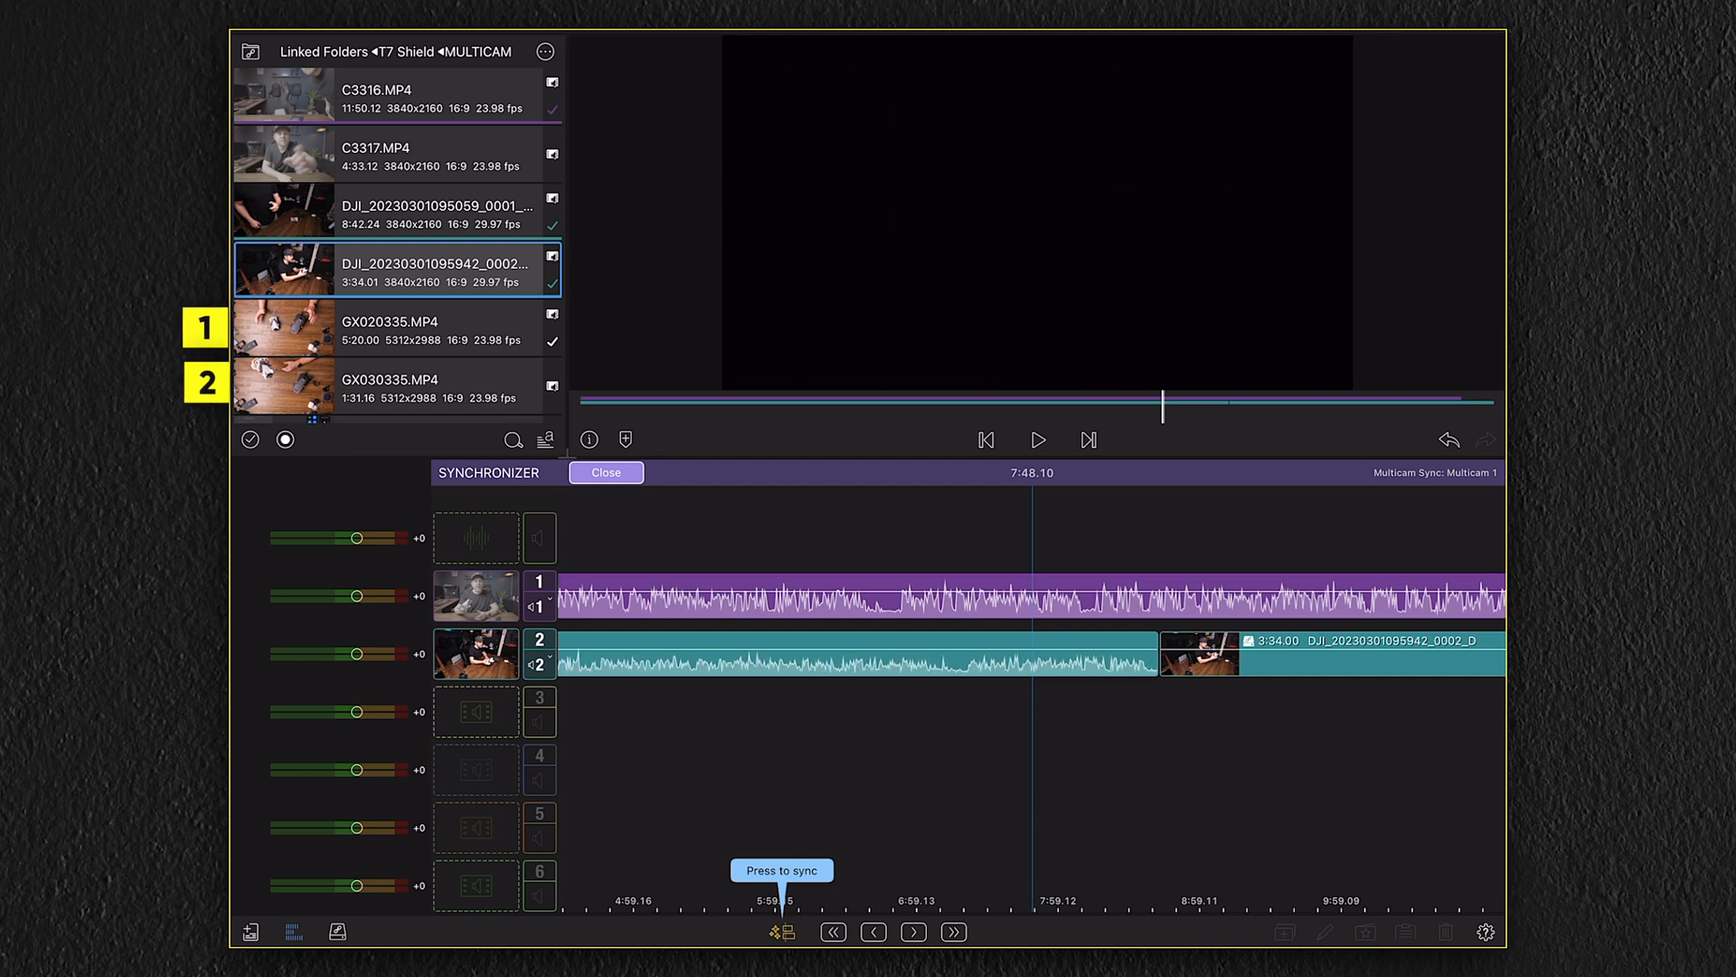
pyautogui.click(396, 329)
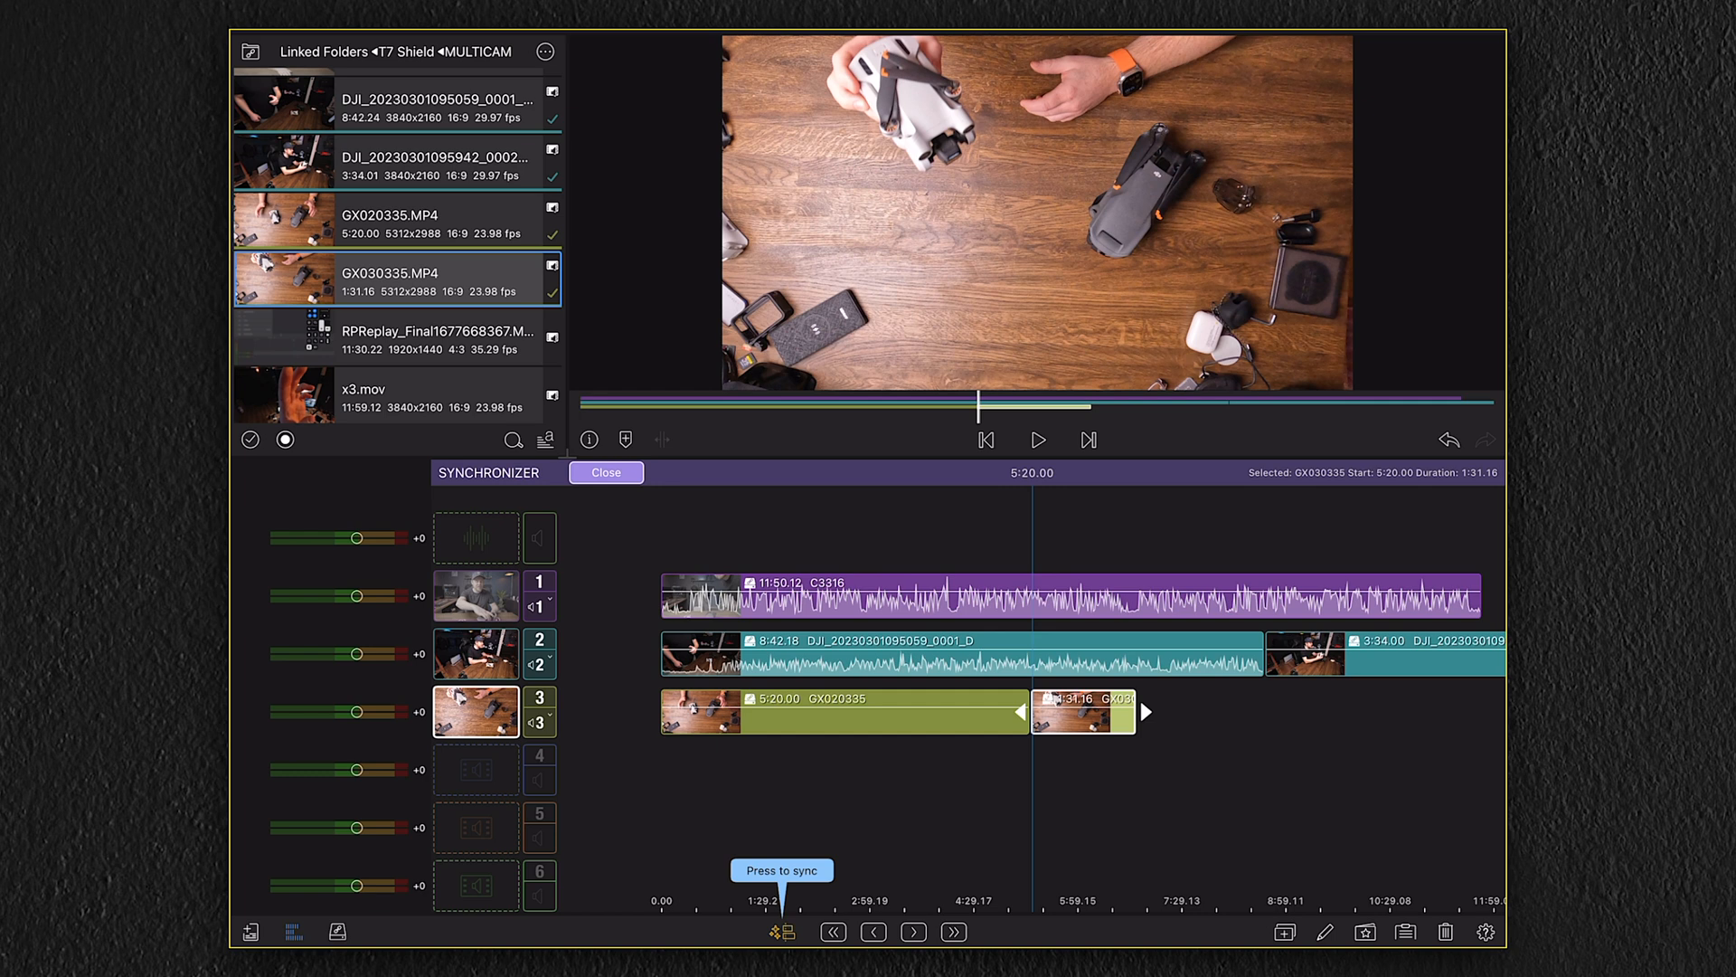
pyautogui.click(398, 392)
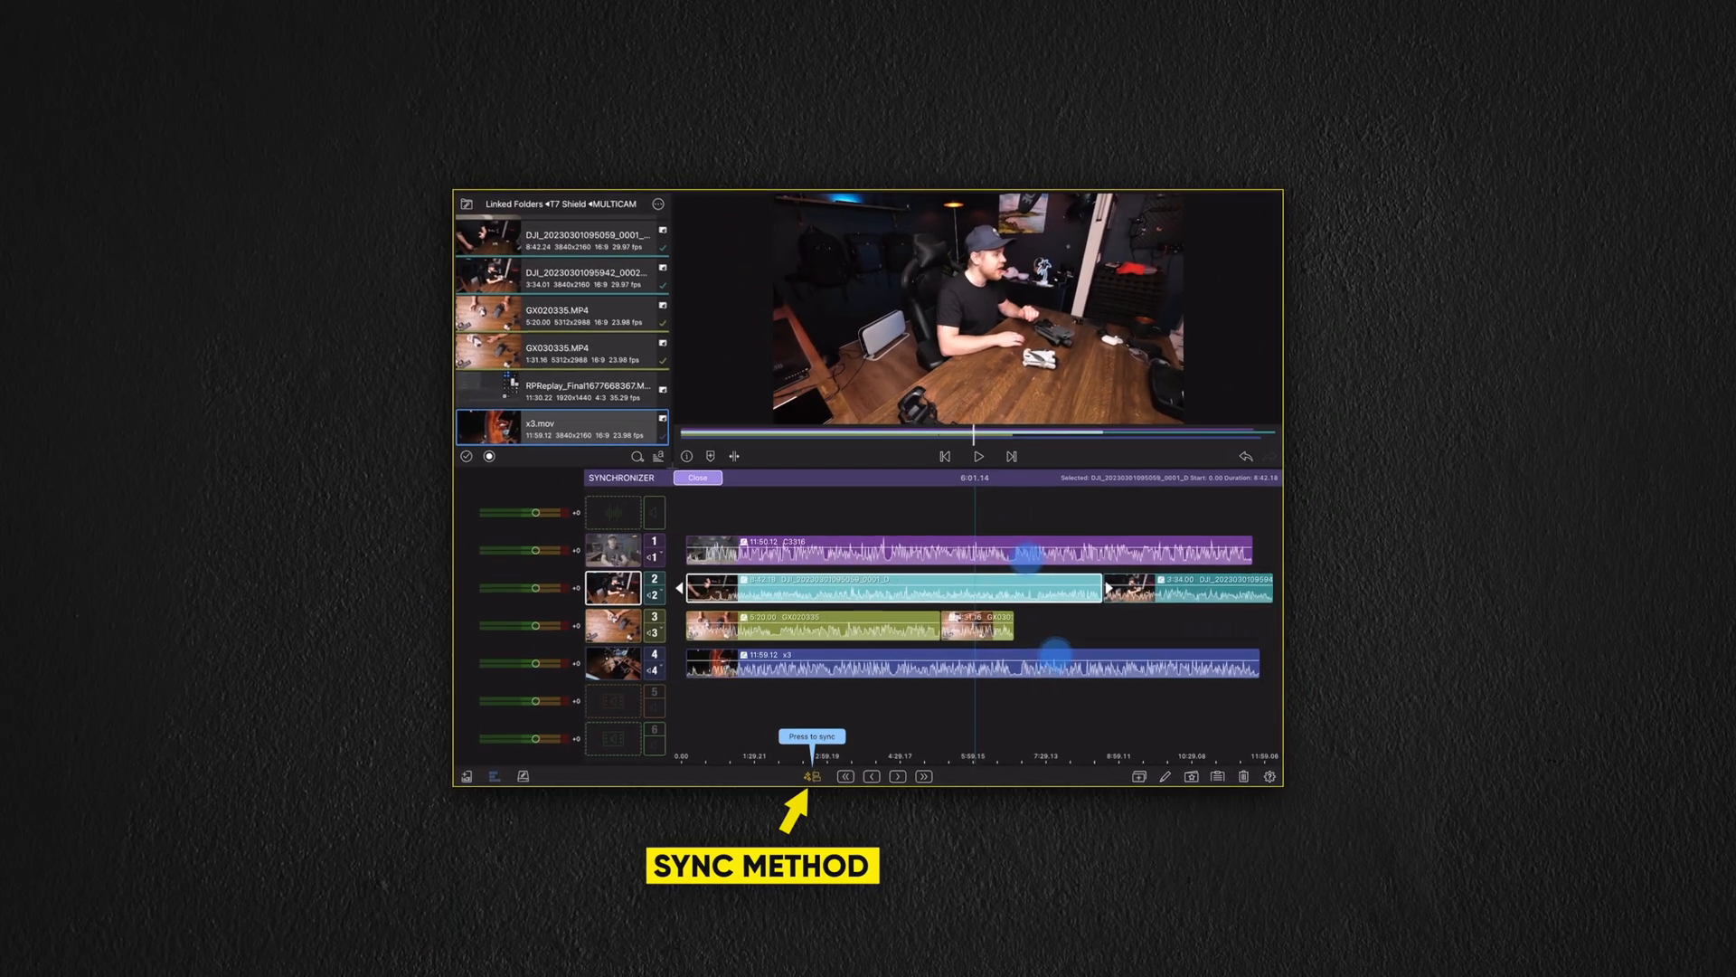
# Bring up the sync method options beside Press to sync for the four angles.
pyautogui.click(812, 778)
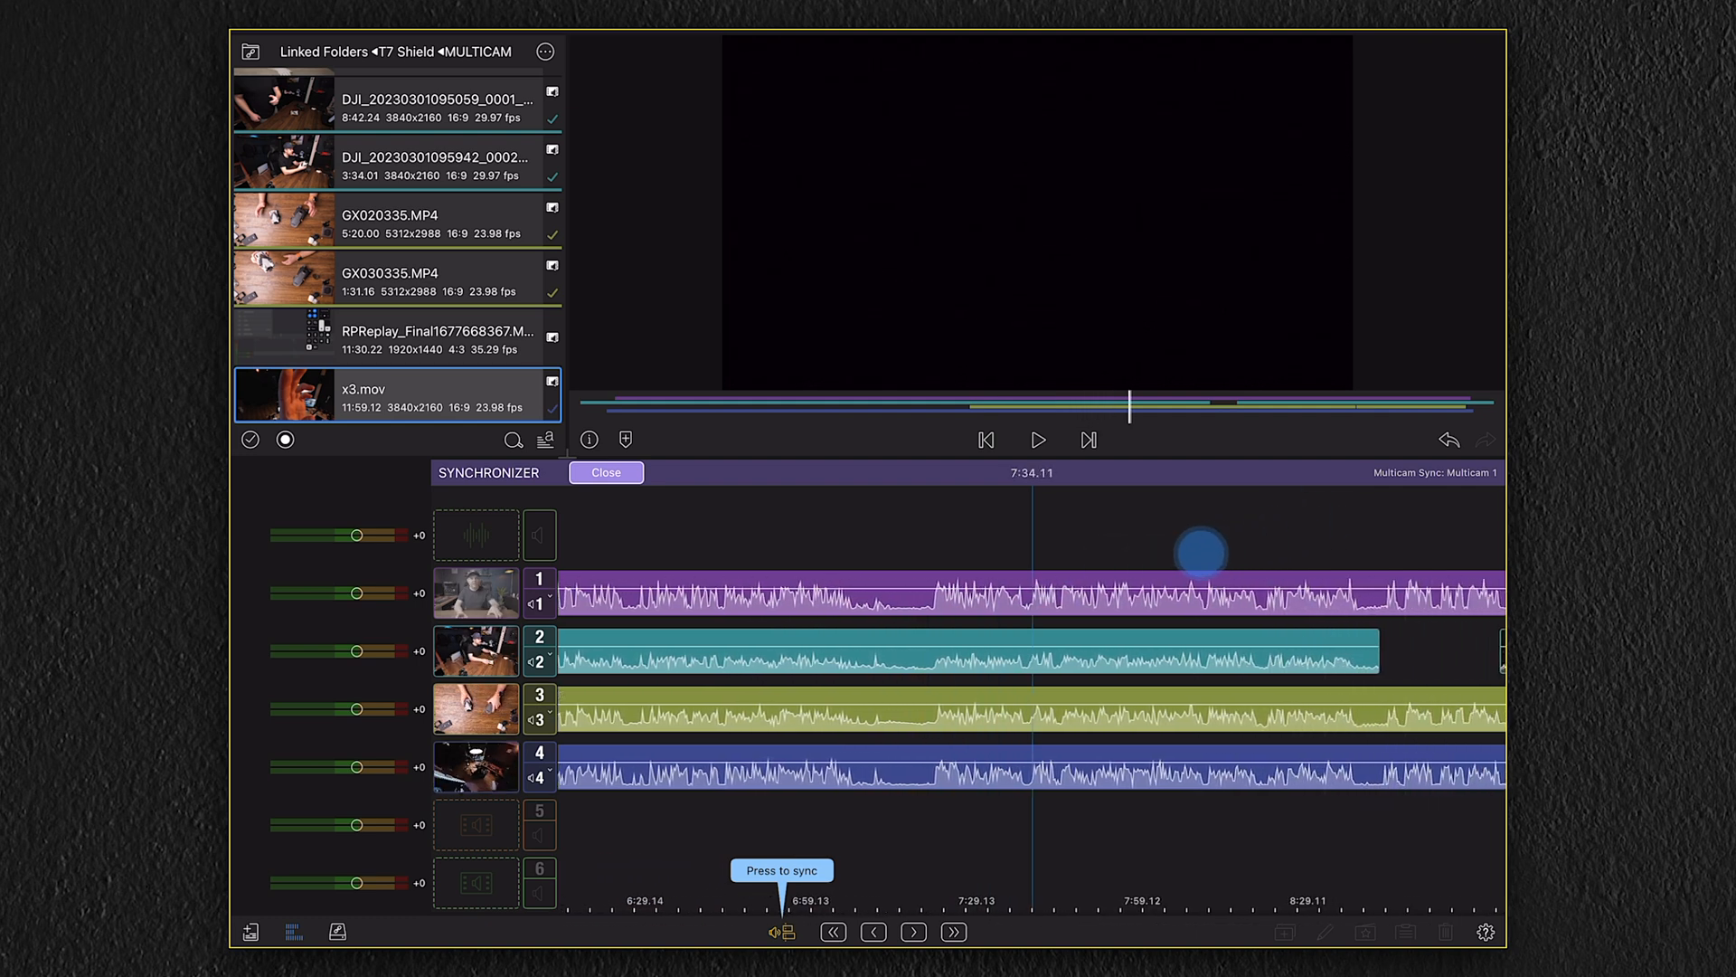
pyautogui.hscroll(3)
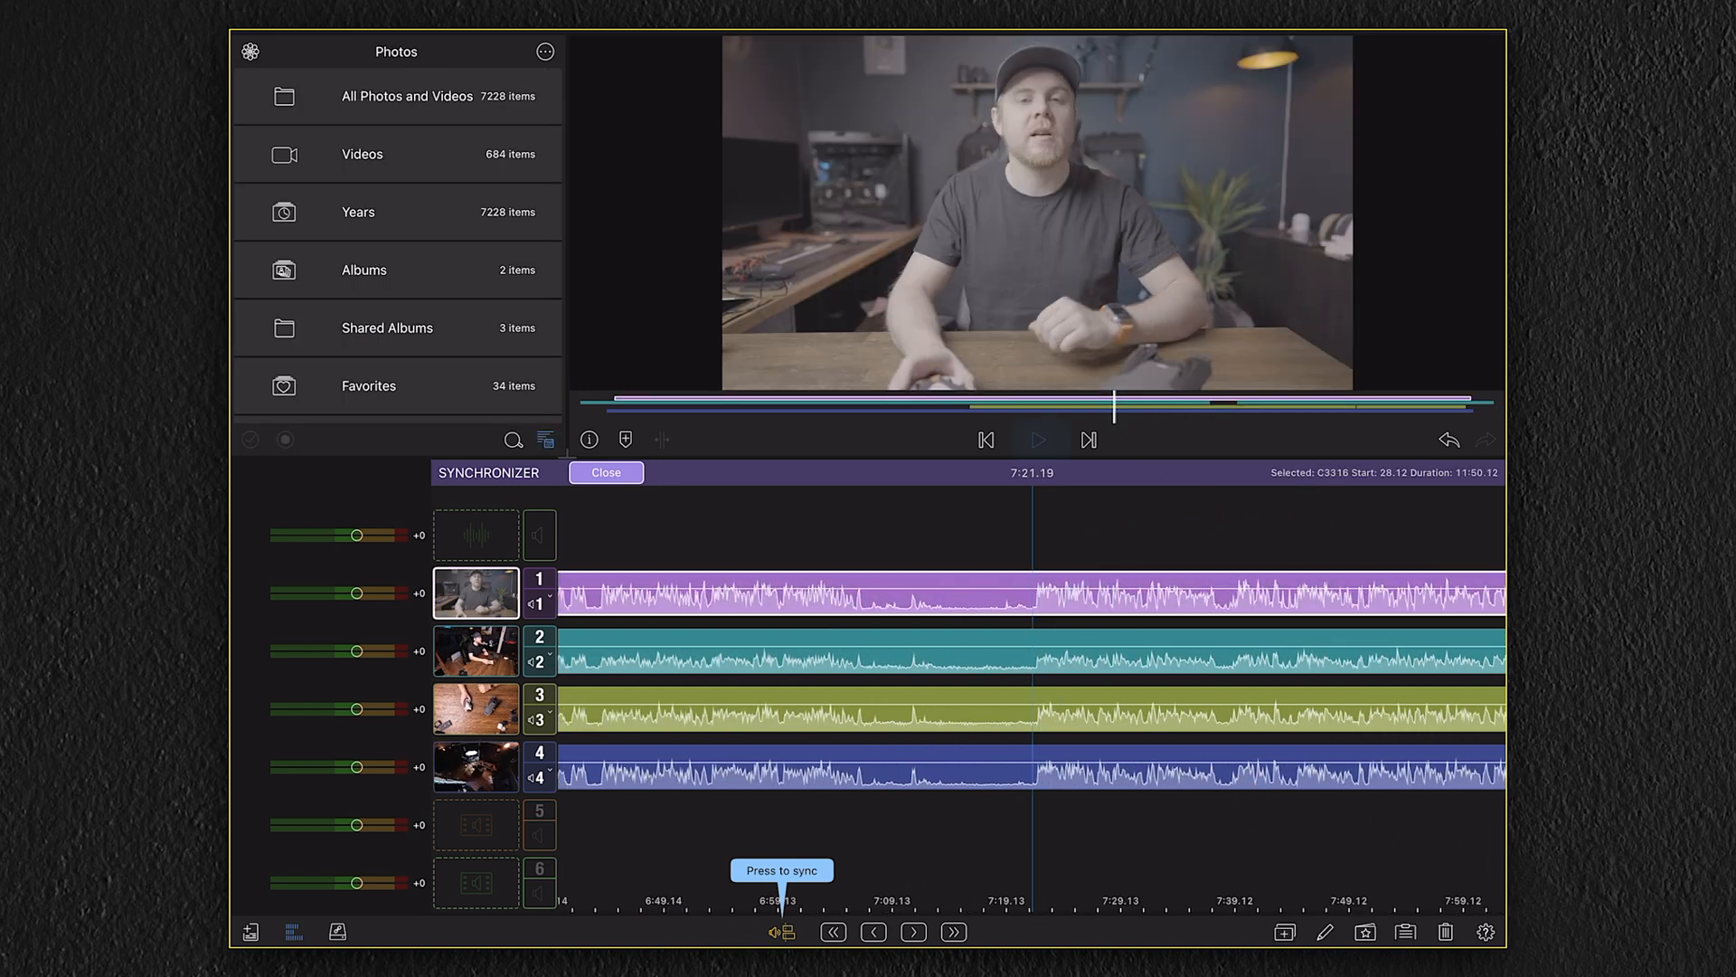
pyautogui.click(1038, 440)
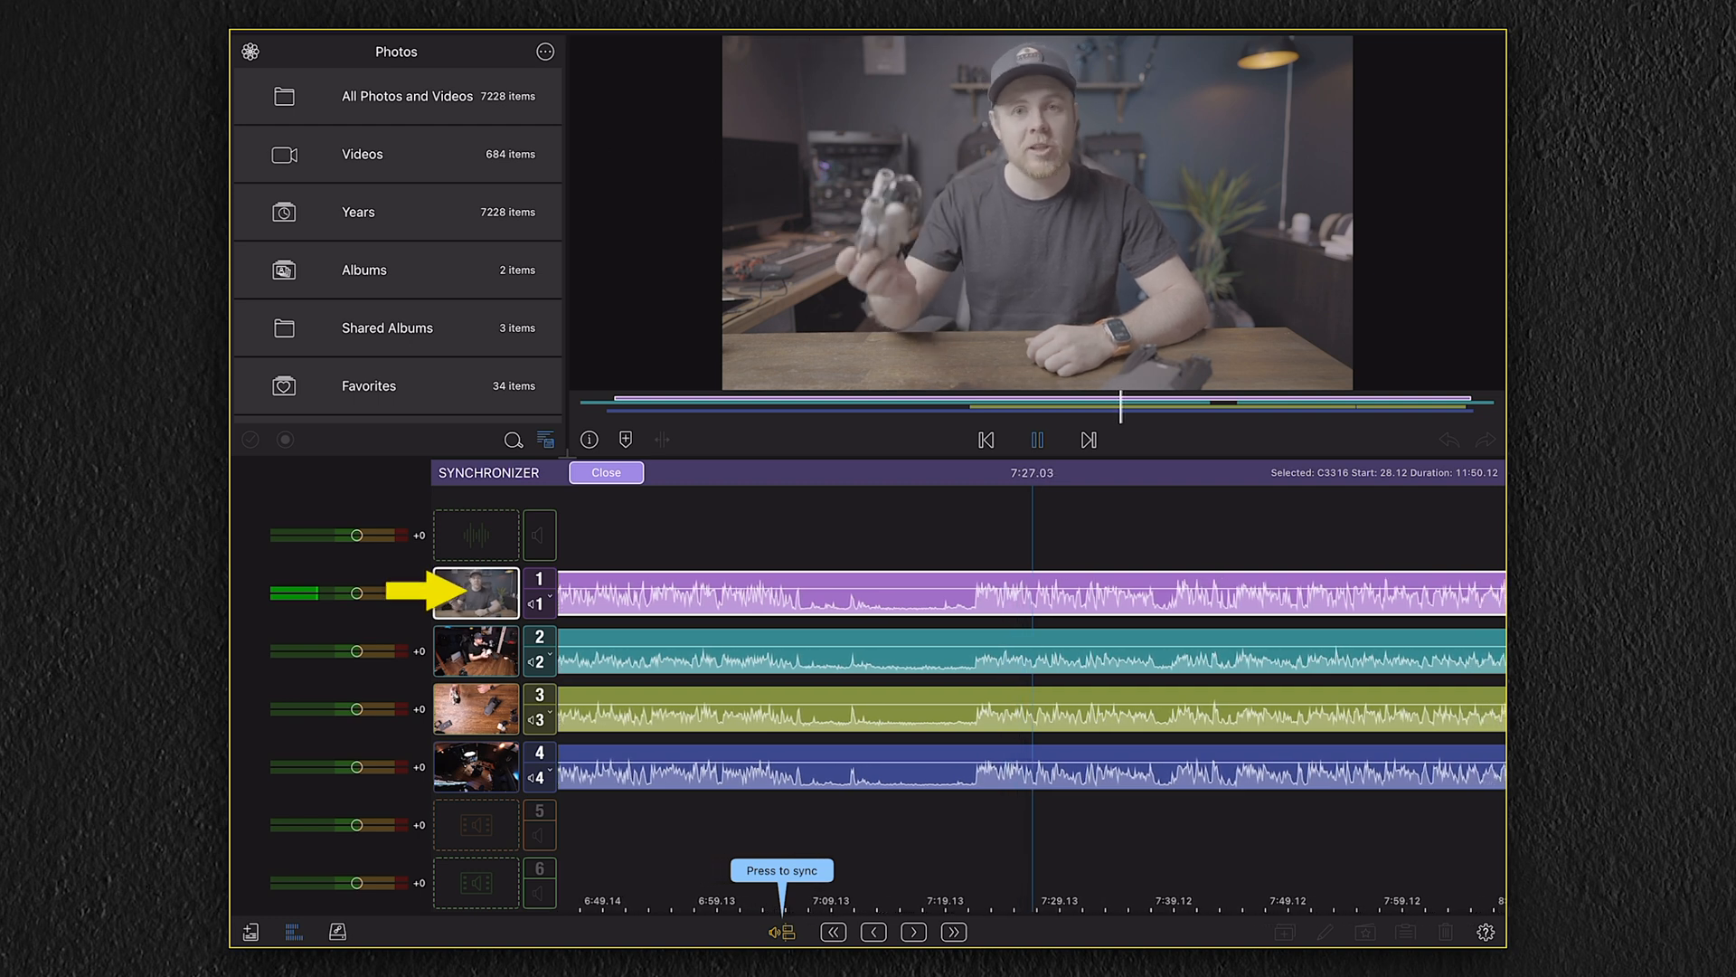
pyautogui.click(476, 649)
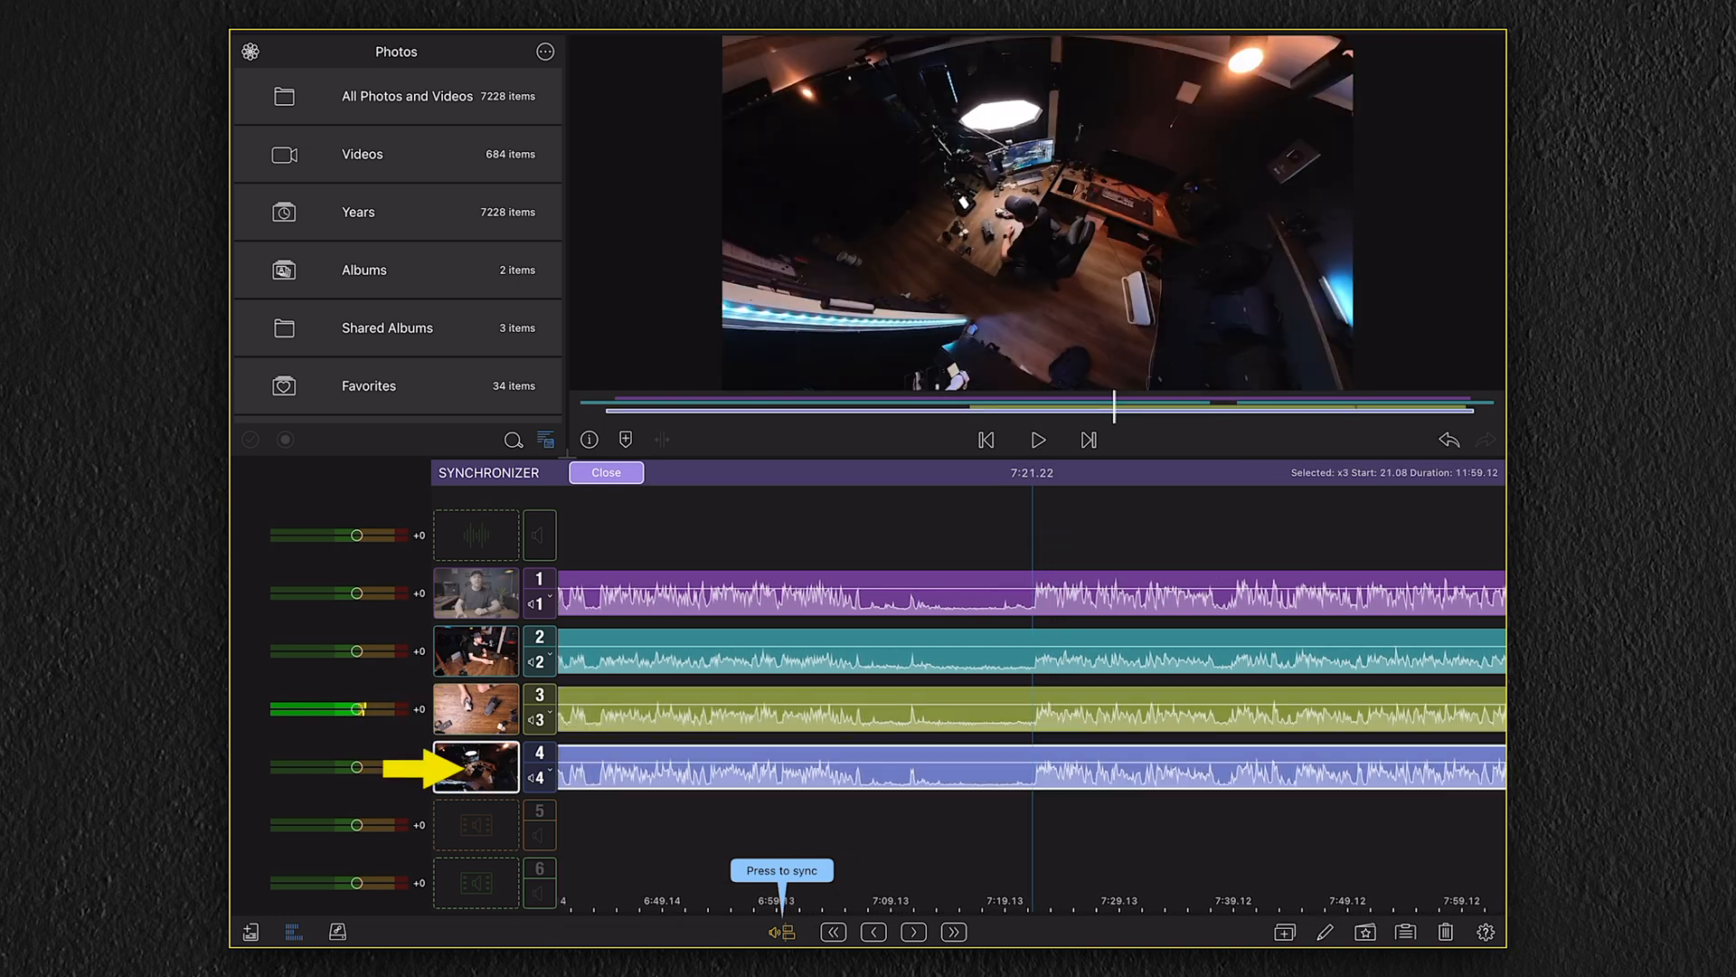
pyautogui.click(1038, 439)
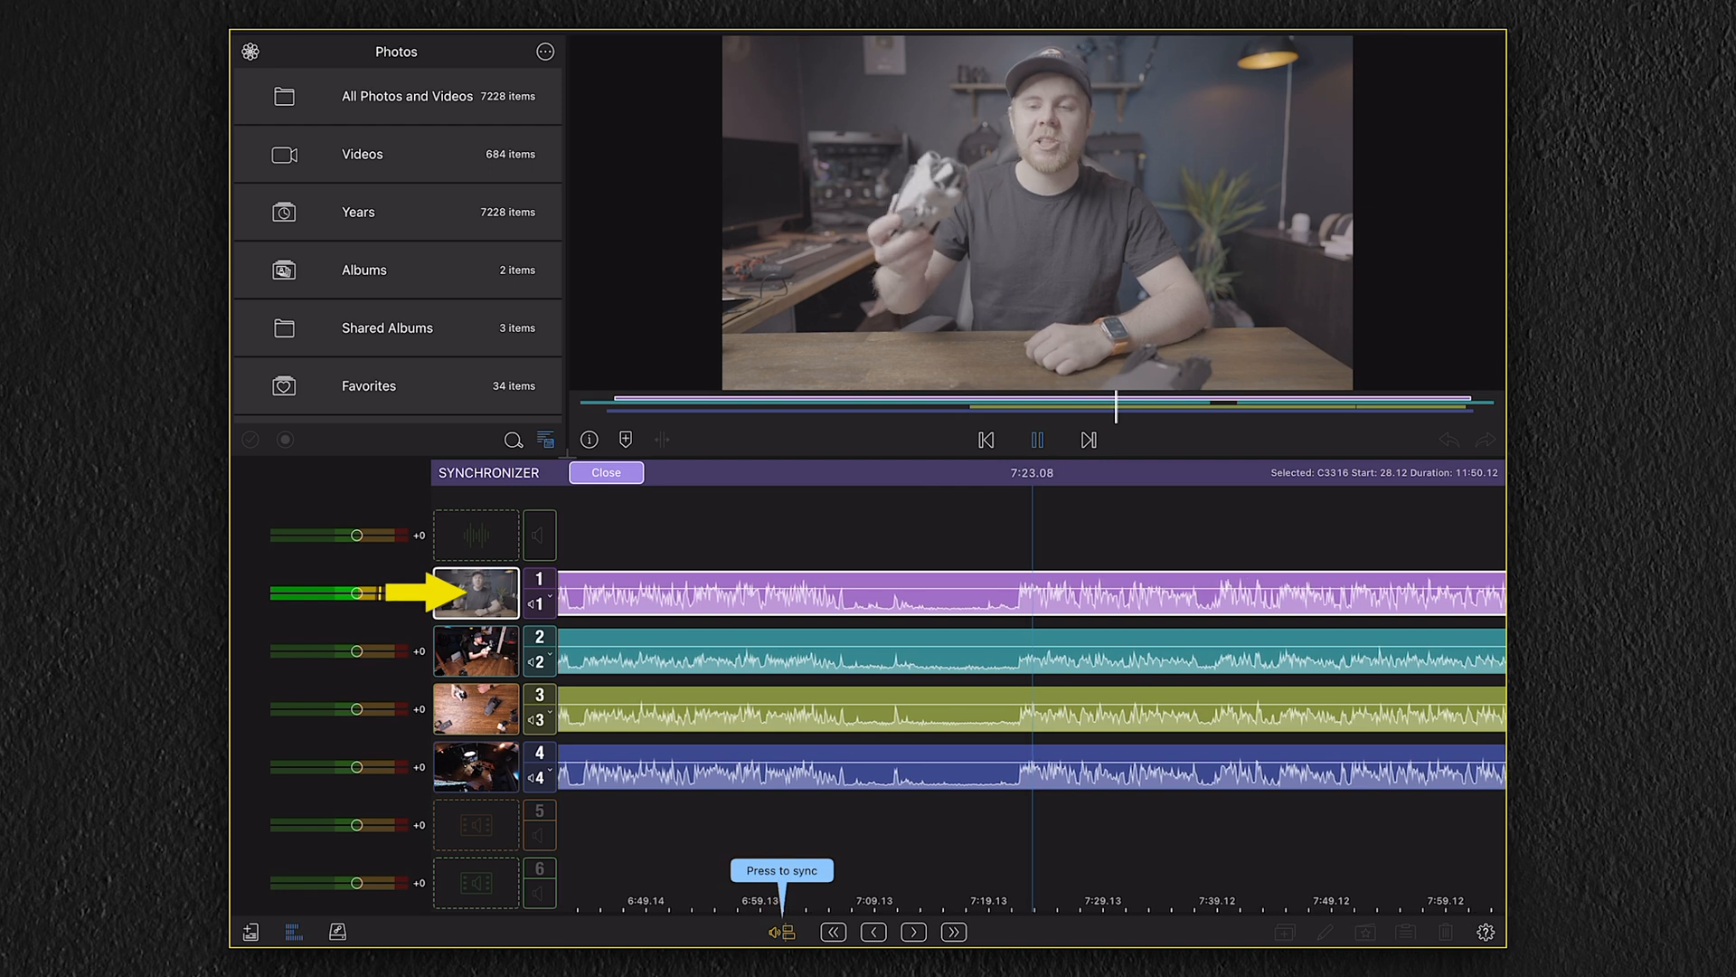
# Preview camera 1 and switch angles 2 and 3 to use camera 1's audio.
pyautogui.click(1040, 439)
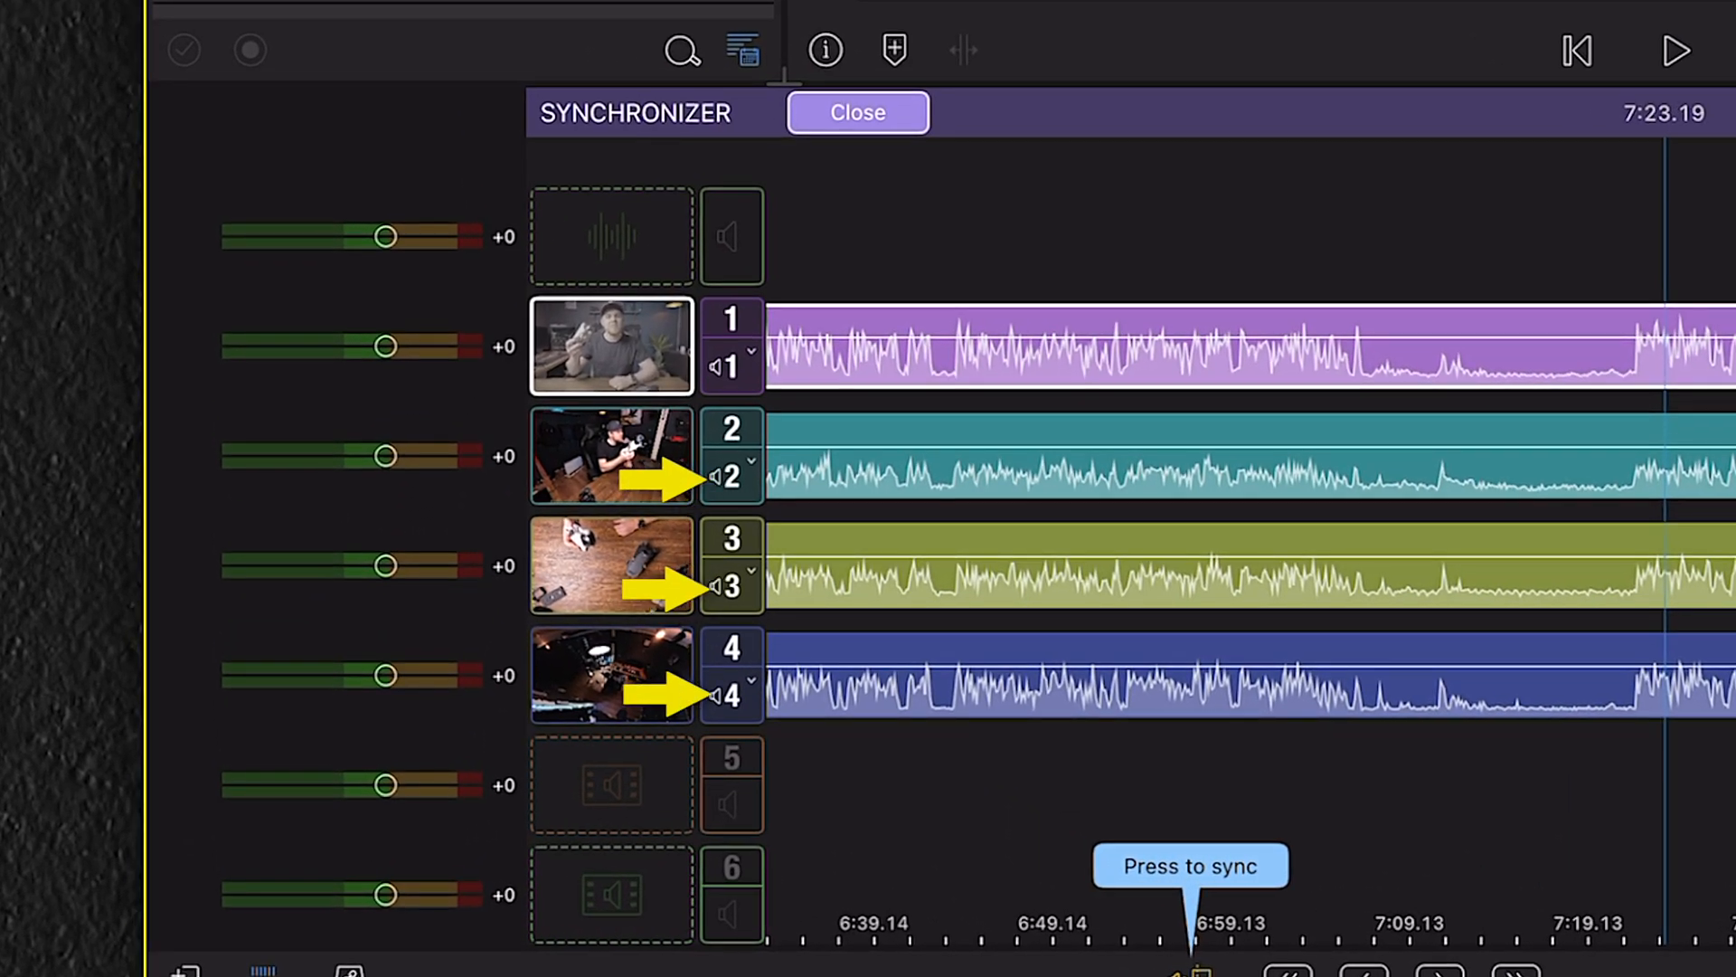
pyautogui.click(731, 477)
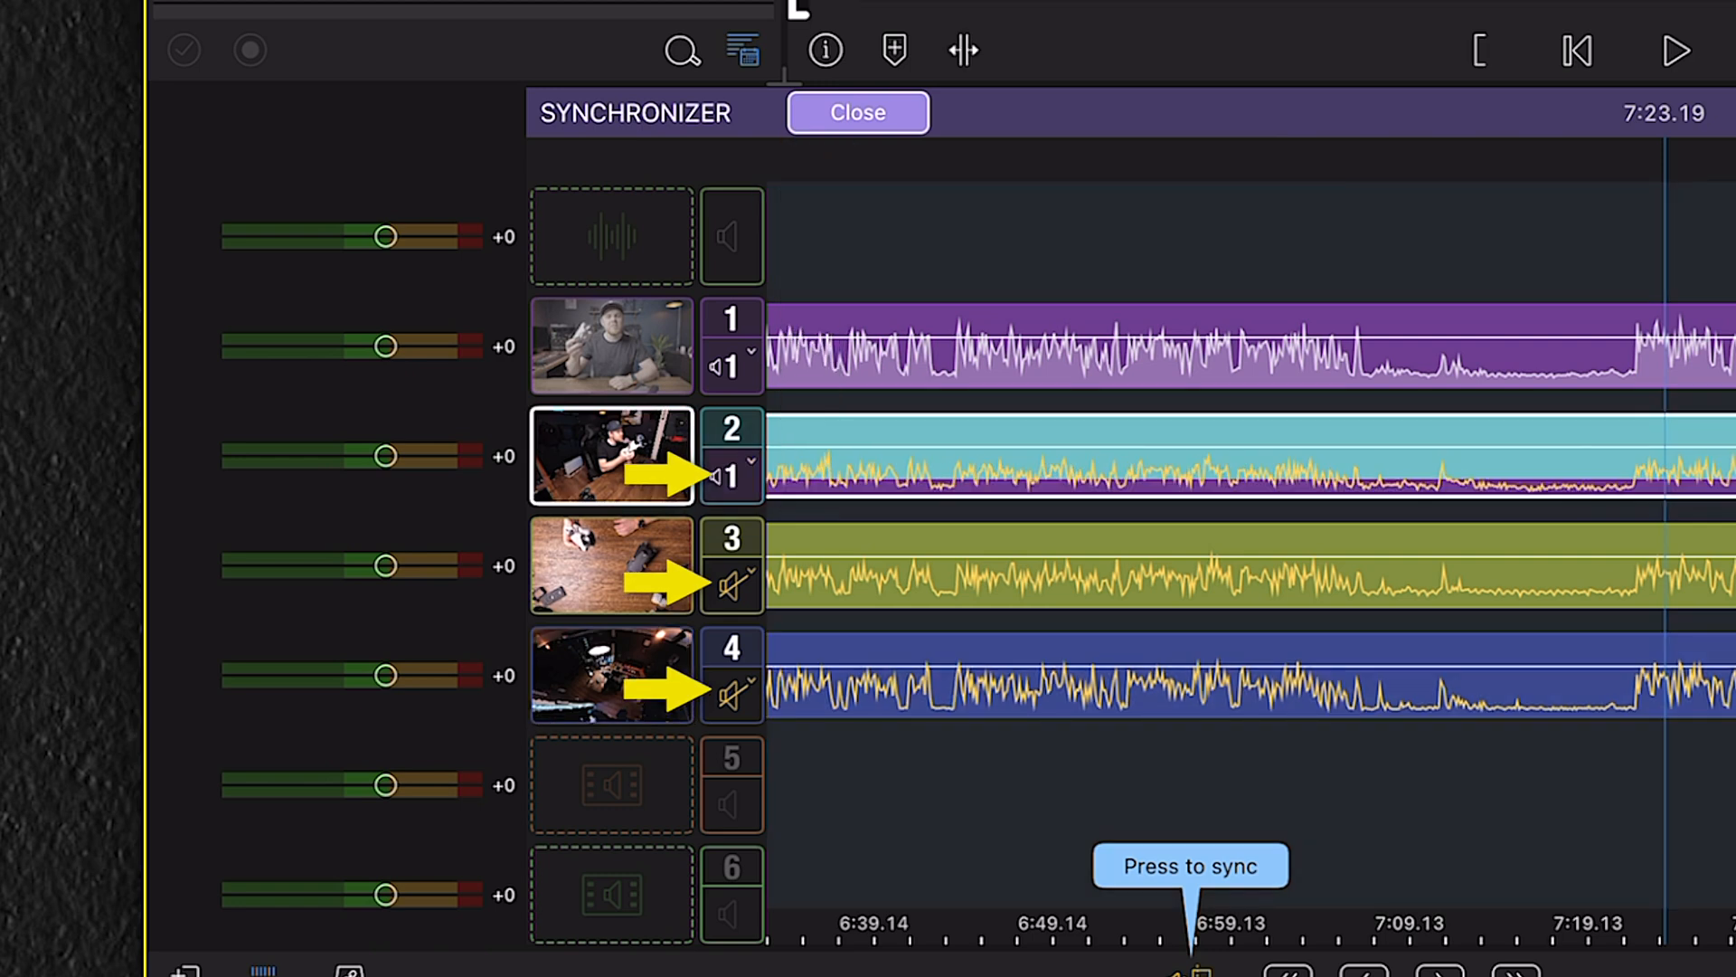
pyautogui.click(735, 684)
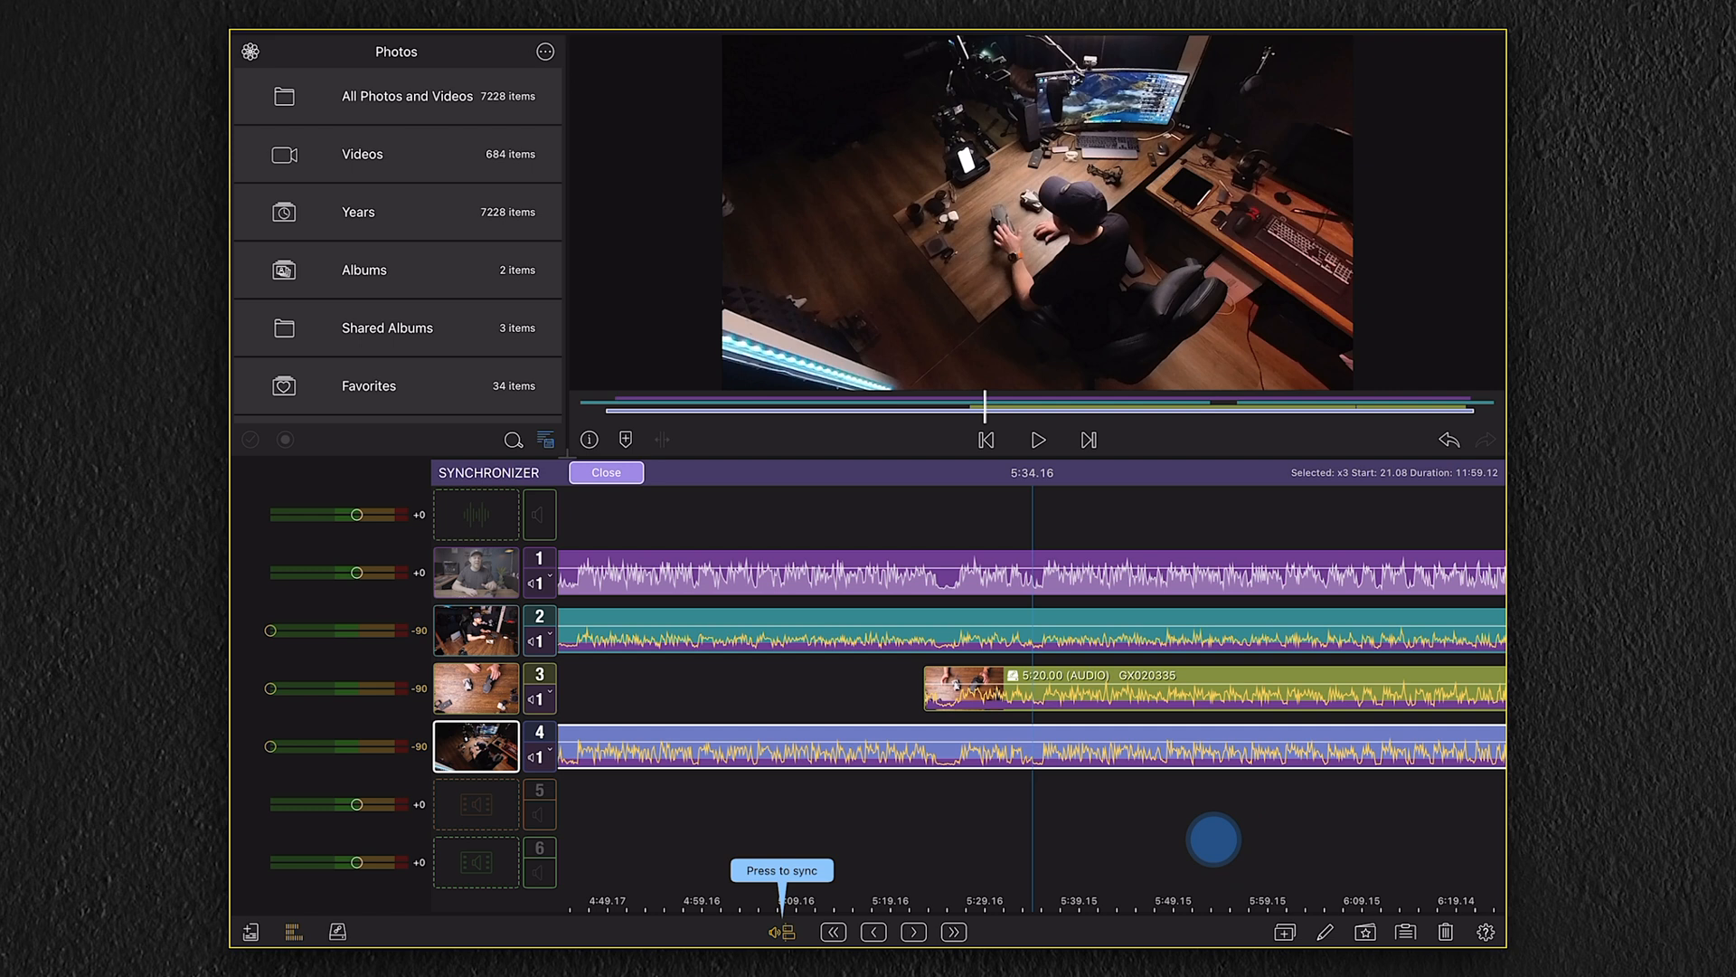
# Preview camera 1 after the other angles' volumes are turned down to -90.
pyautogui.click(1039, 440)
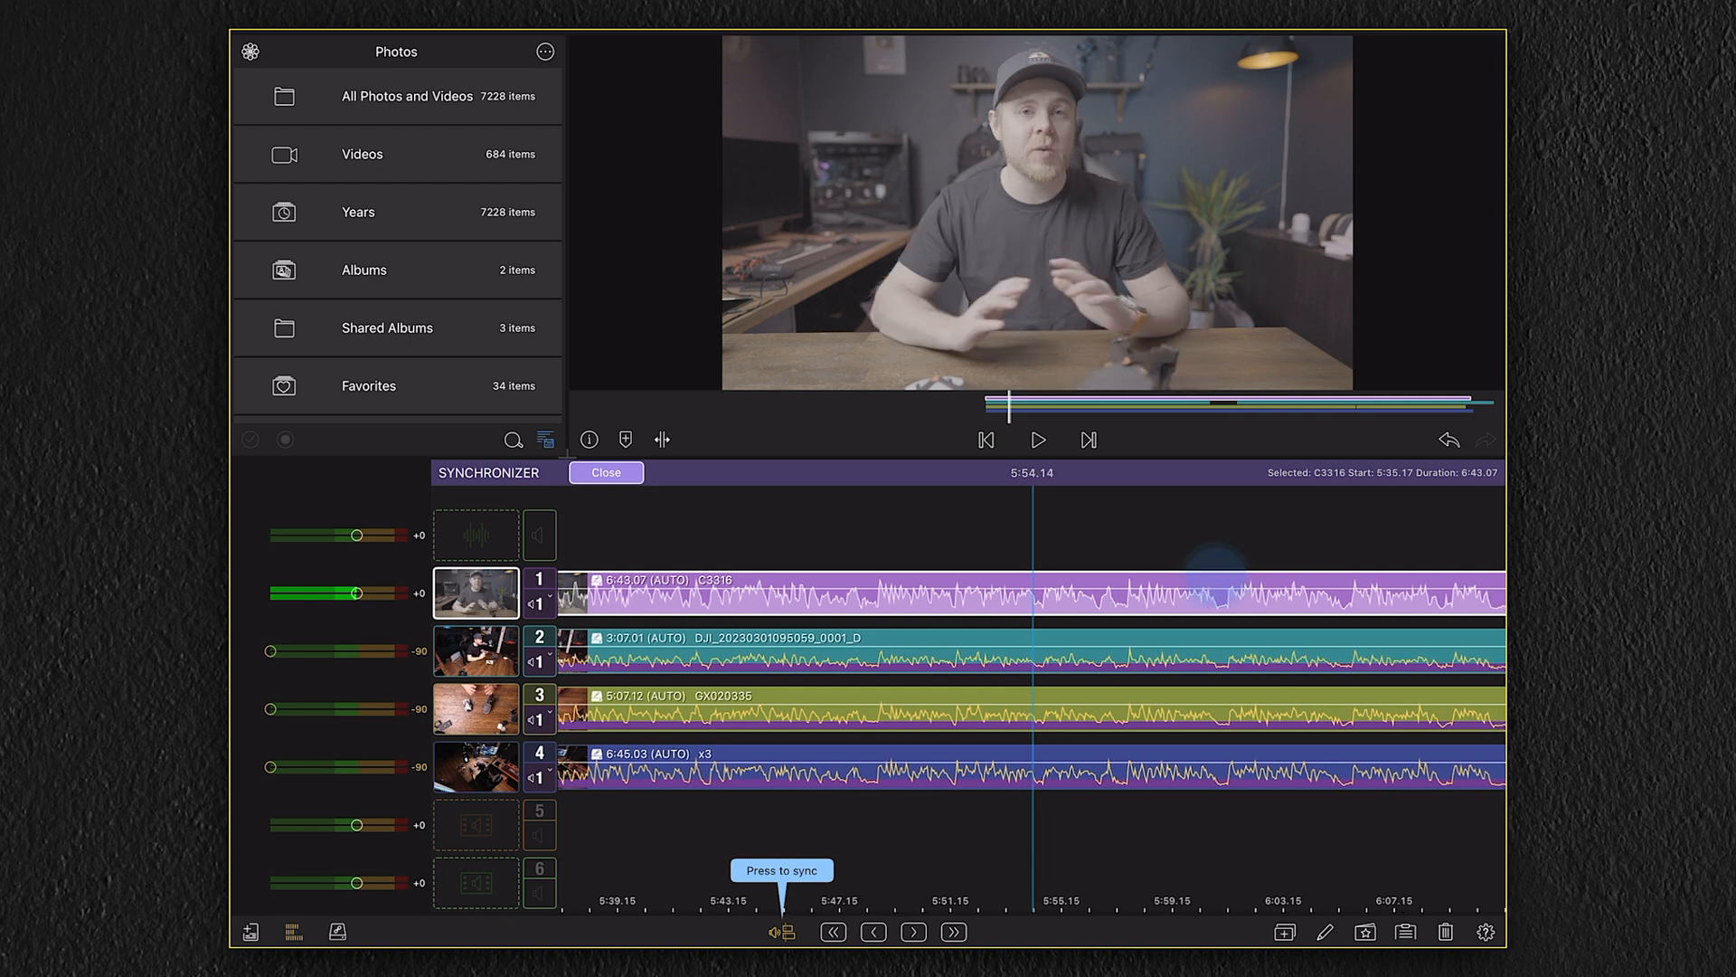
# Apply the Original colour preset to the camera 1 clip in the colour editor and nudge a slider.
pyautogui.click(1038, 439)
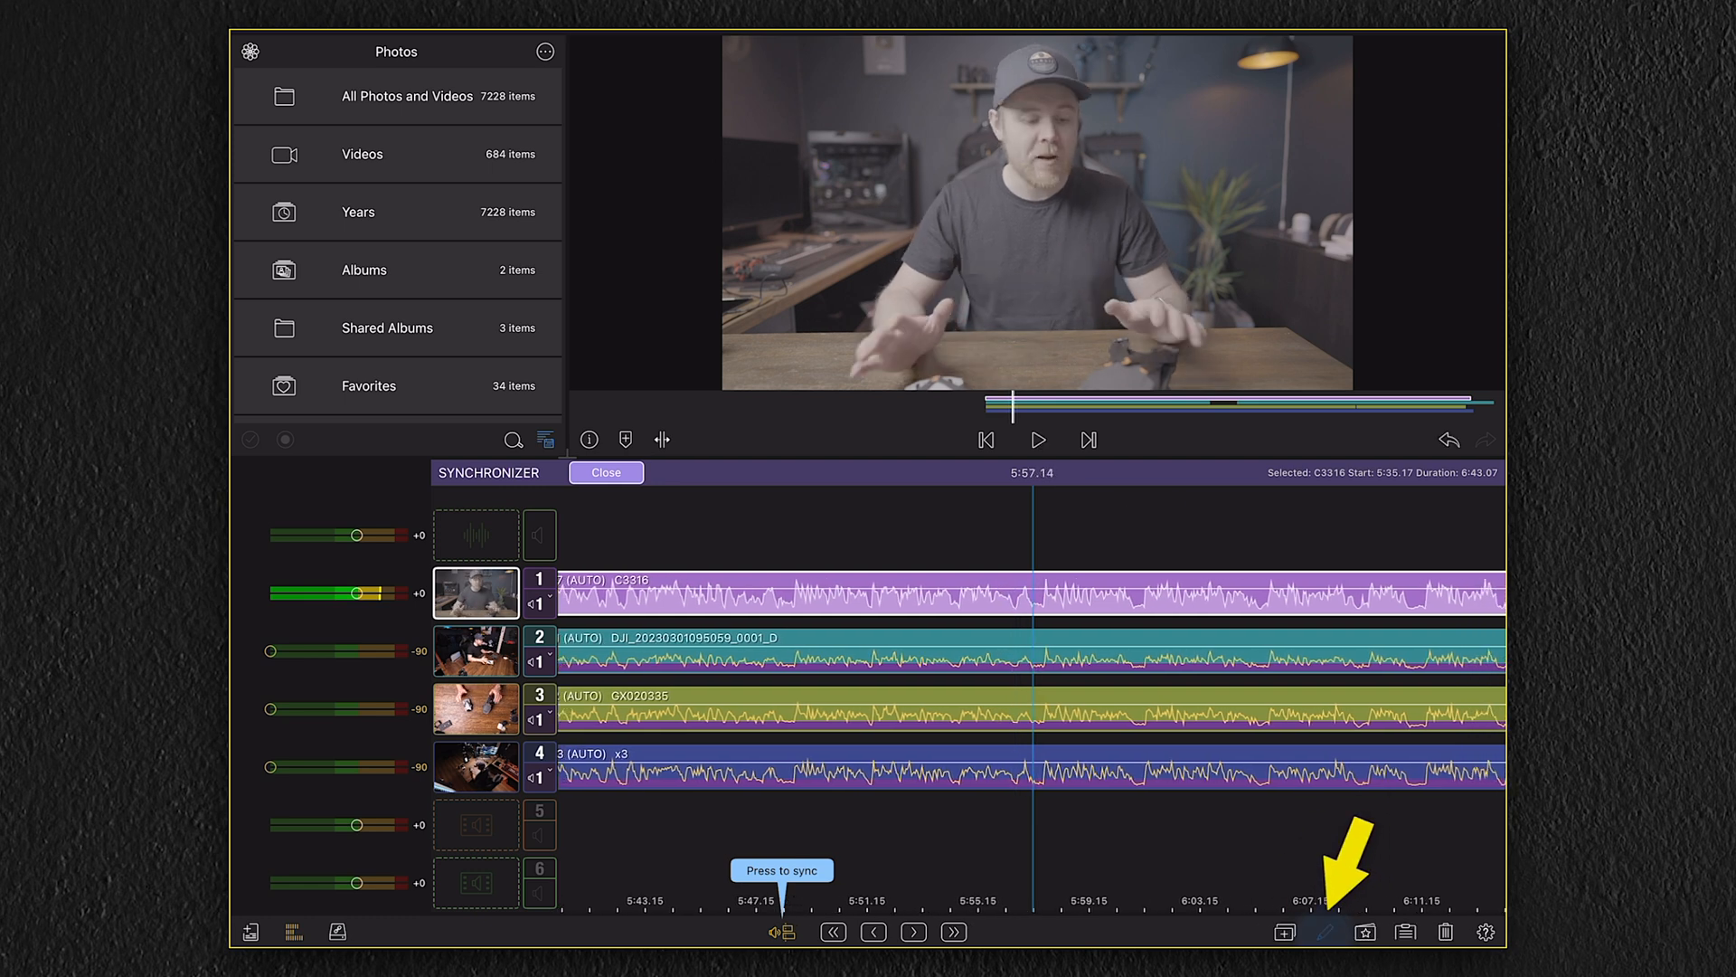
pyautogui.click(1324, 957)
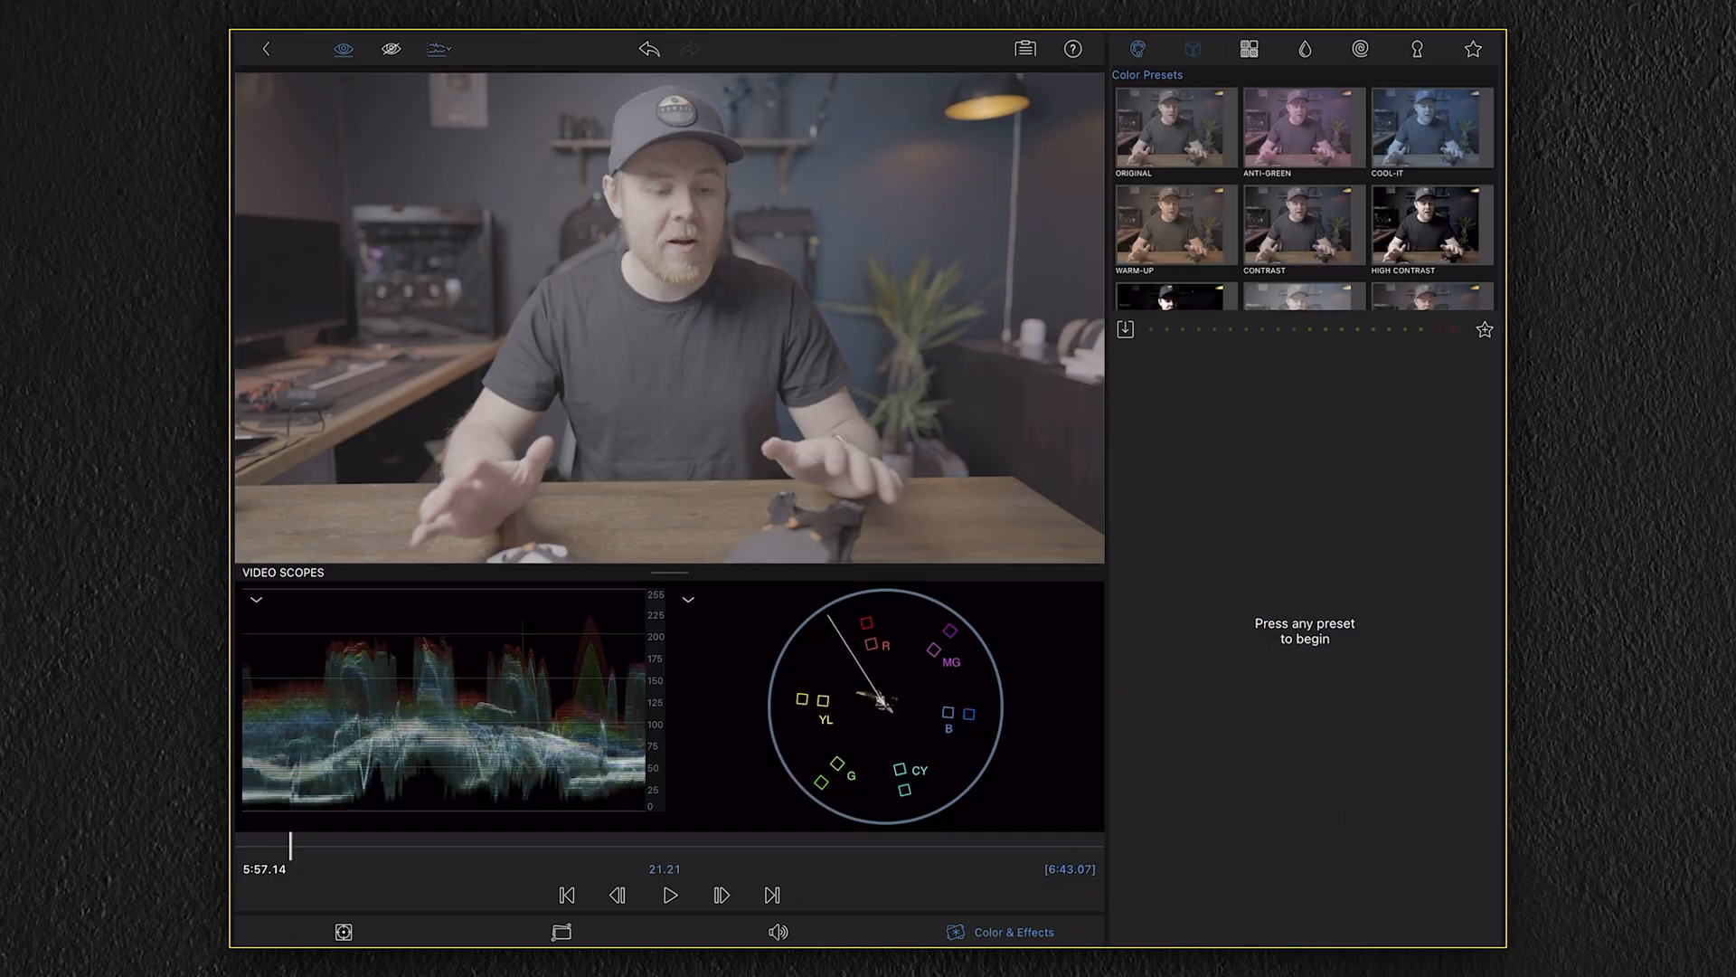
pyautogui.click(1416, 48)
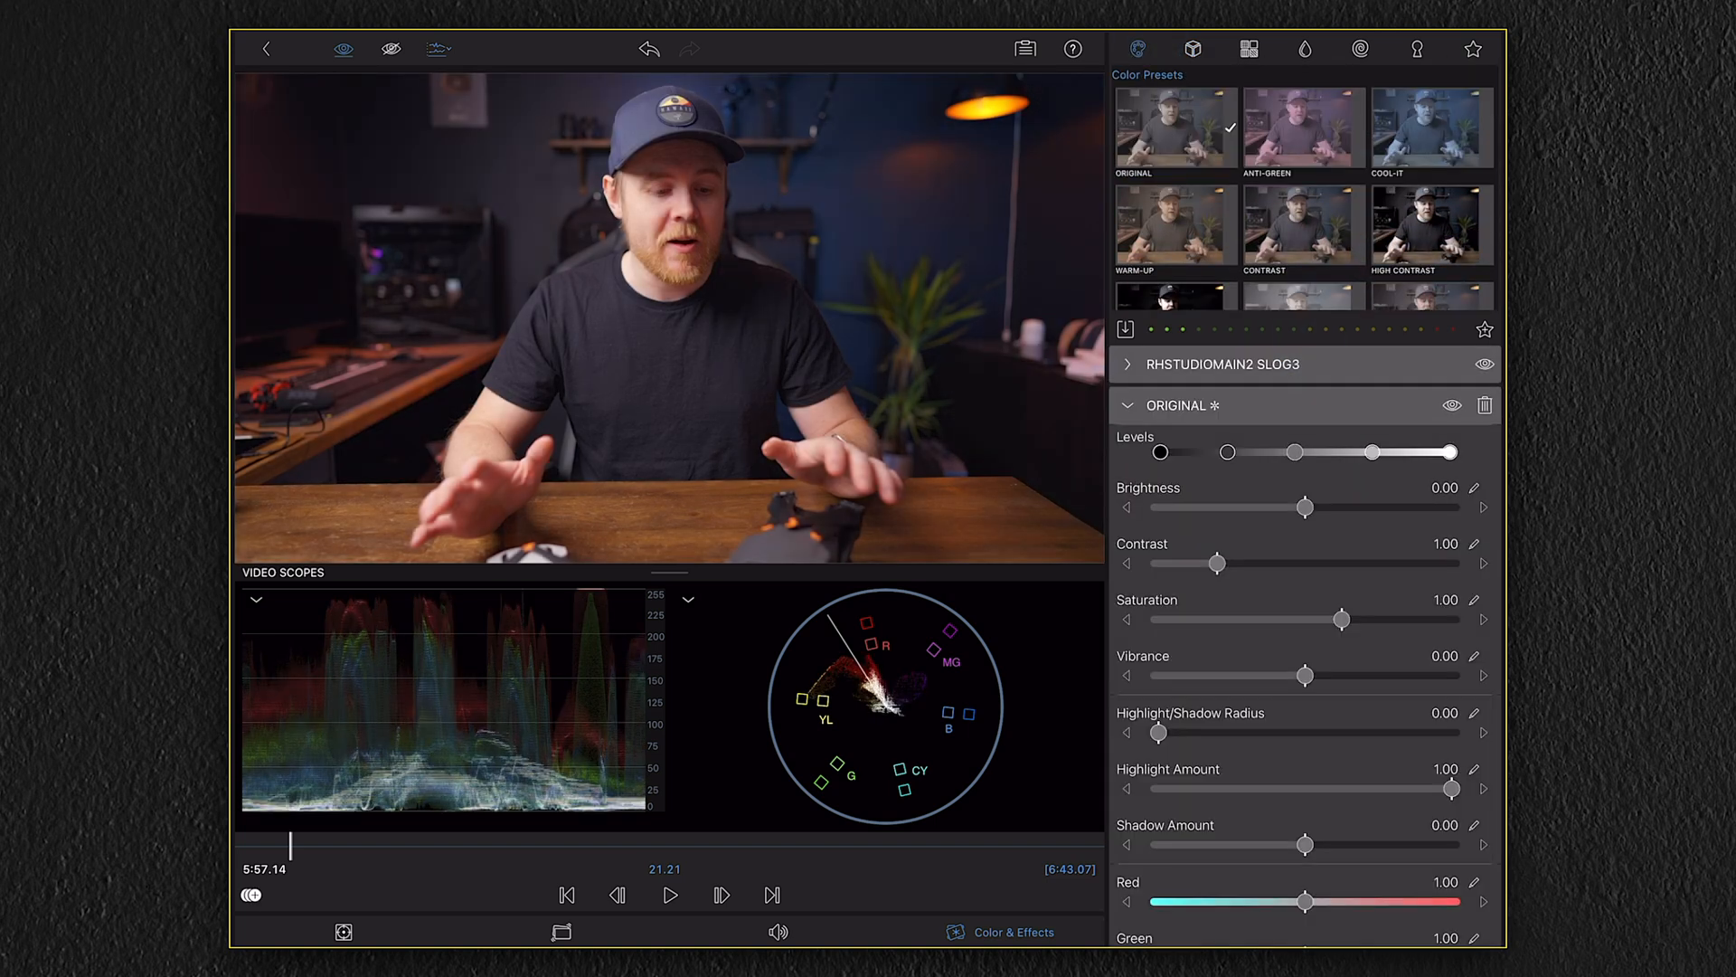
pyautogui.moveTo(1304, 845); pyautogui.dragTo(1346, 844)
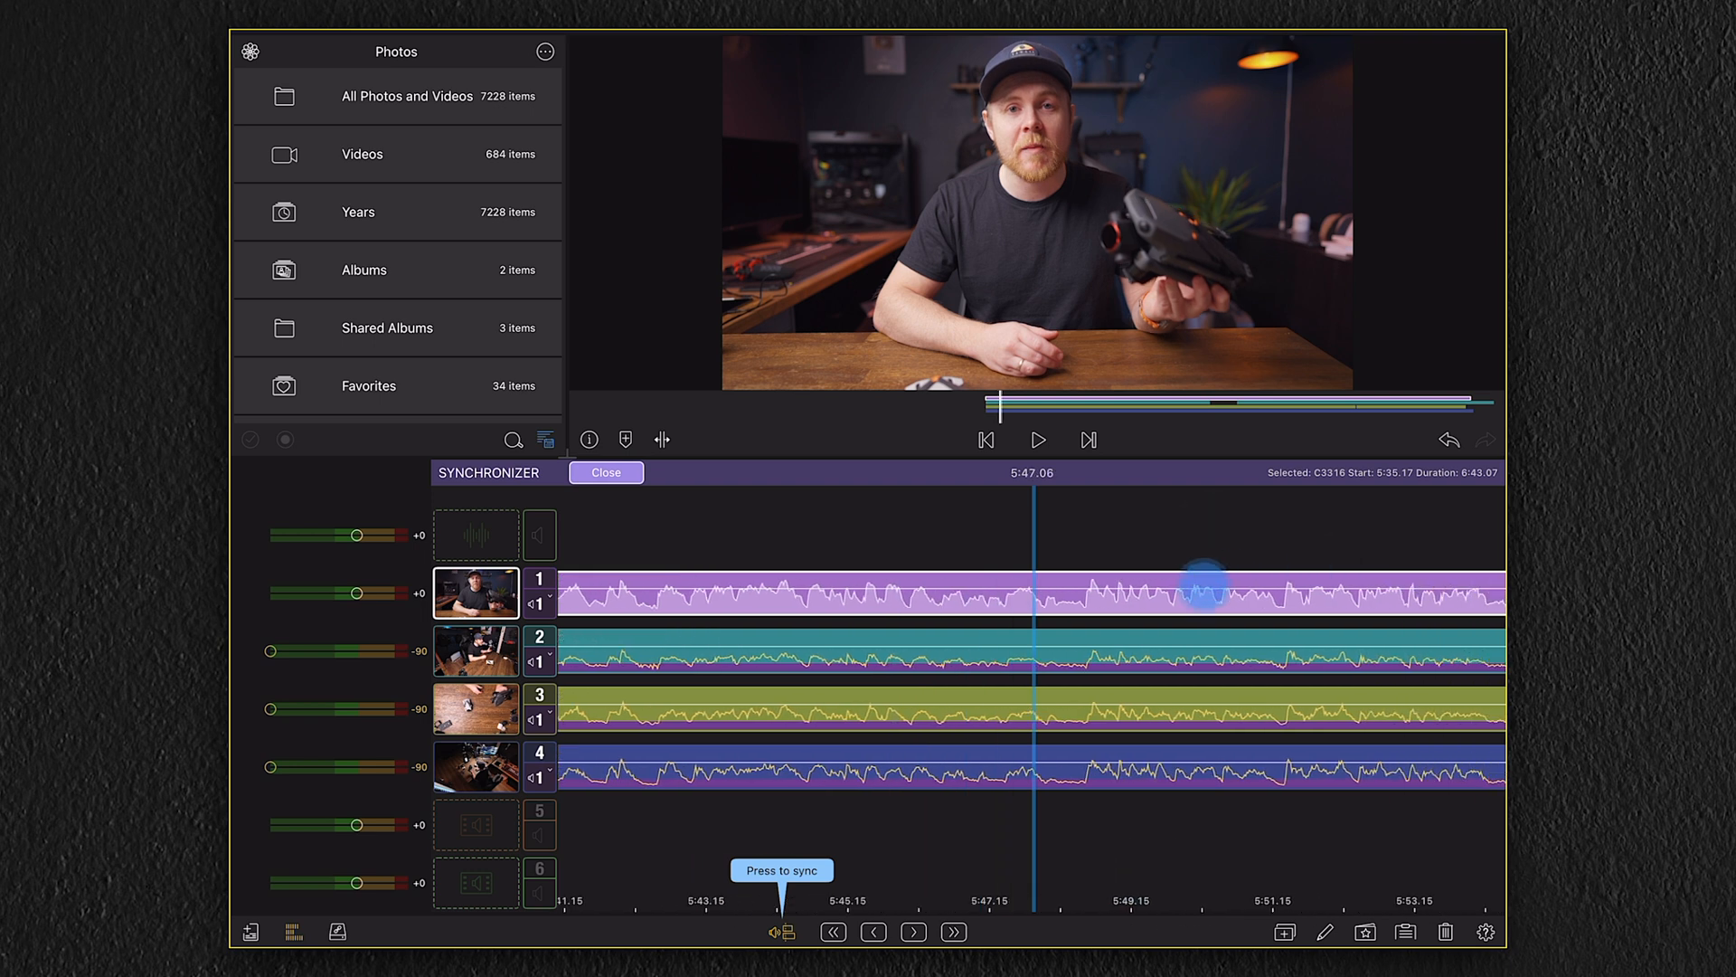
# Work with the camera 1 clip in the synchronizer and give angle 2 back its own audio.
pyautogui.click(1038, 439)
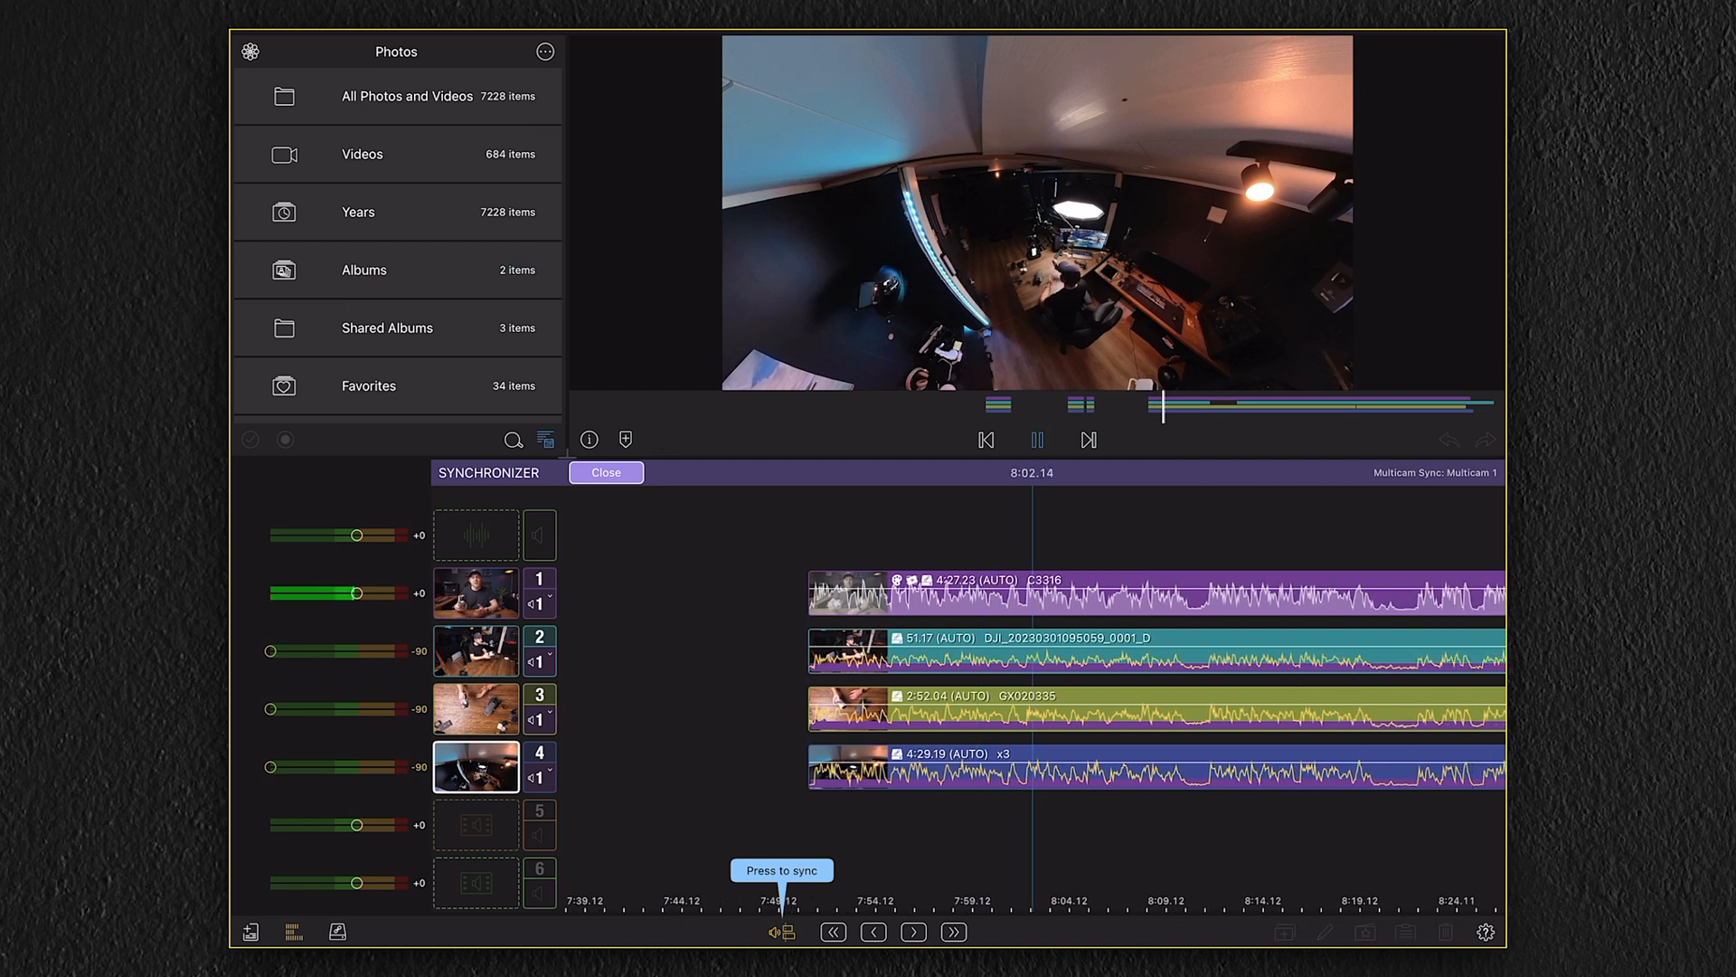
pyautogui.click(1038, 439)
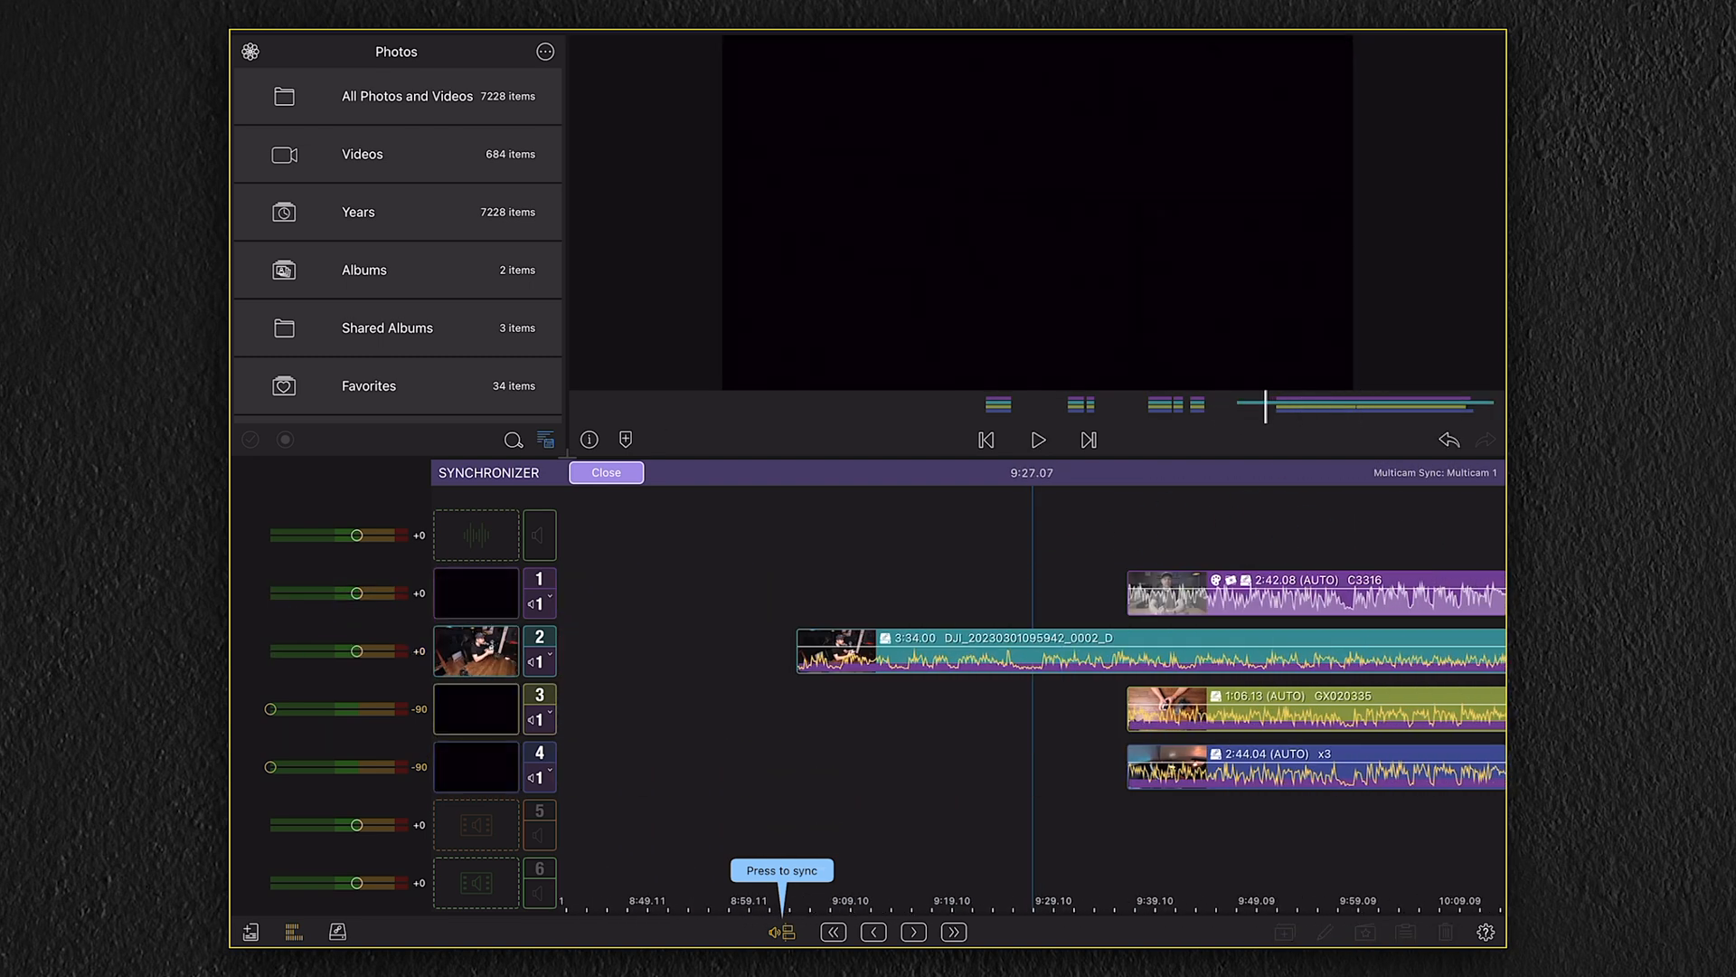
pyautogui.click(1038, 439)
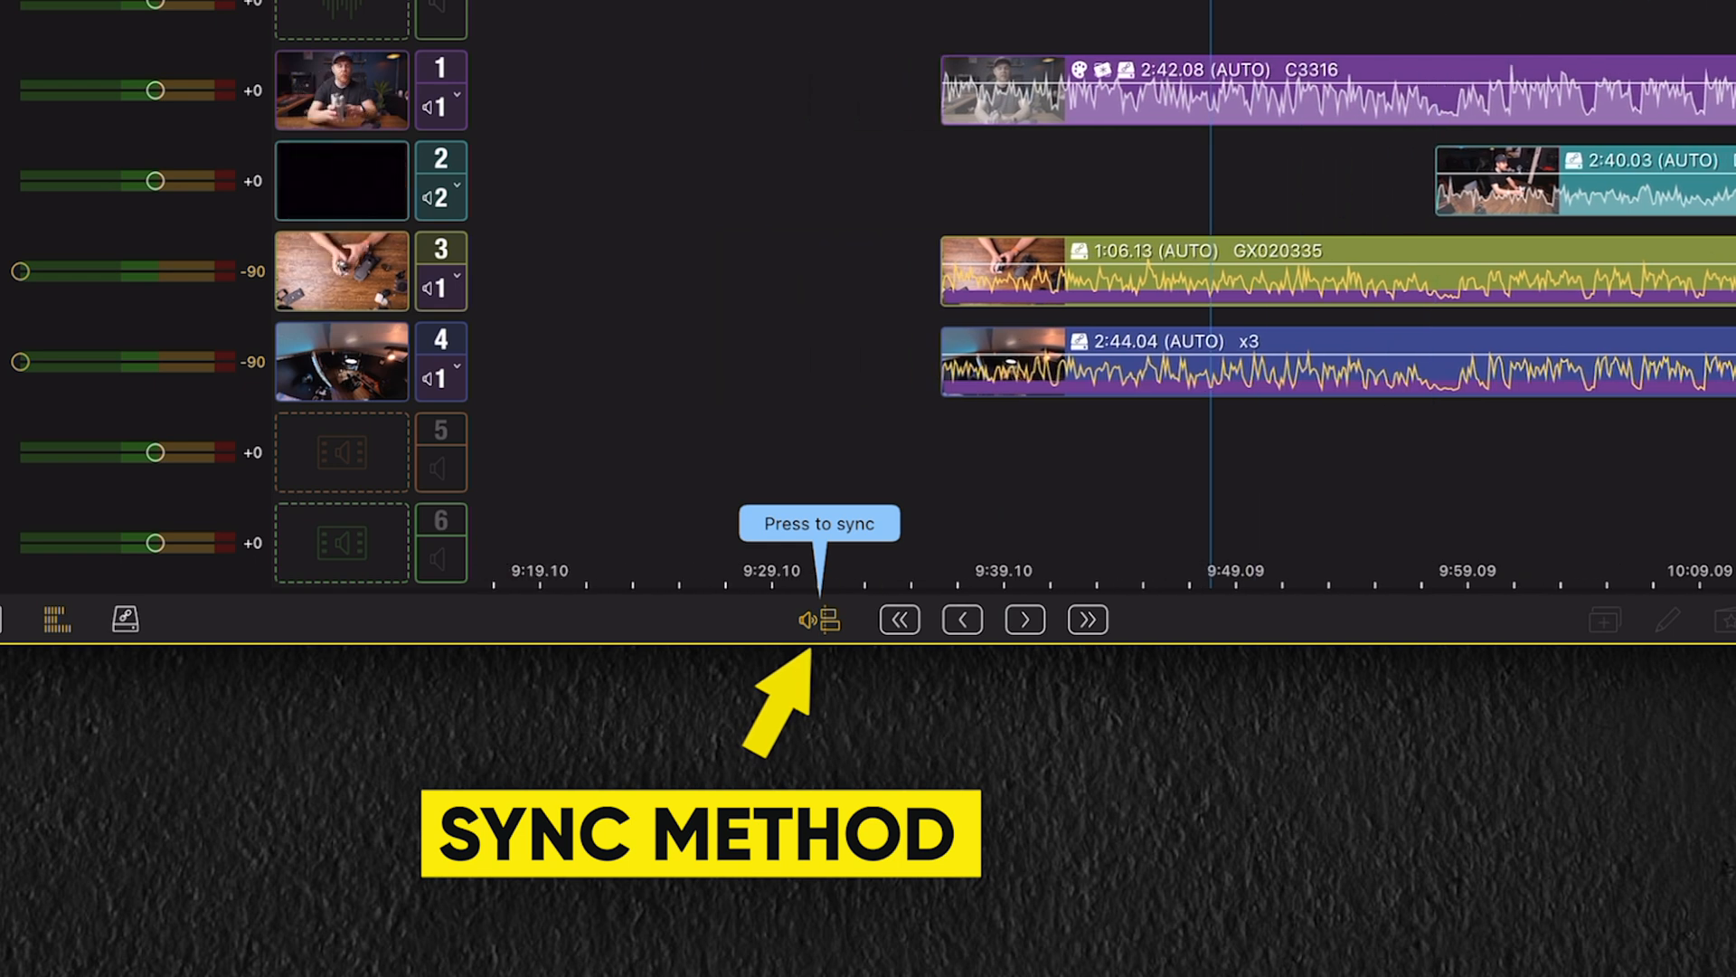
# Choose the sync method so angle 2's second clip lines up with the others.
pyautogui.click(818, 619)
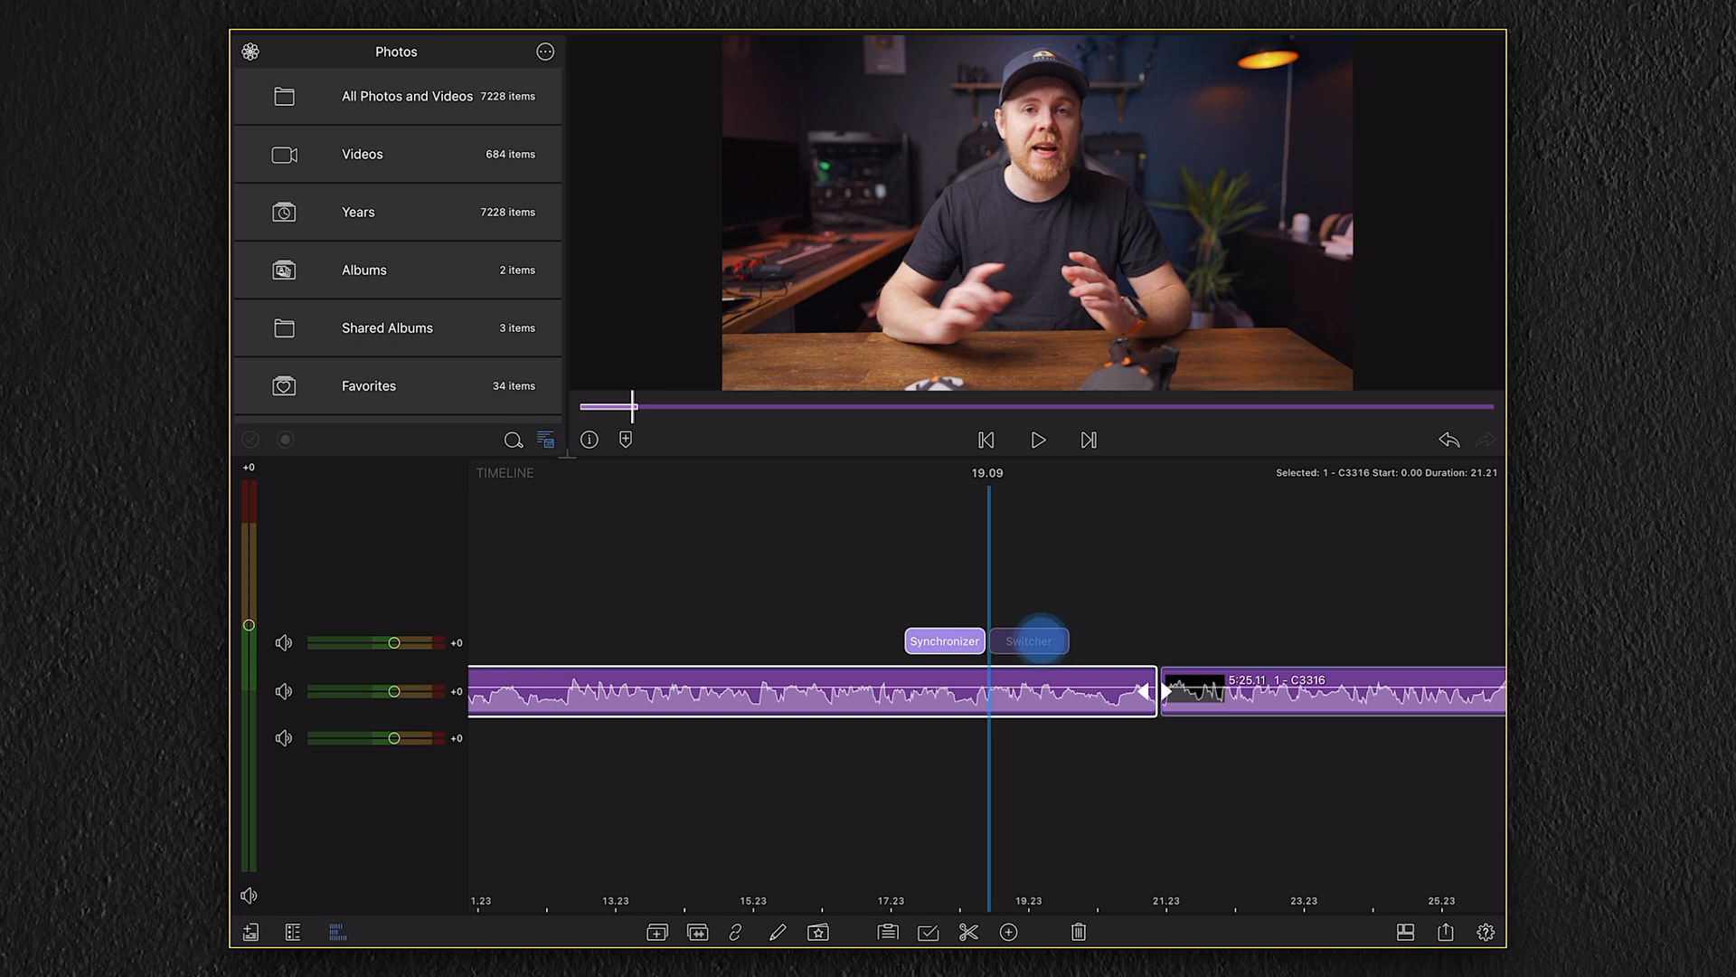
# Show the four-angle Switcher for the multicam container on the timeline.
pyautogui.click(1029, 640)
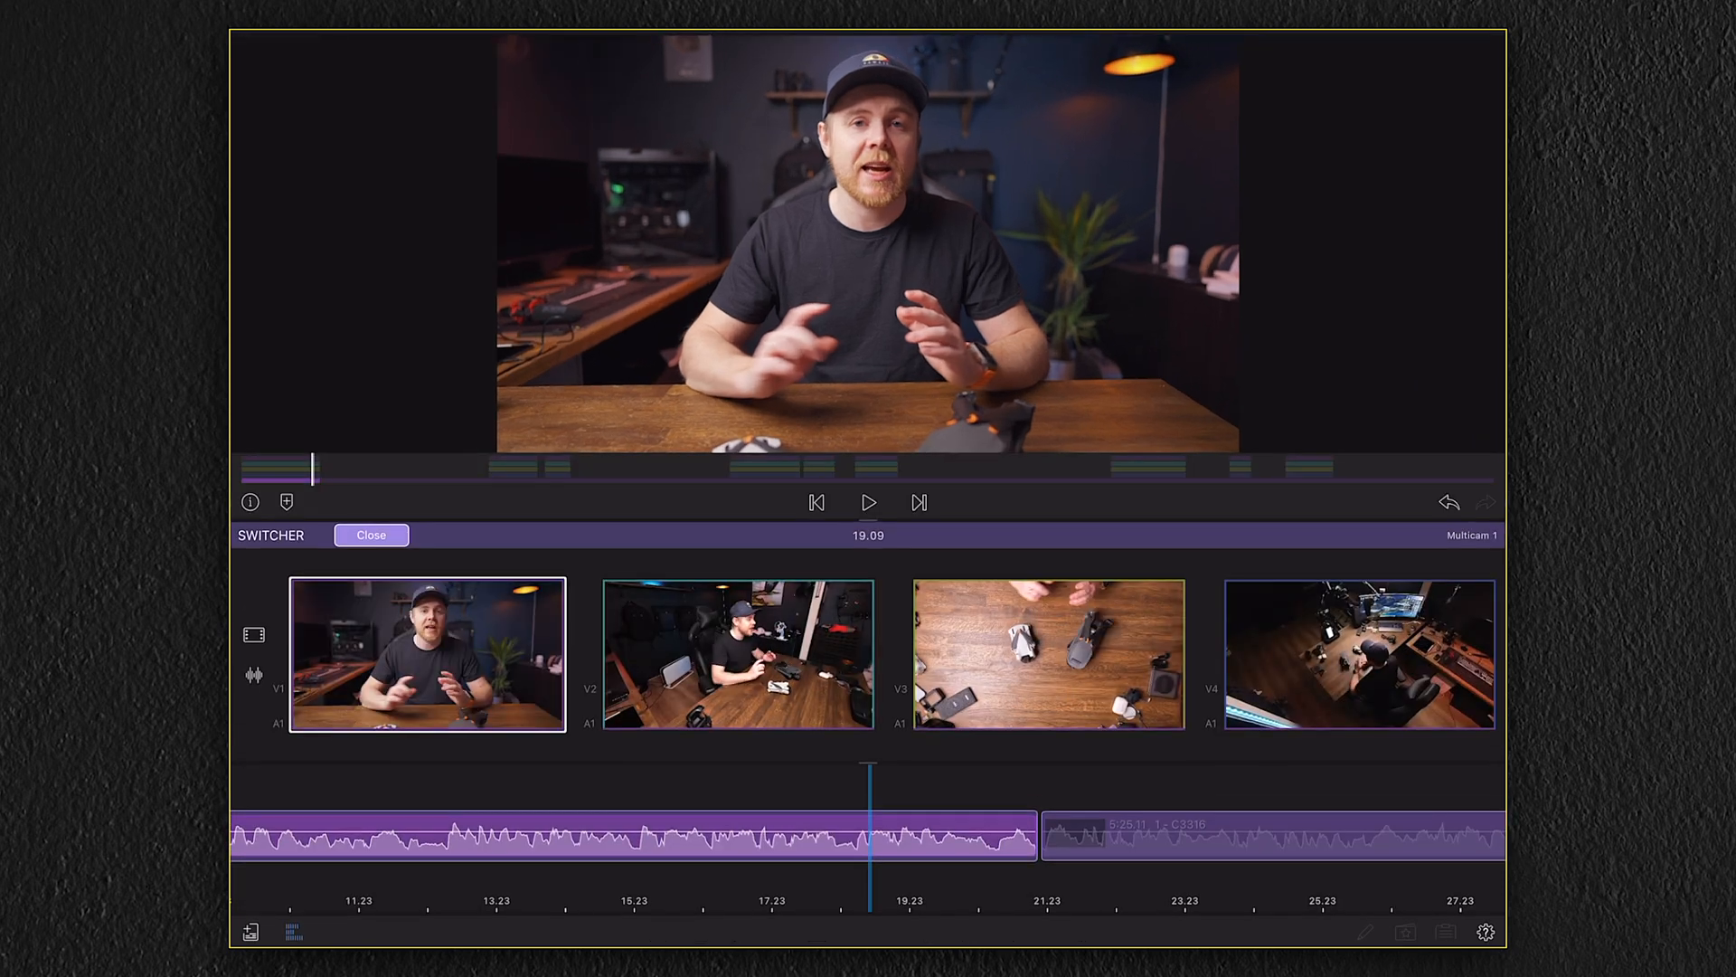
pyautogui.click(868, 503)
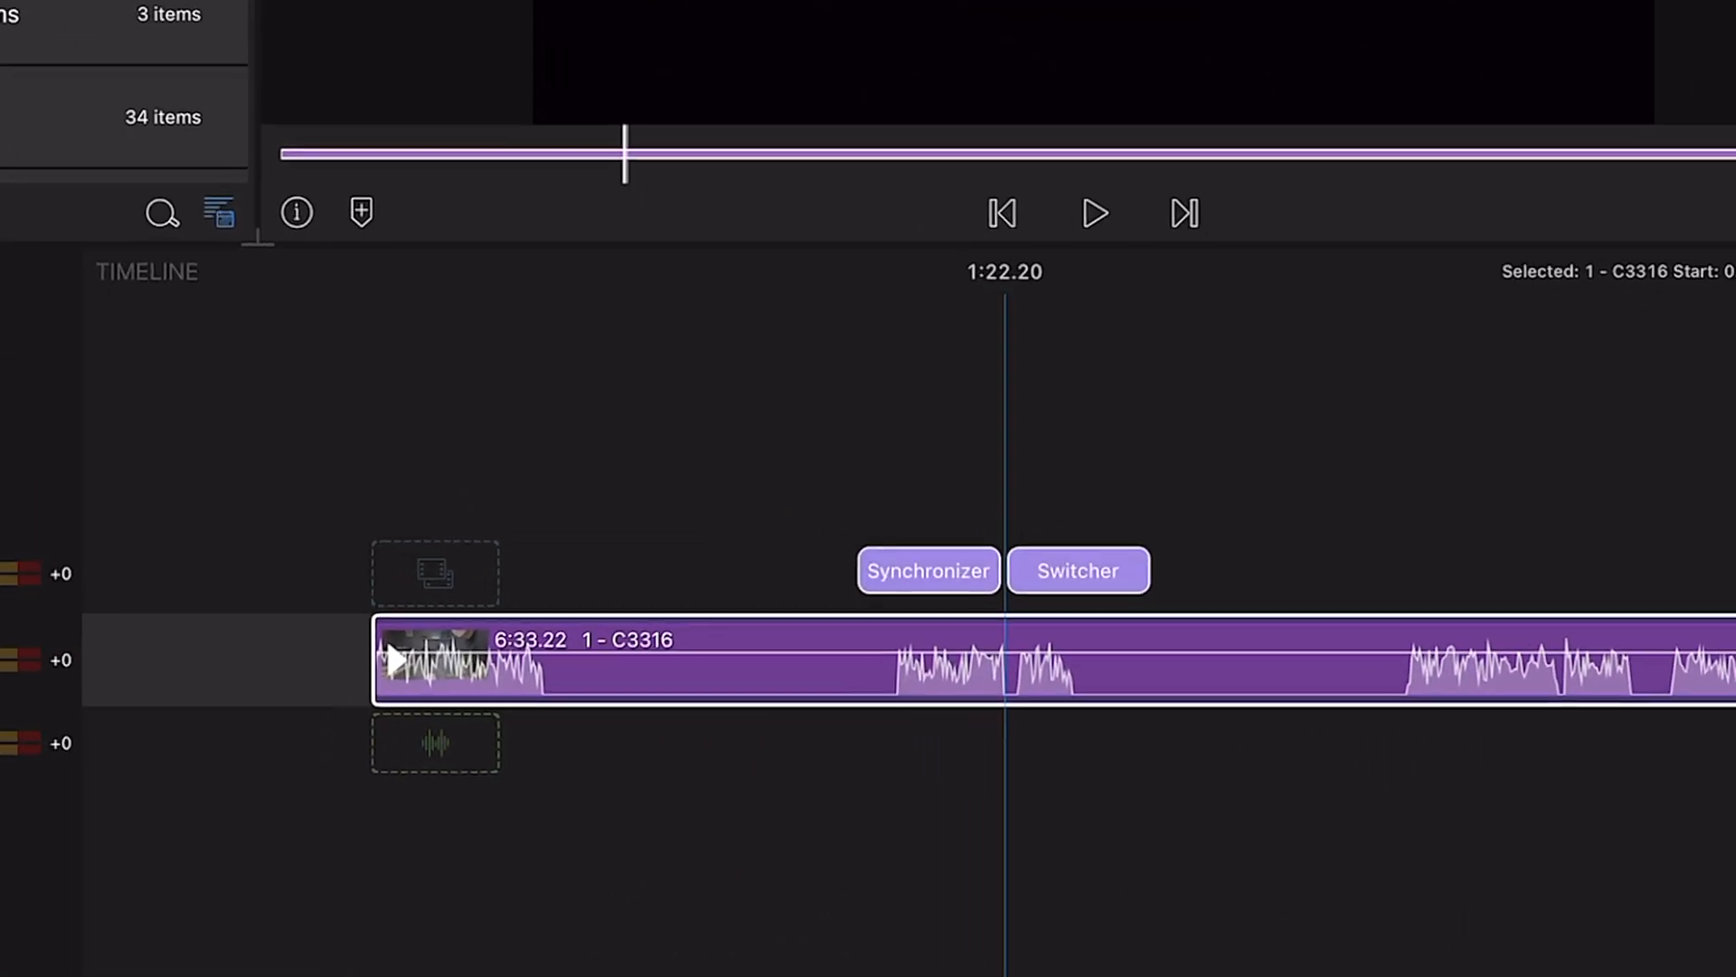
# Reopen the synchronizer on the multicam container to check the aligned camera clips.
pyautogui.click(913, 559)
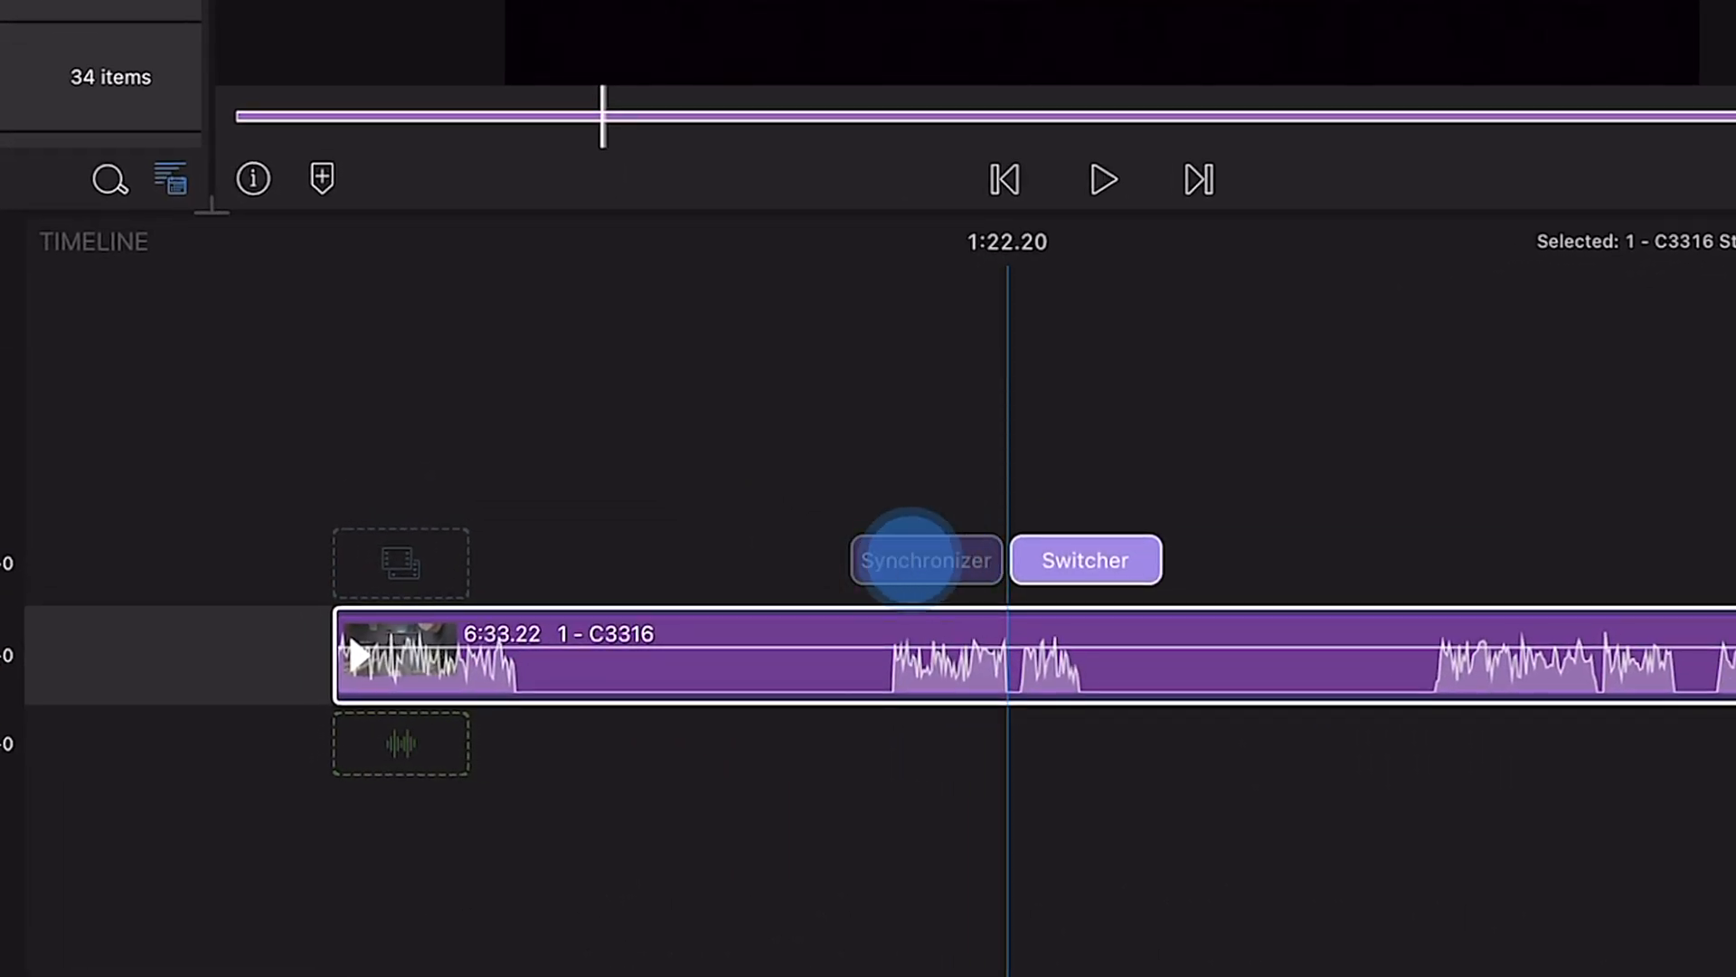
pyautogui.click(926, 561)
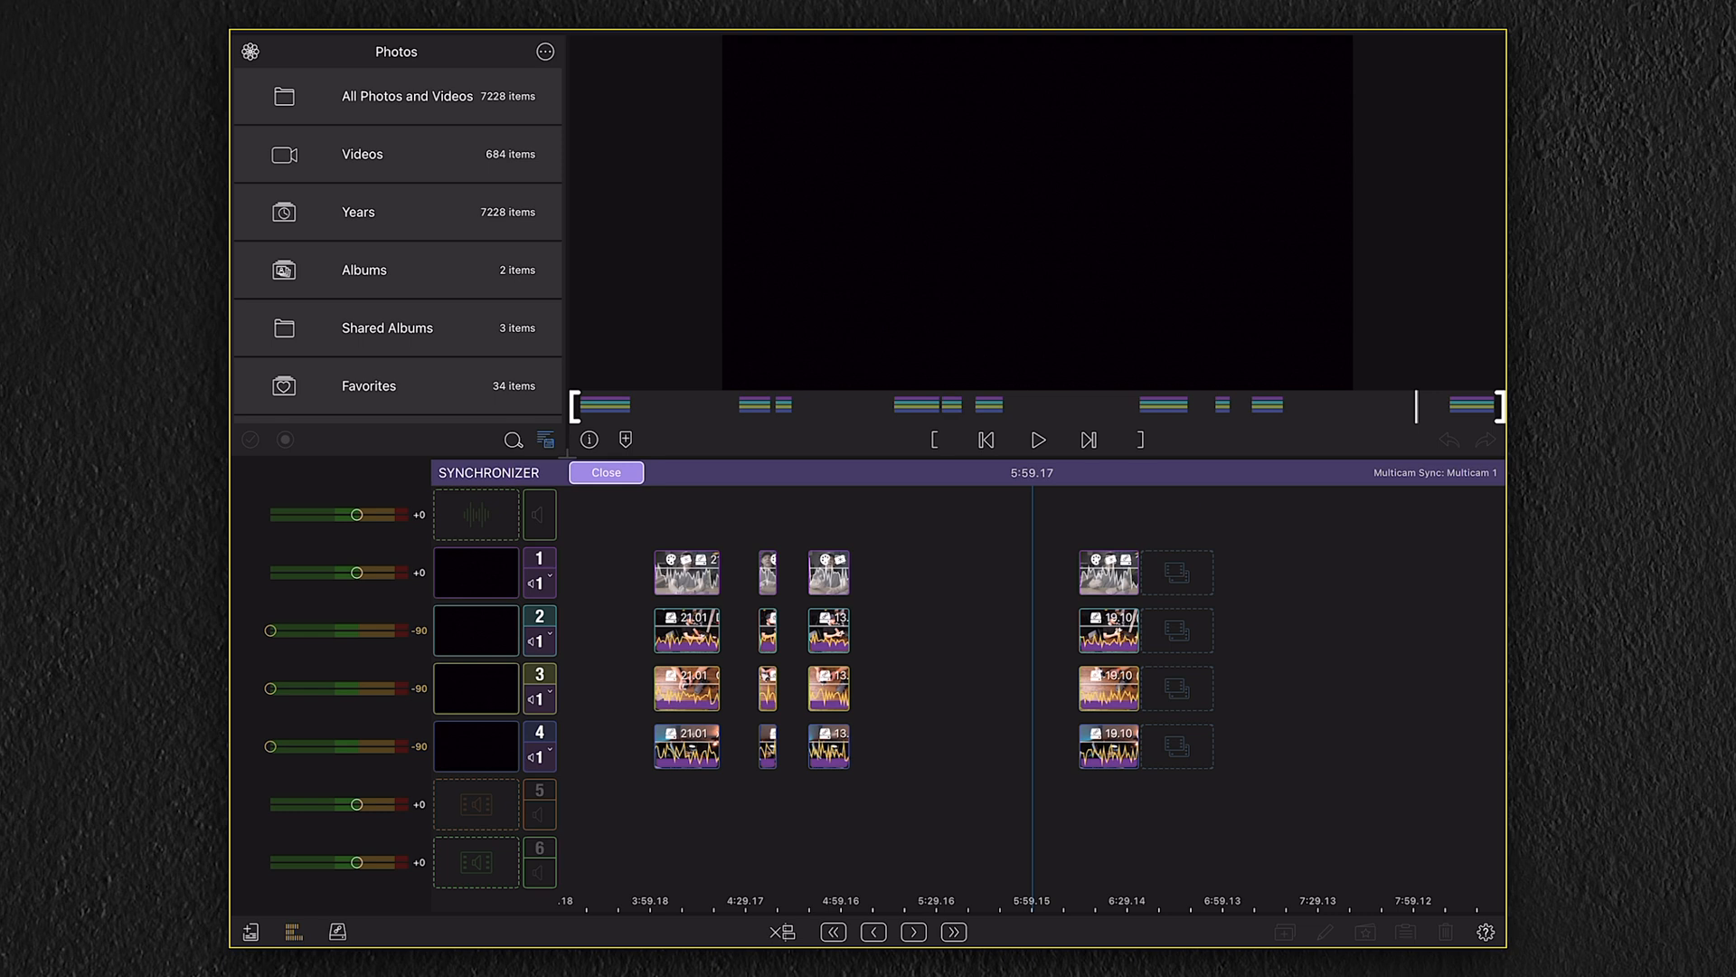
pyautogui.click(1089, 745)
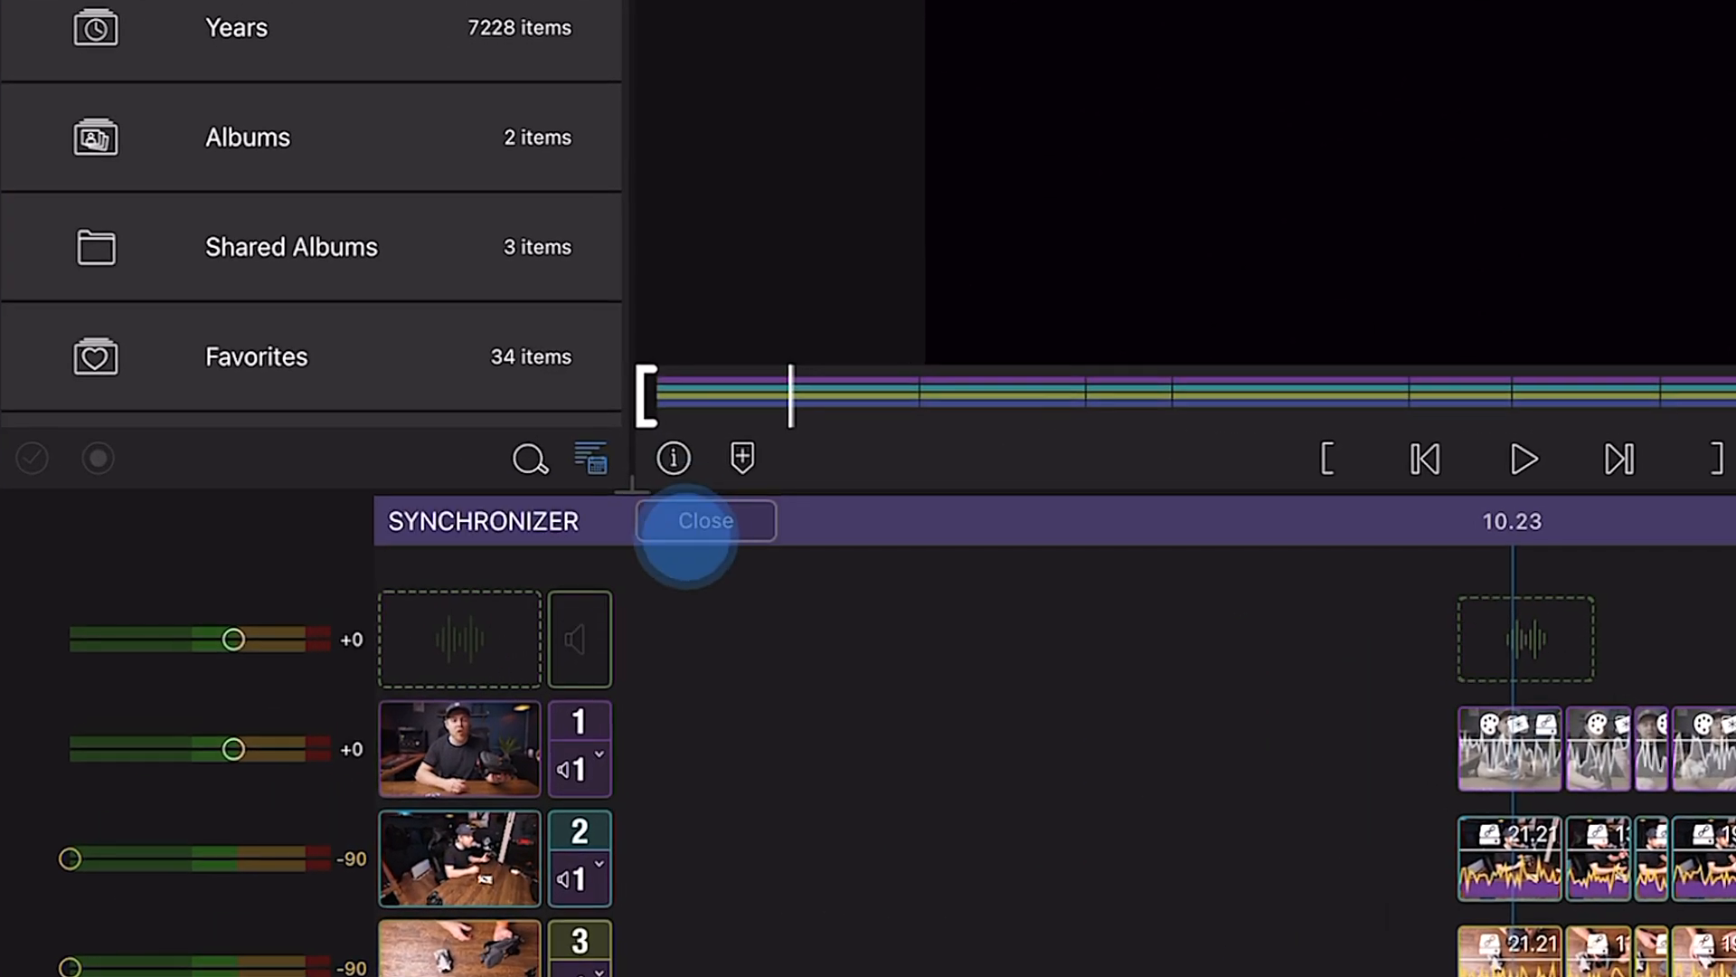
# Close the synchronizer, play from the switcher and record angle cuts through the first minute.
pyautogui.click(705, 521)
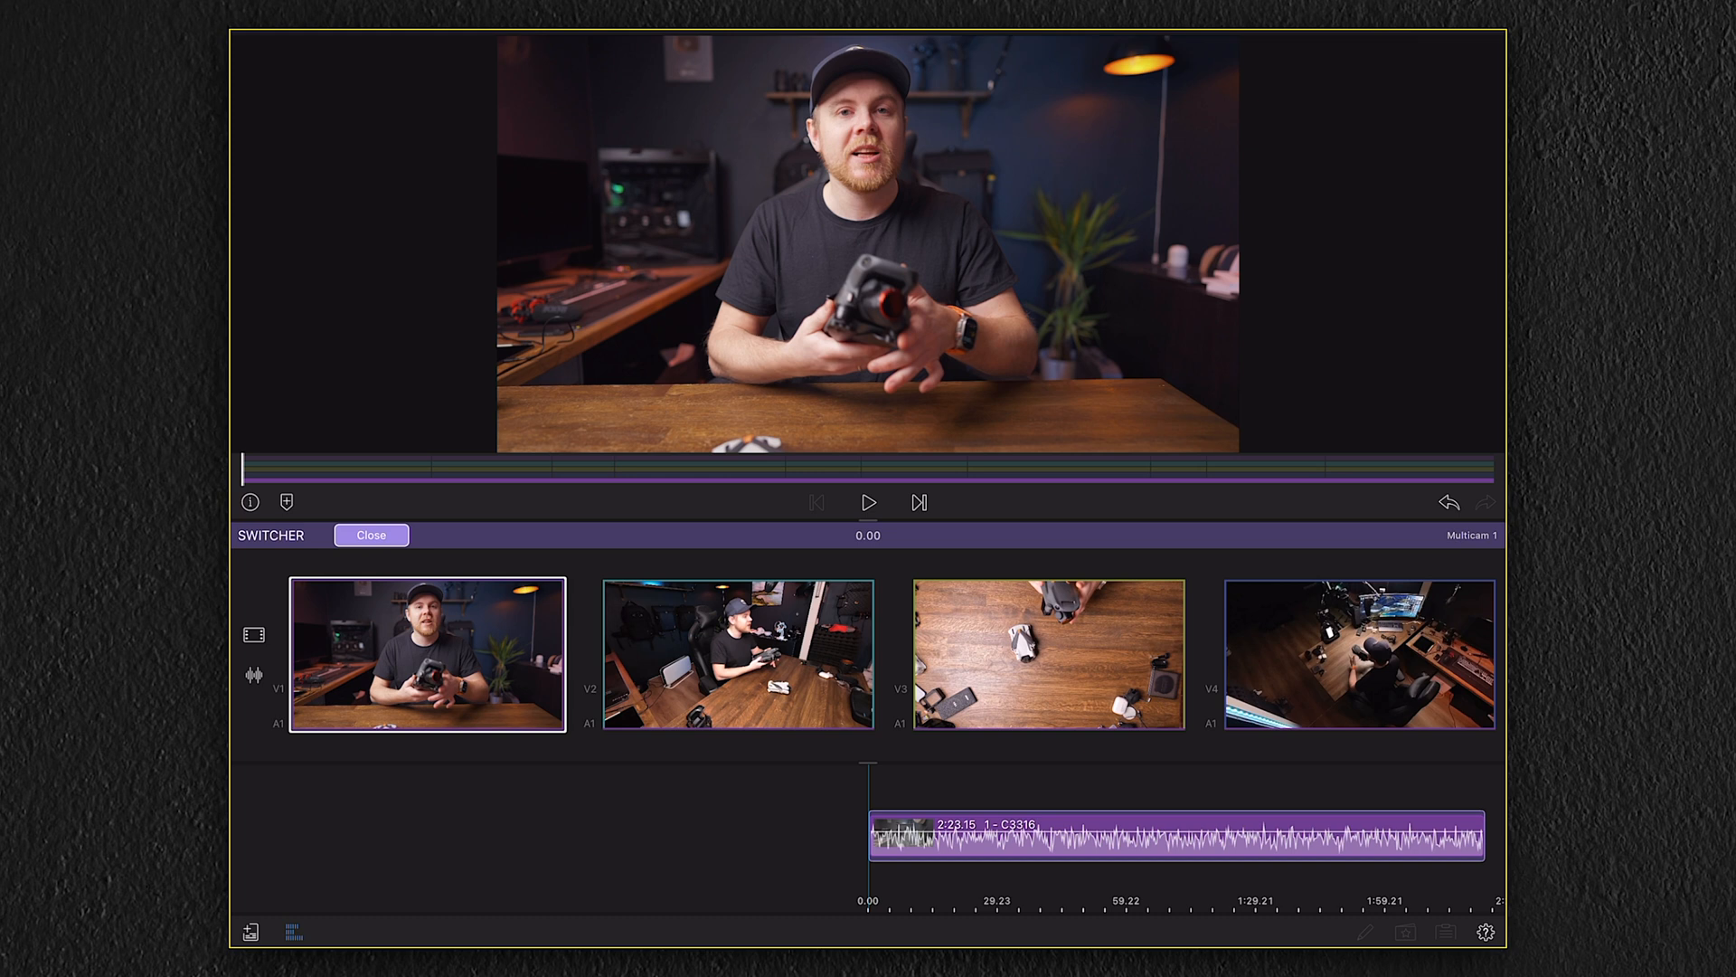
pyautogui.click(868, 503)
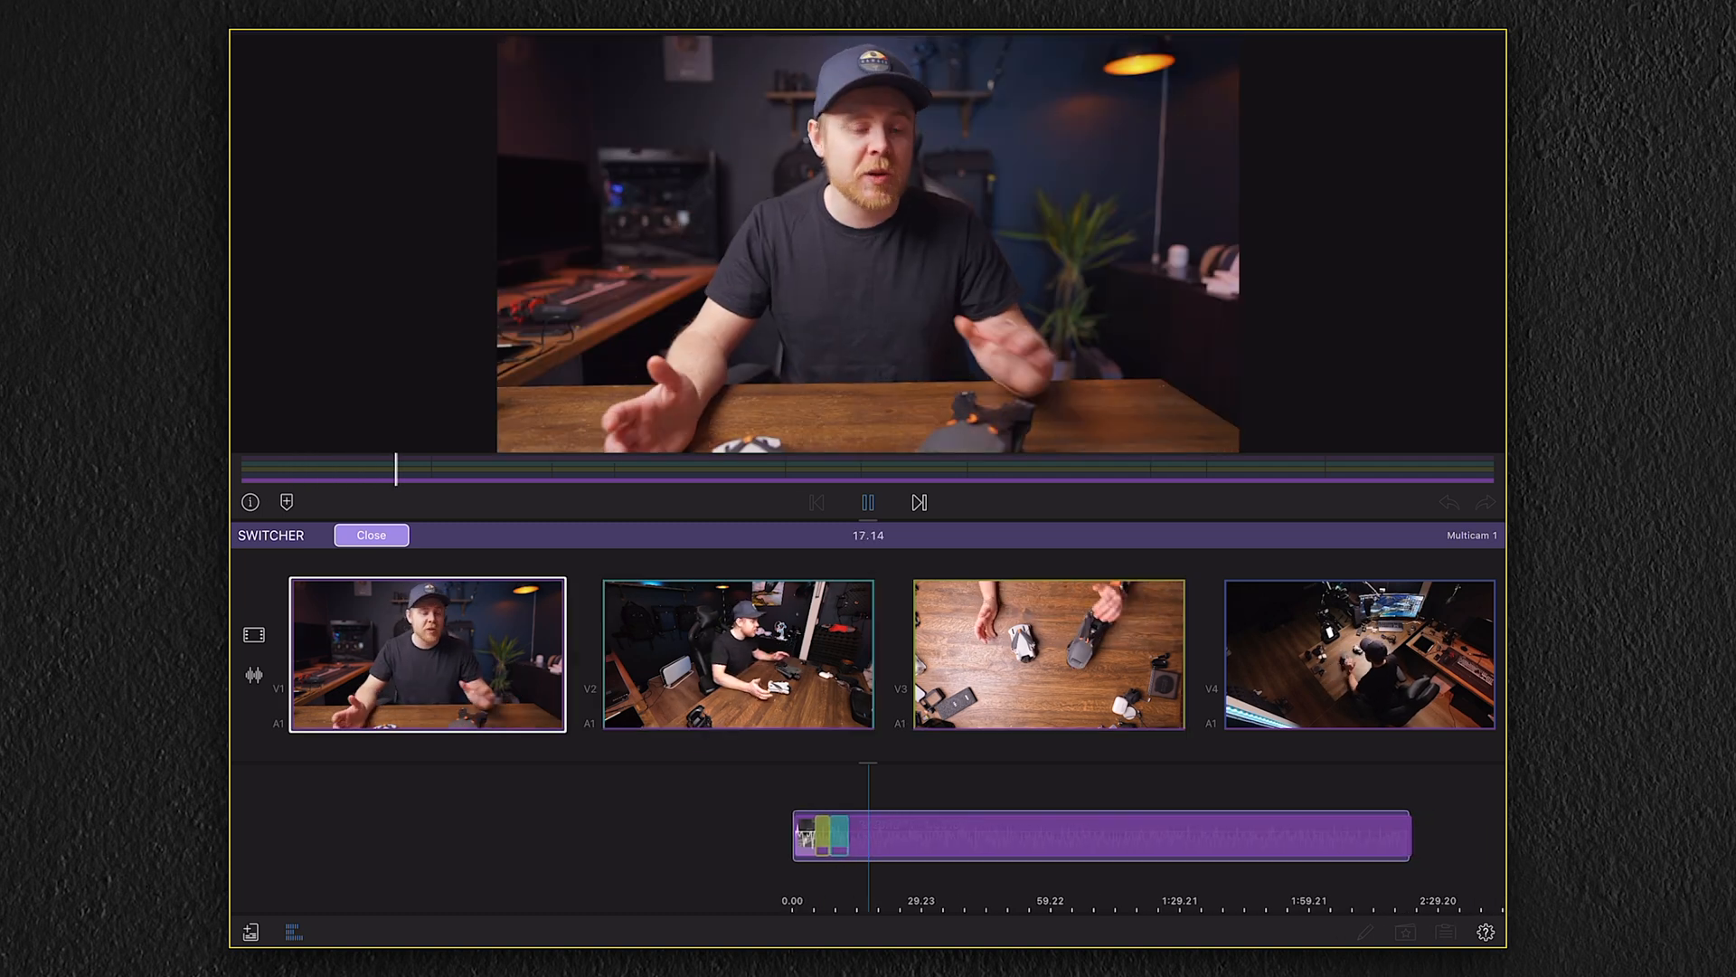
pyautogui.click(1048, 660)
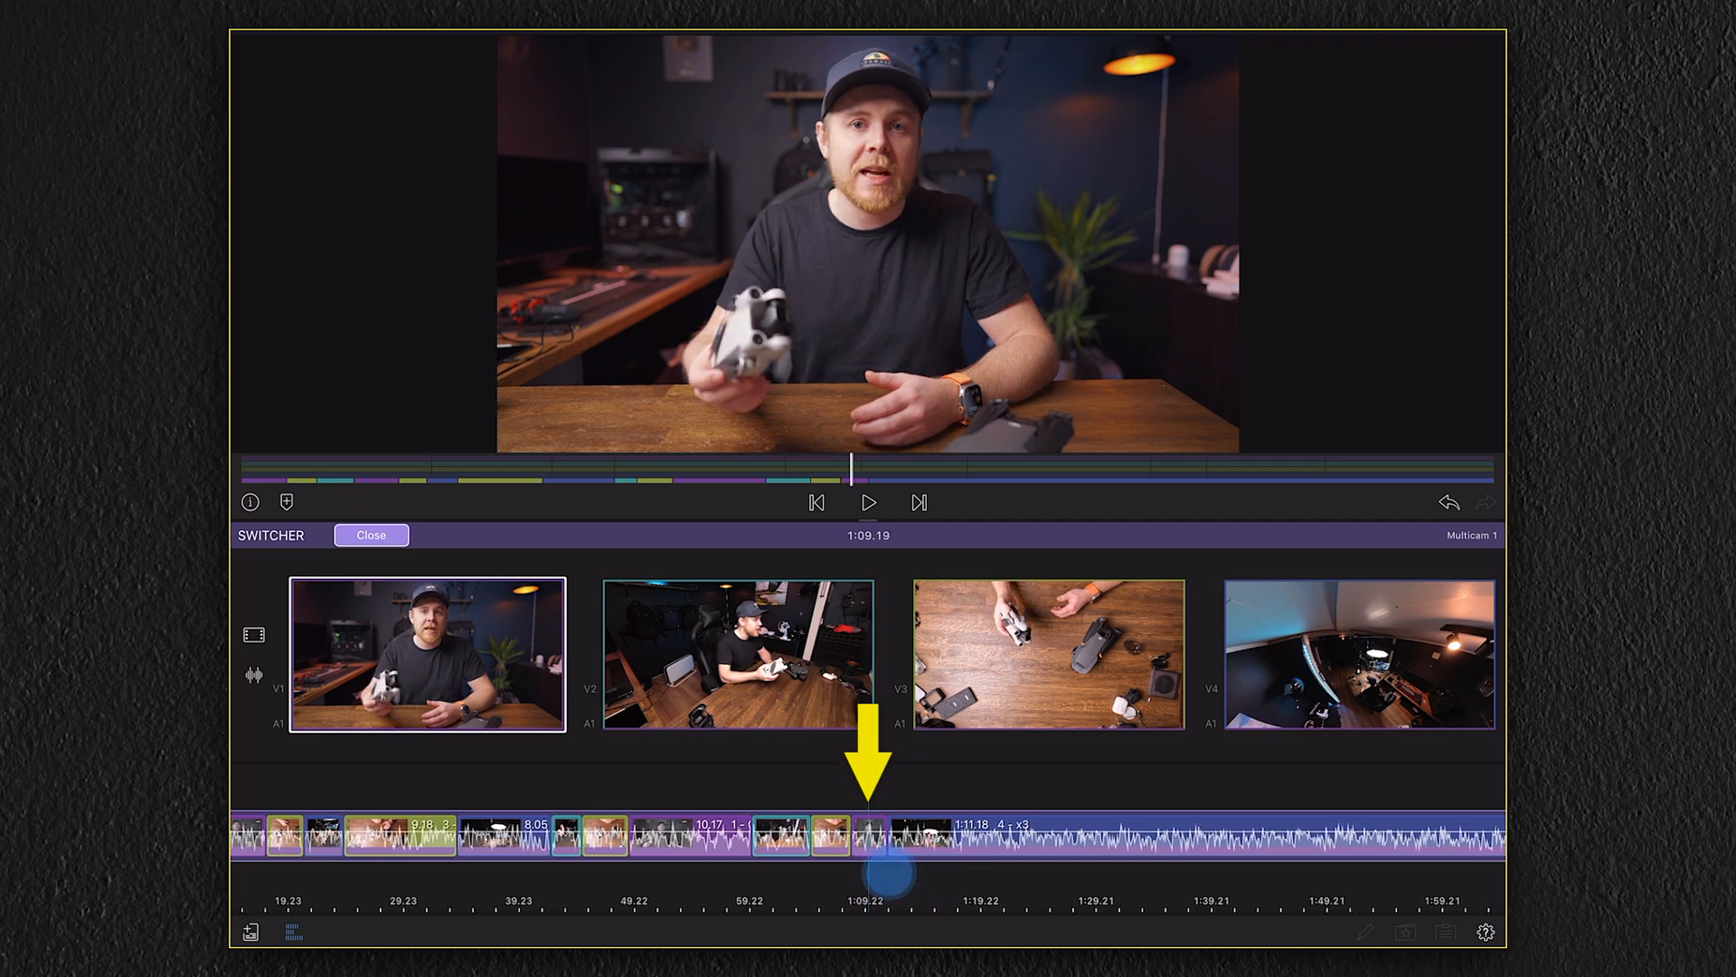
# From about 1:09, cut to the wide room view, then alternate angles back to the front-facing camera to the end.
pyautogui.click(870, 503)
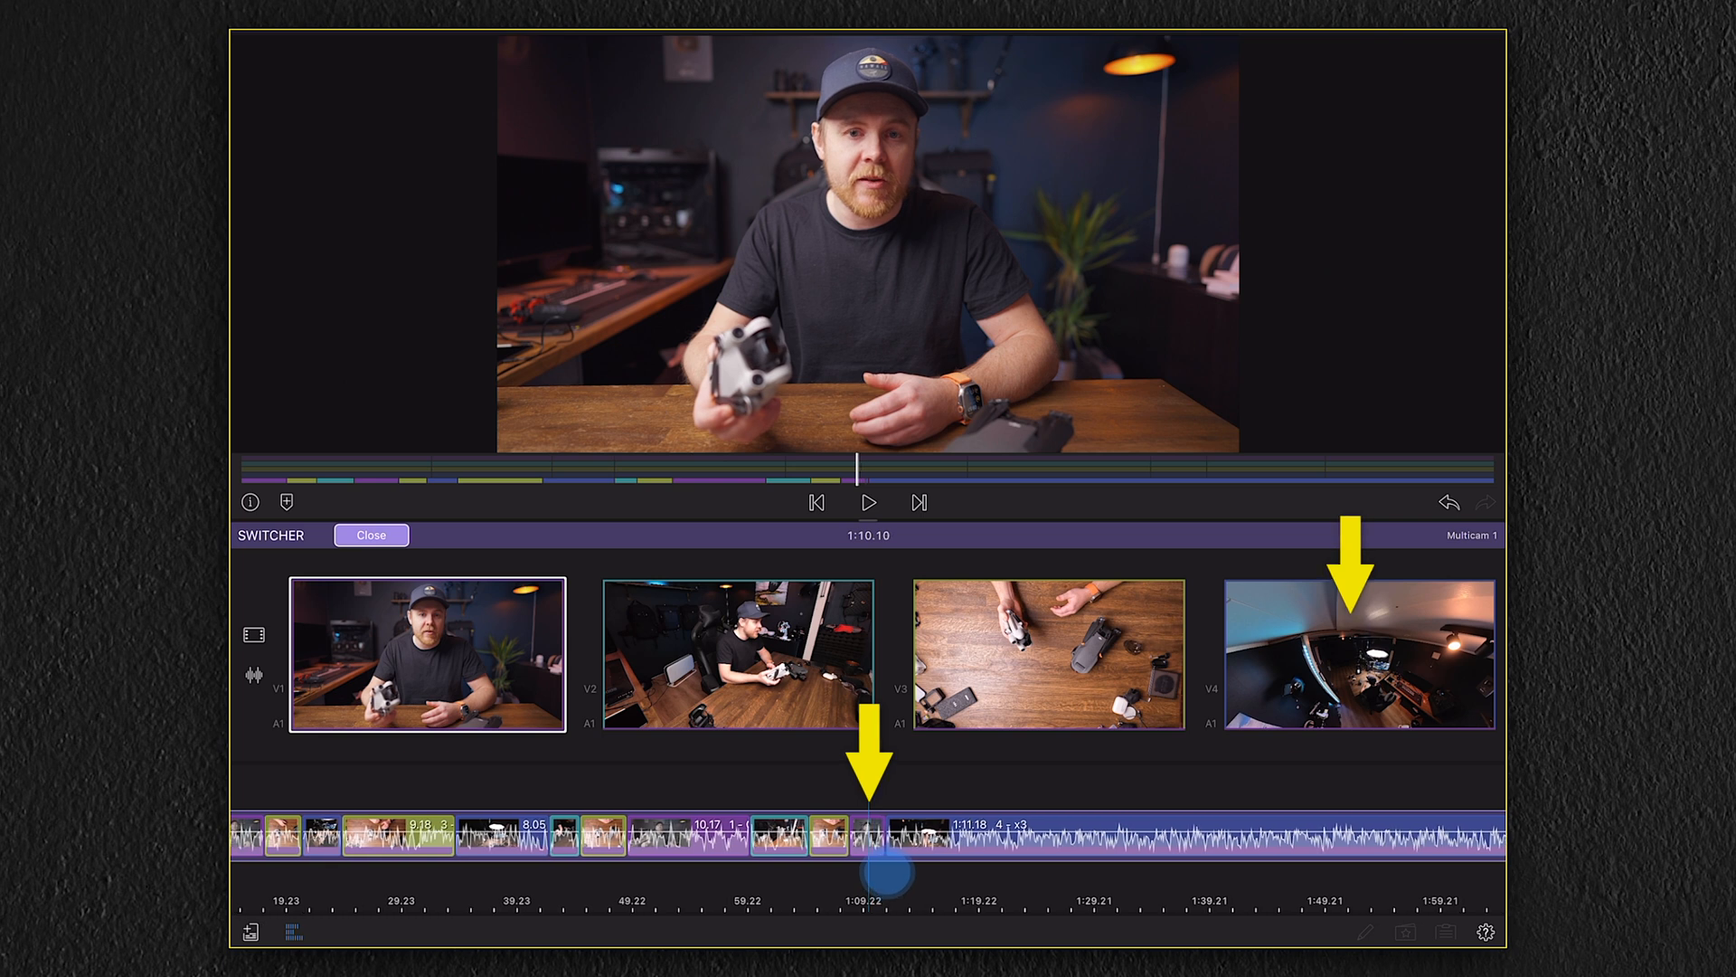
pyautogui.click(1357, 665)
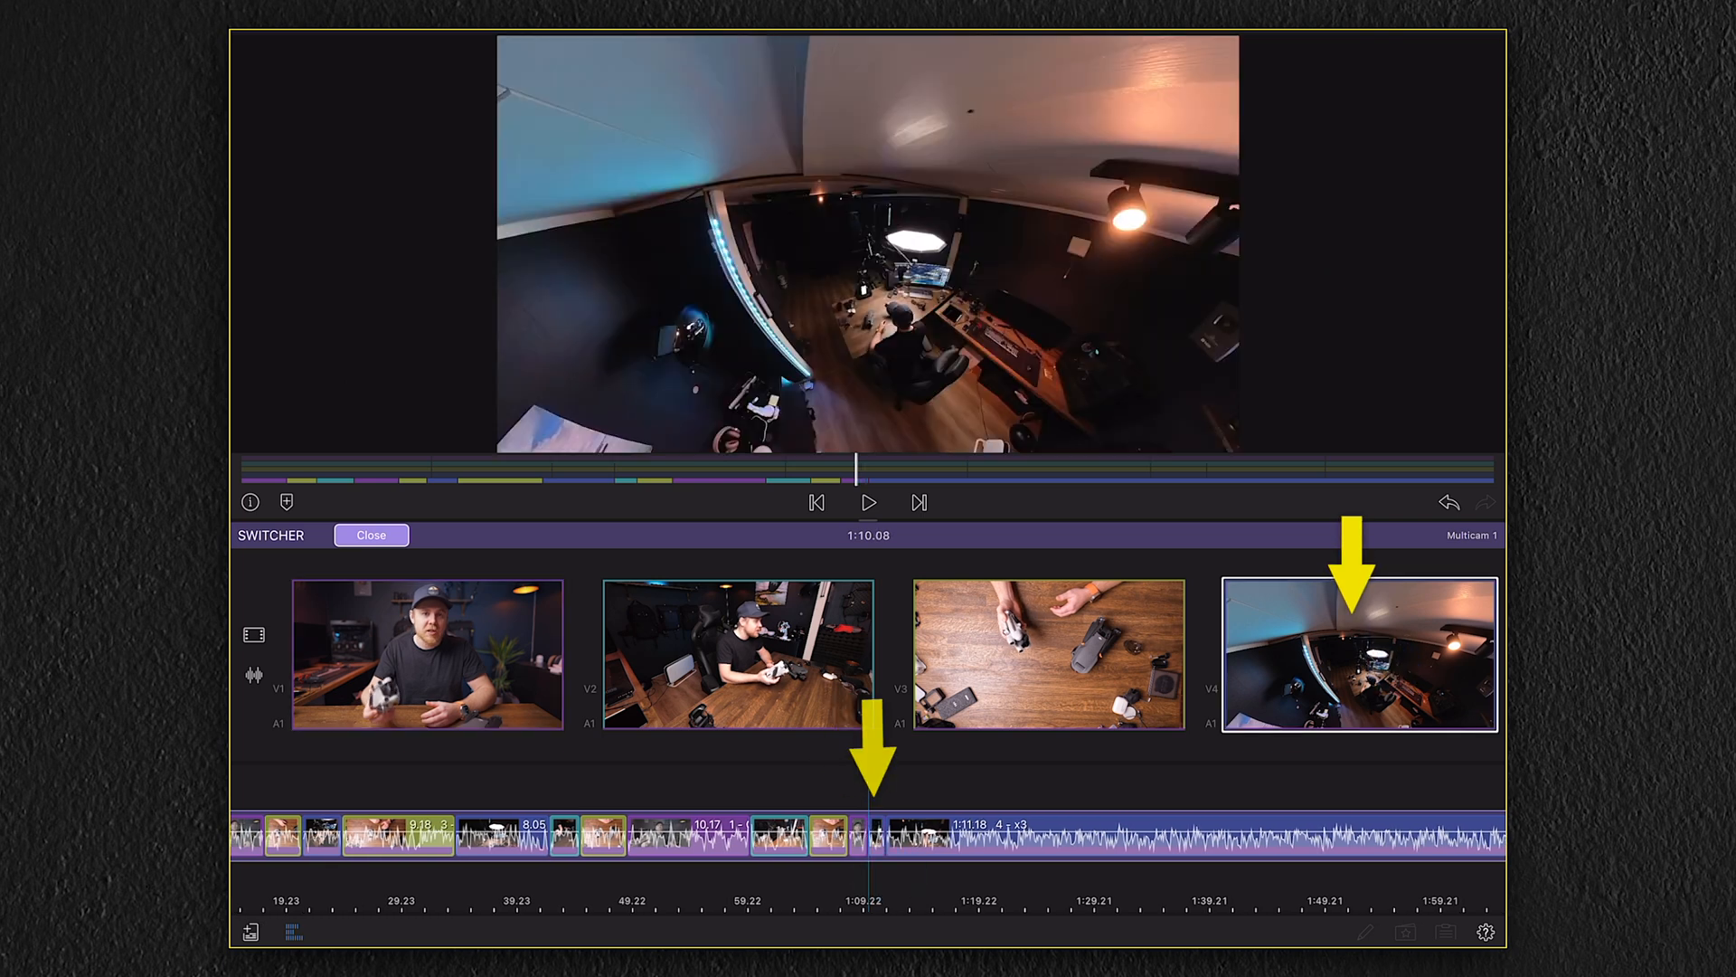
pyautogui.click(868, 502)
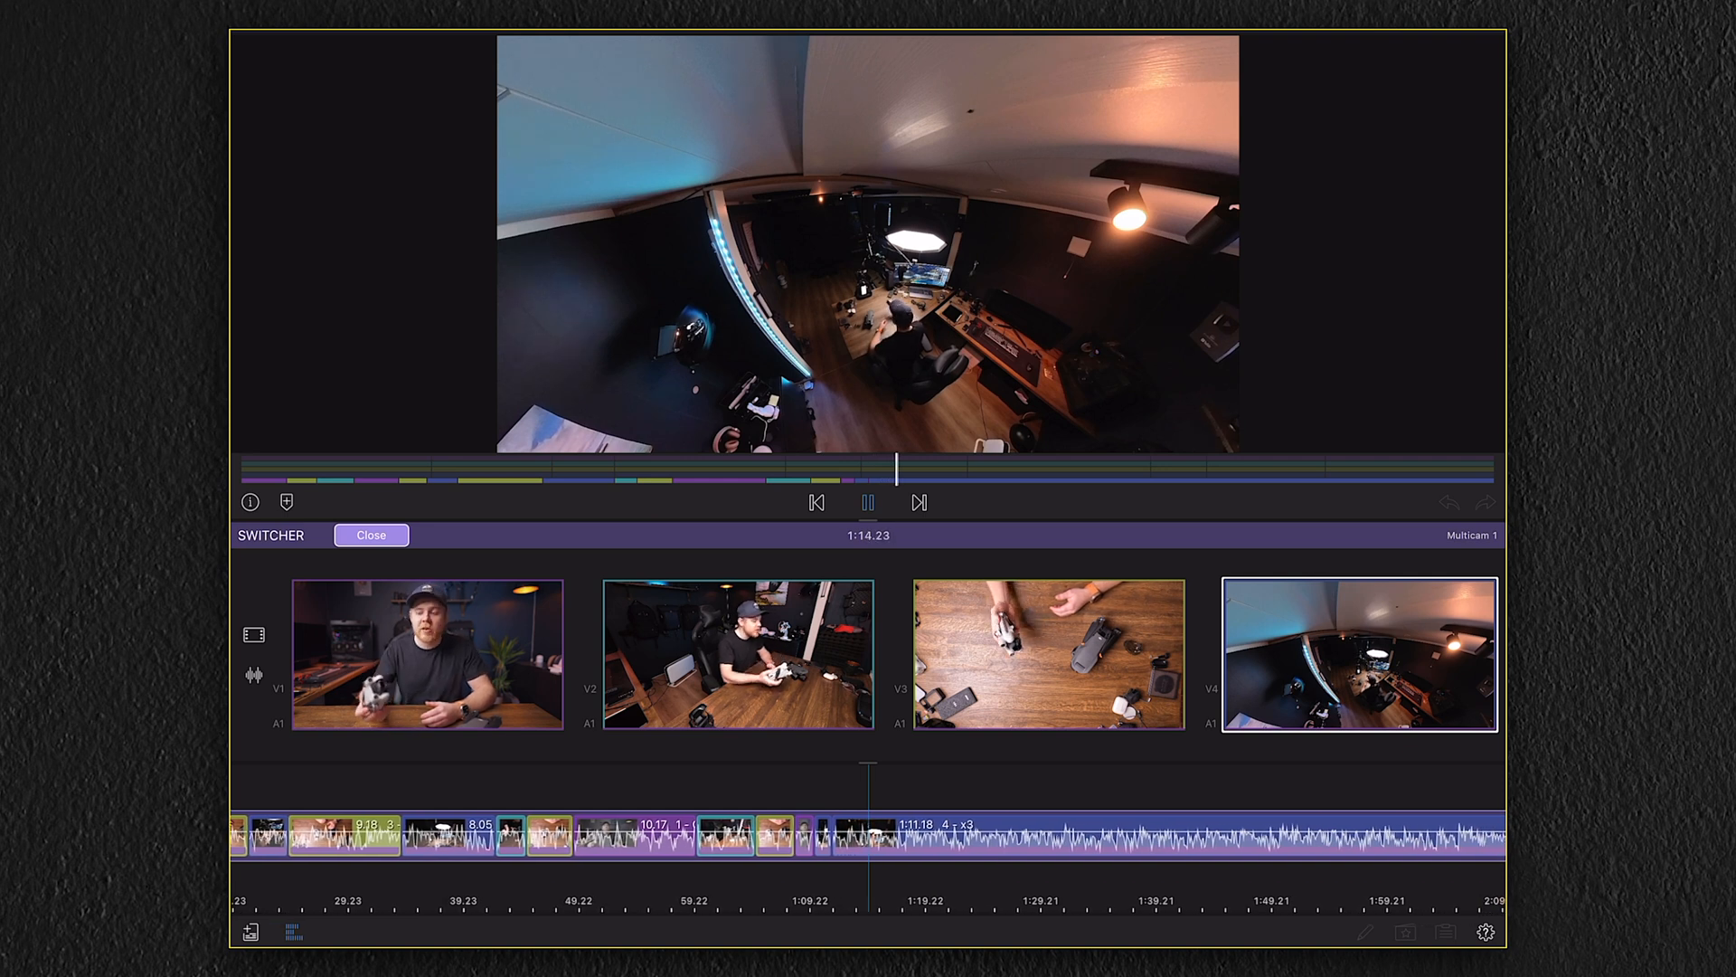
pyautogui.click(428, 656)
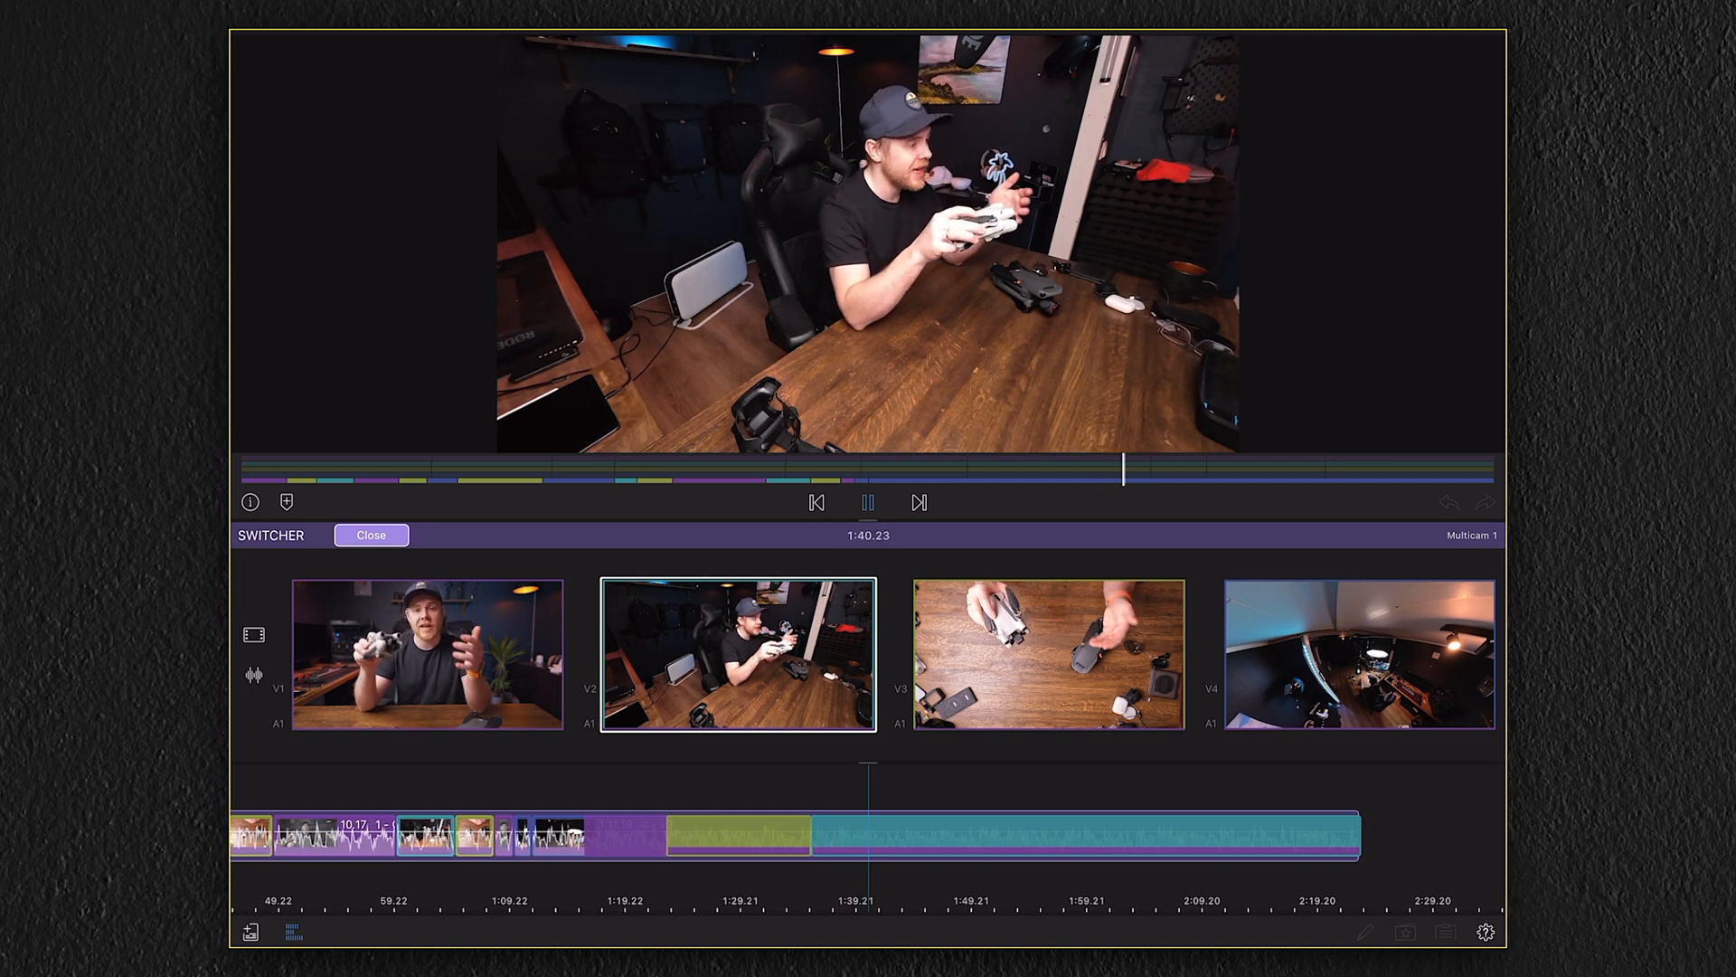
pyautogui.click(427, 656)
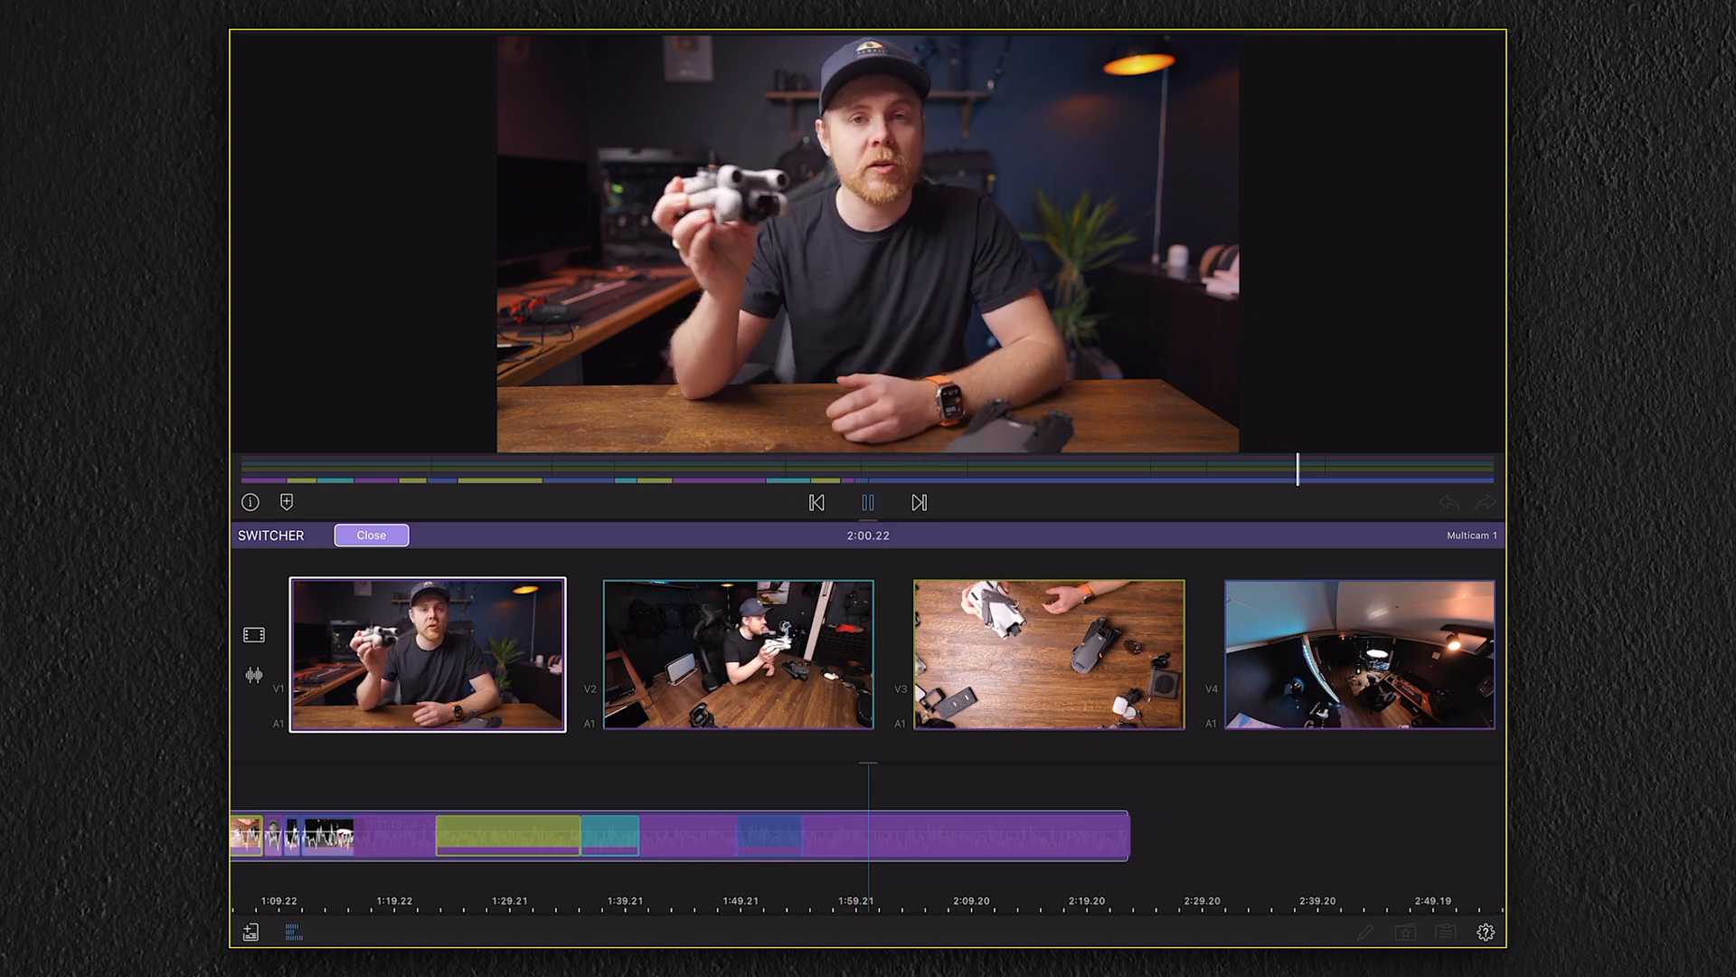
pyautogui.click(747, 662)
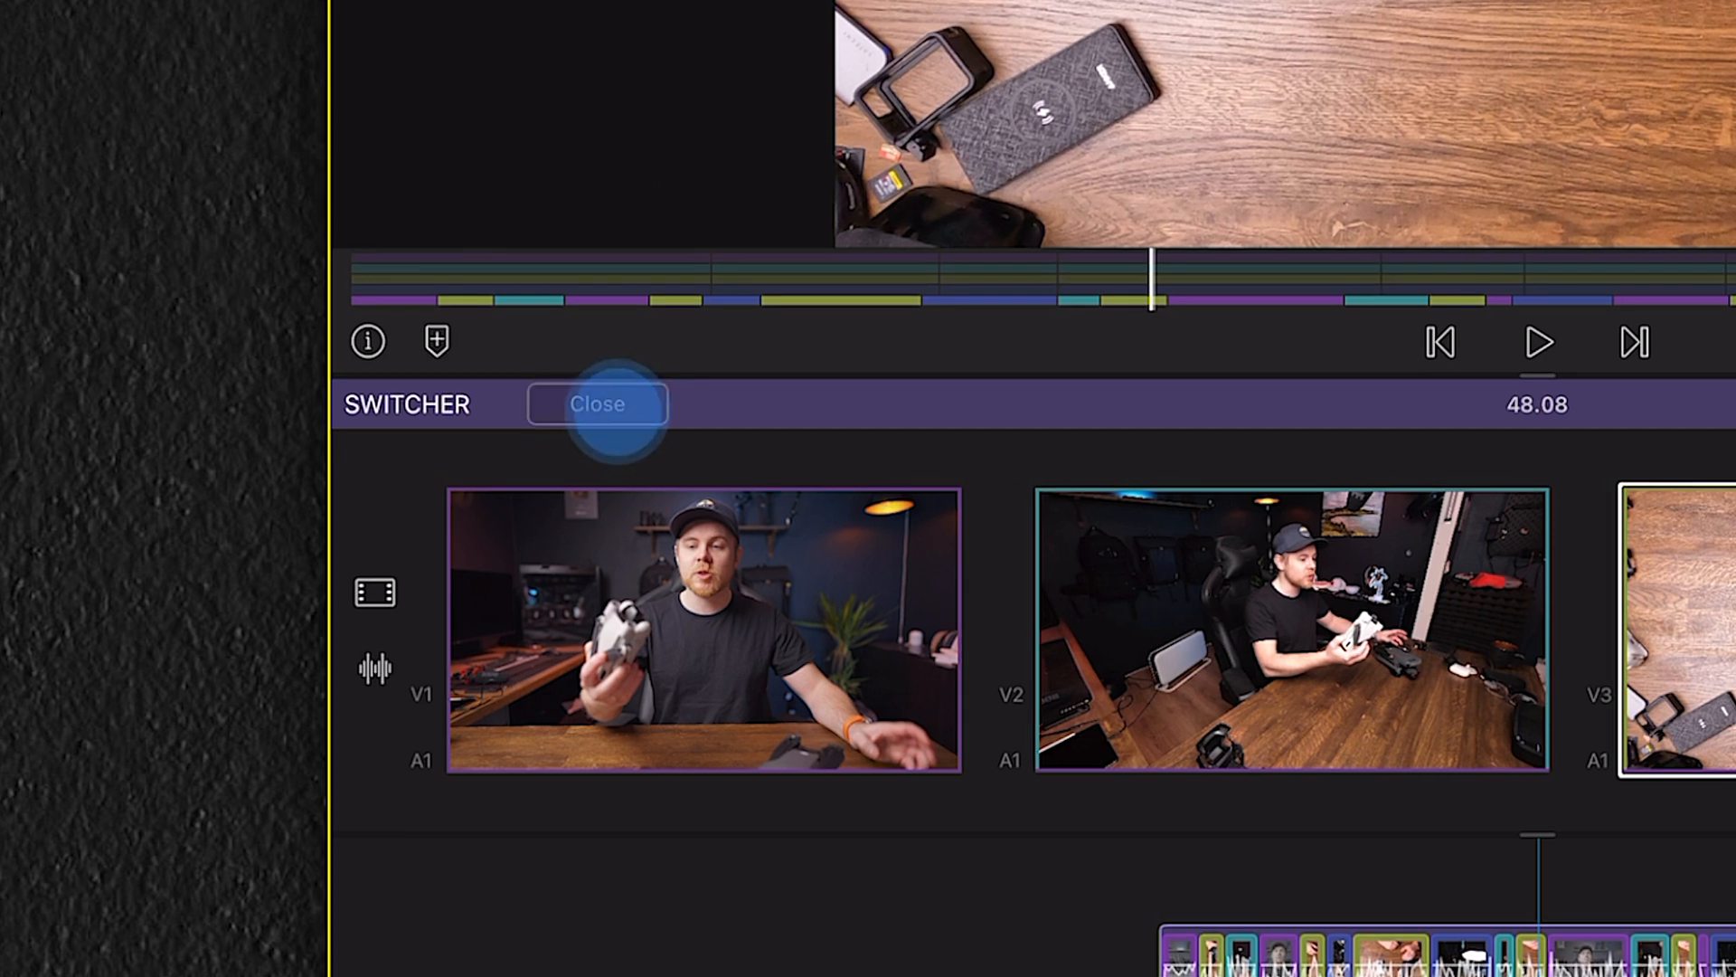
# Close the switcher and play the main timeline to review the seventeen angle cuts.
pyautogui.click(597, 403)
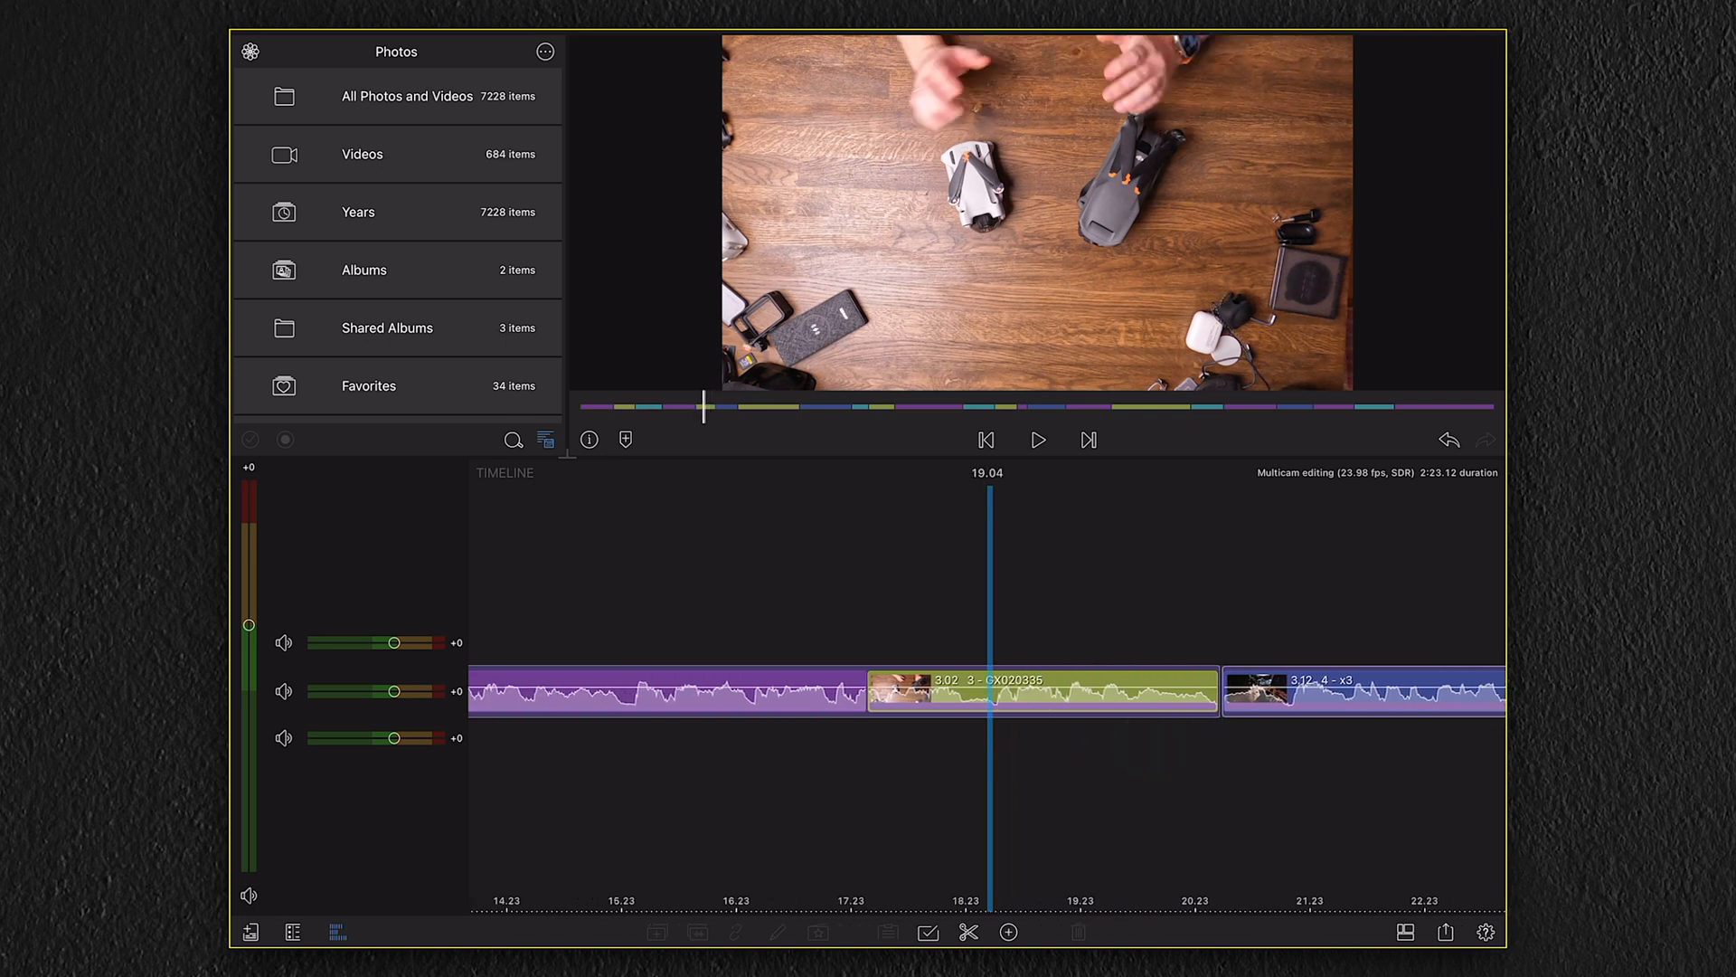
pyautogui.click(1038, 439)
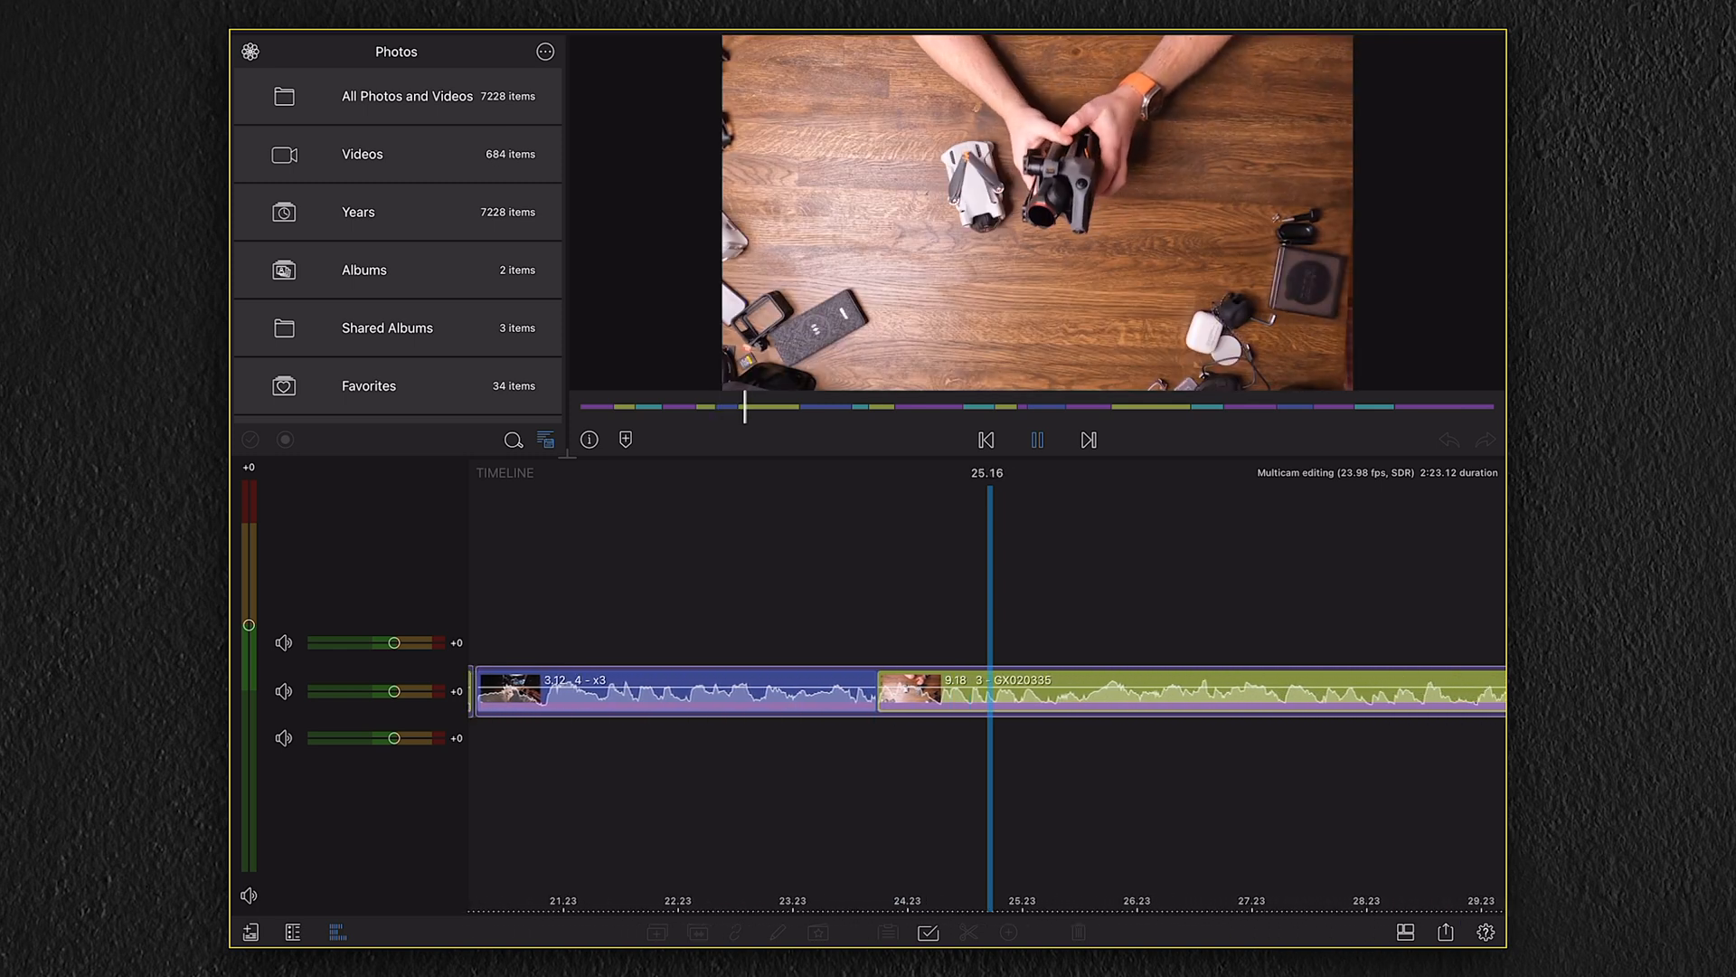
pyautogui.click(1040, 440)
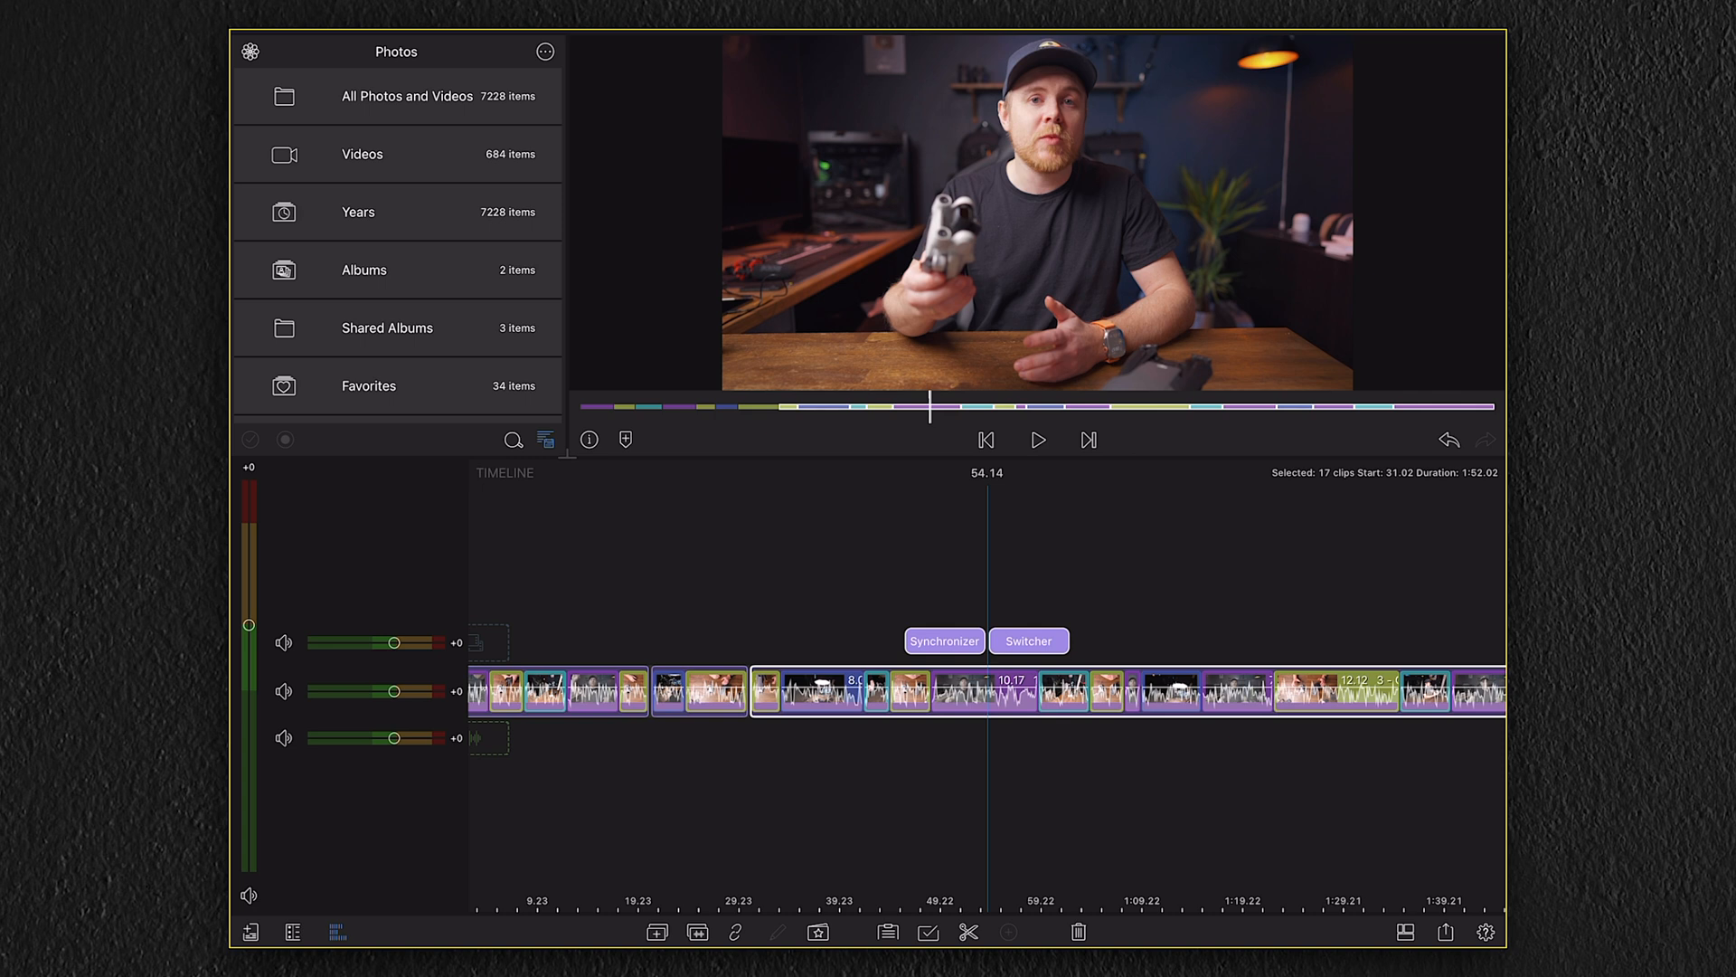
# Open a talking-head cut's colour correction (brightness 0.10, saturation 1.26) and its copy options.
pyautogui.click(984, 690)
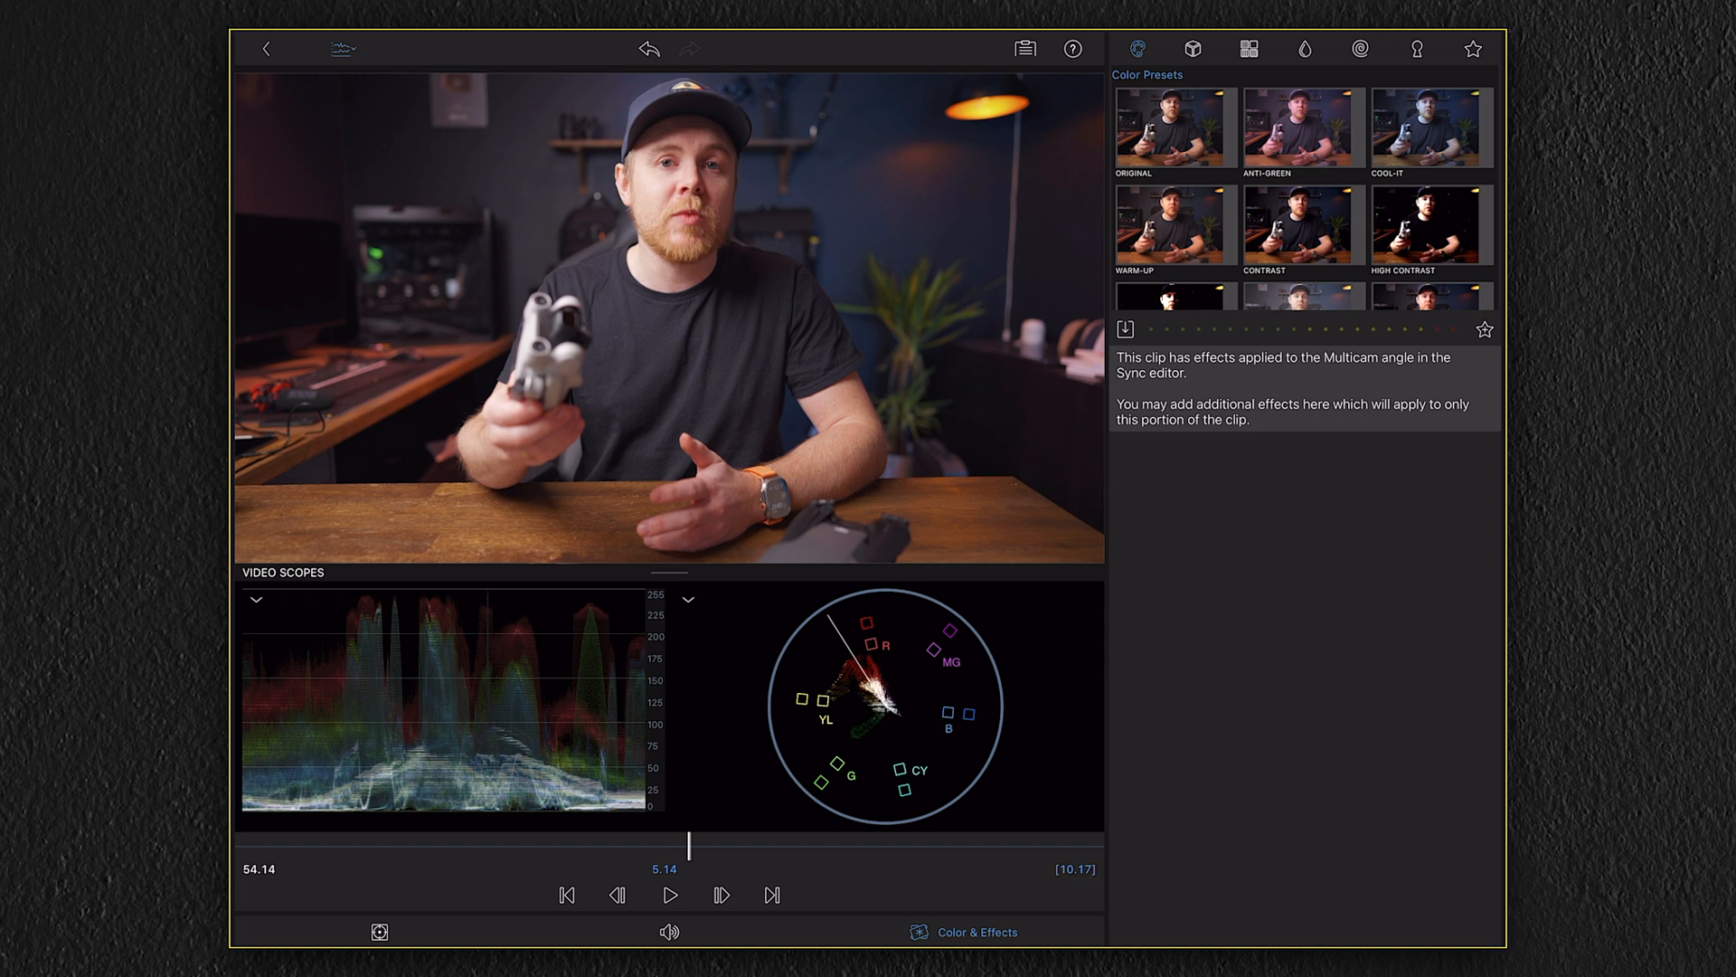
pyautogui.click(1168, 127)
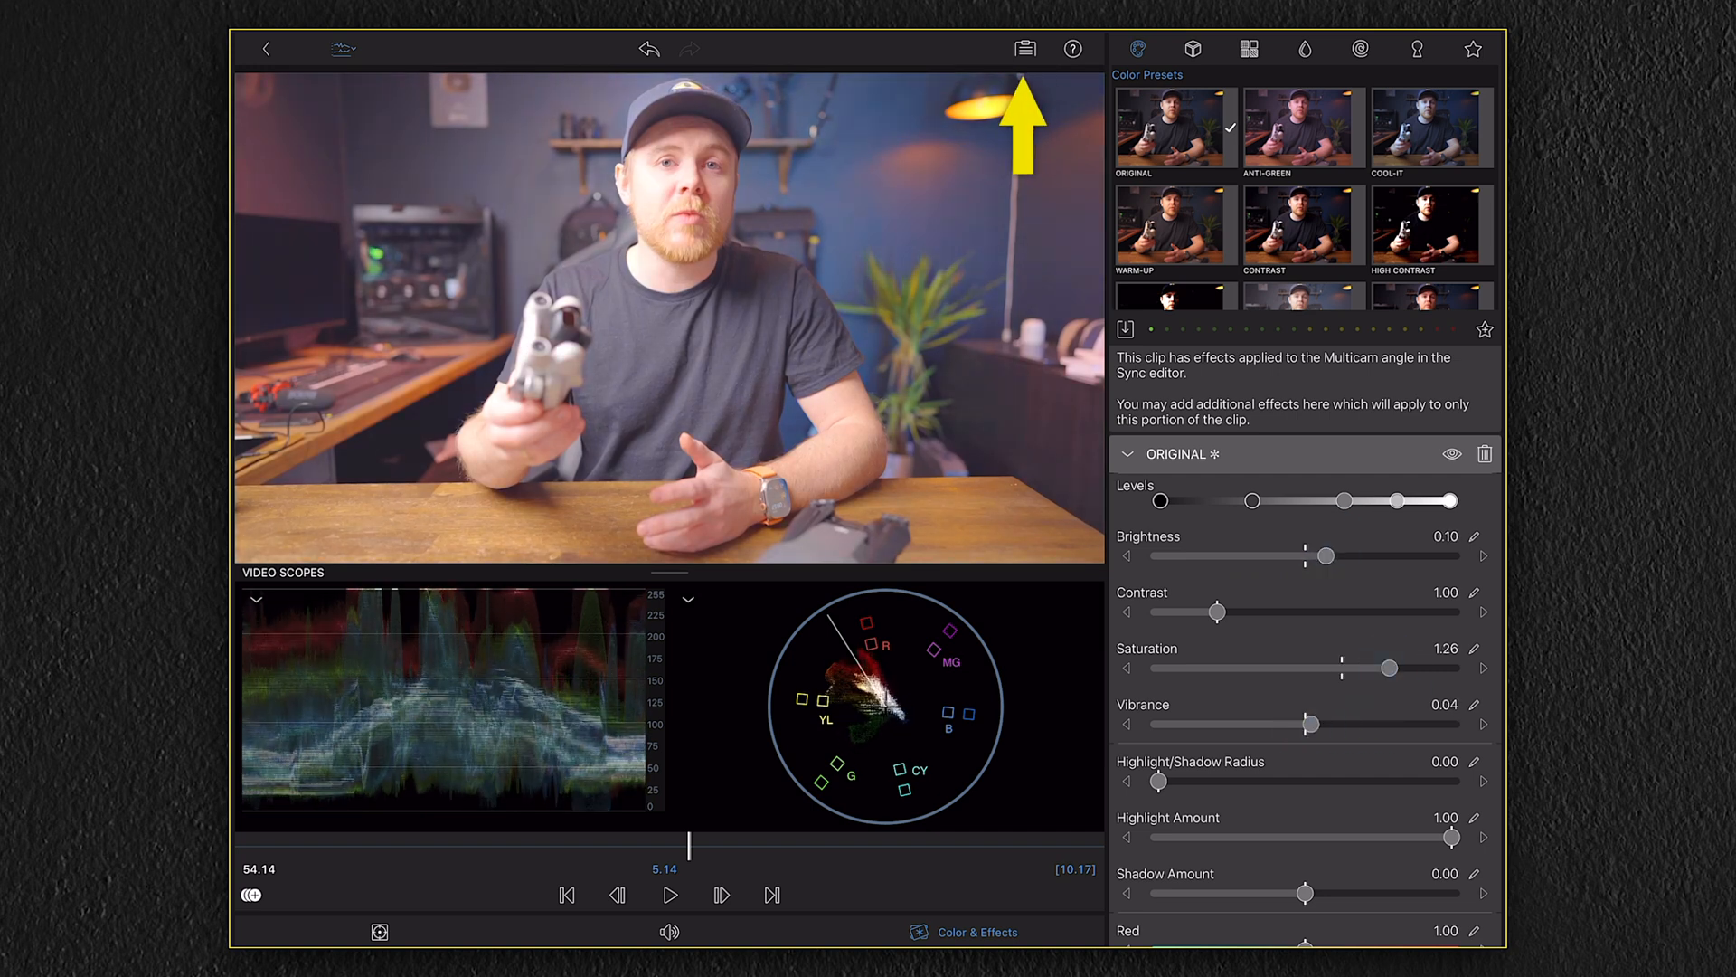
pyautogui.click(1022, 50)
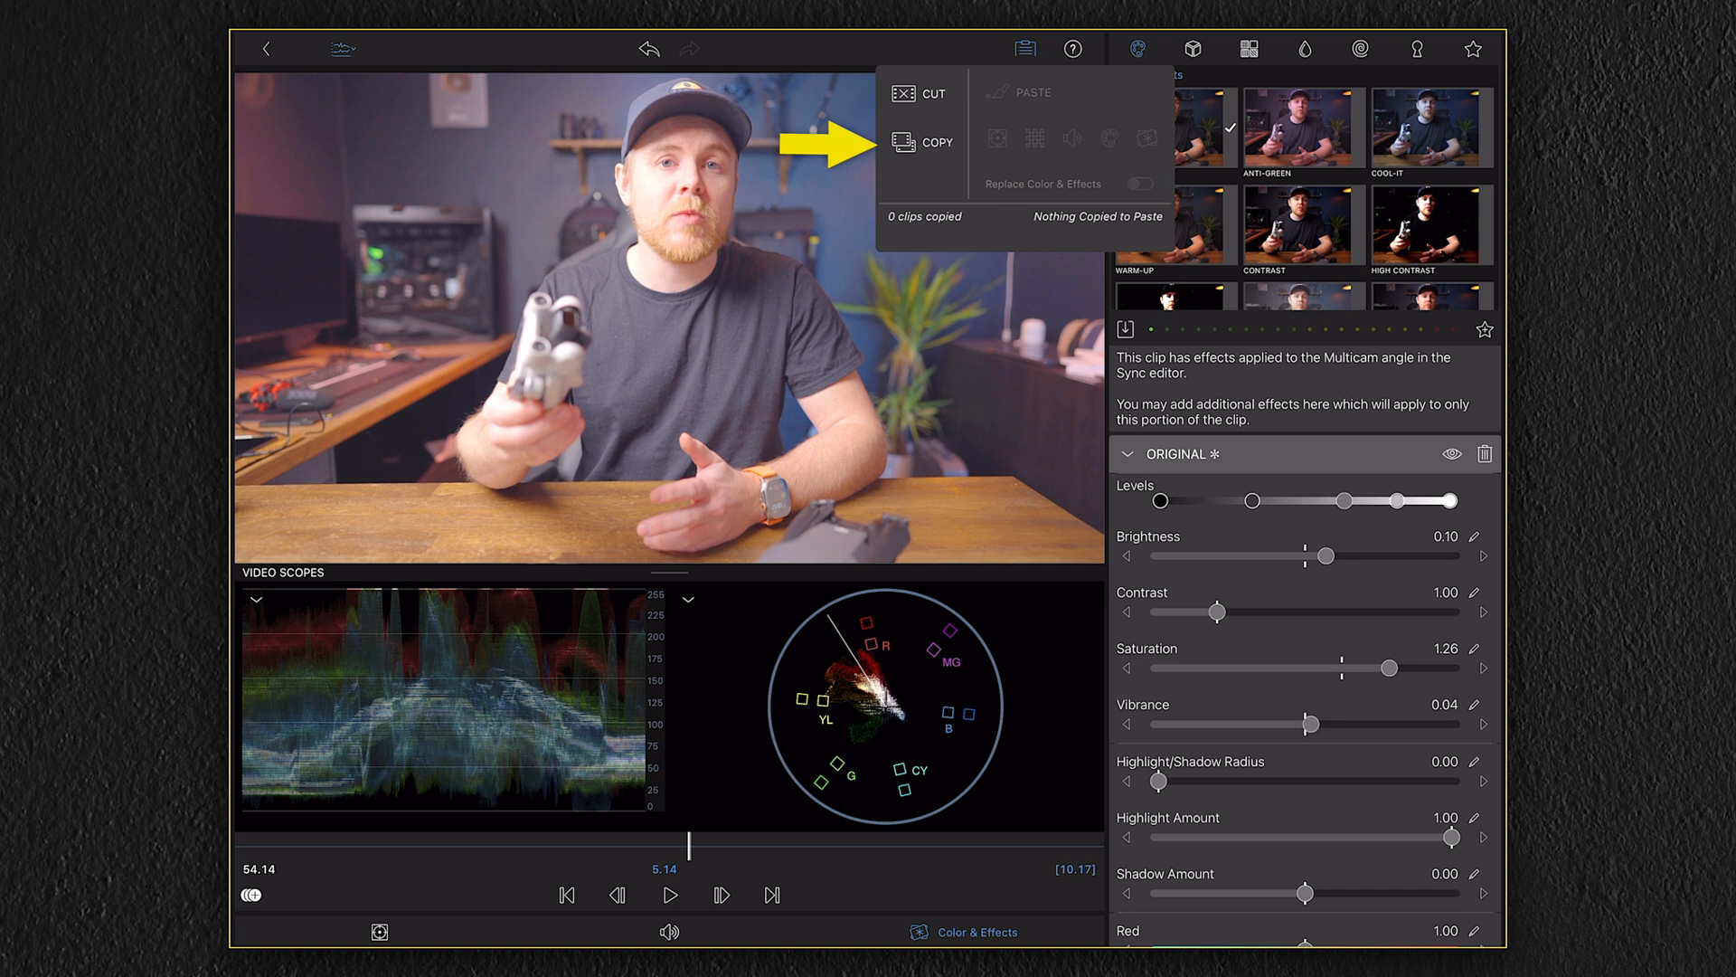
# Copy the clip's colour correction and bring up Paste Attributes for the 17 container clips.
pyautogui.click(1012, 47)
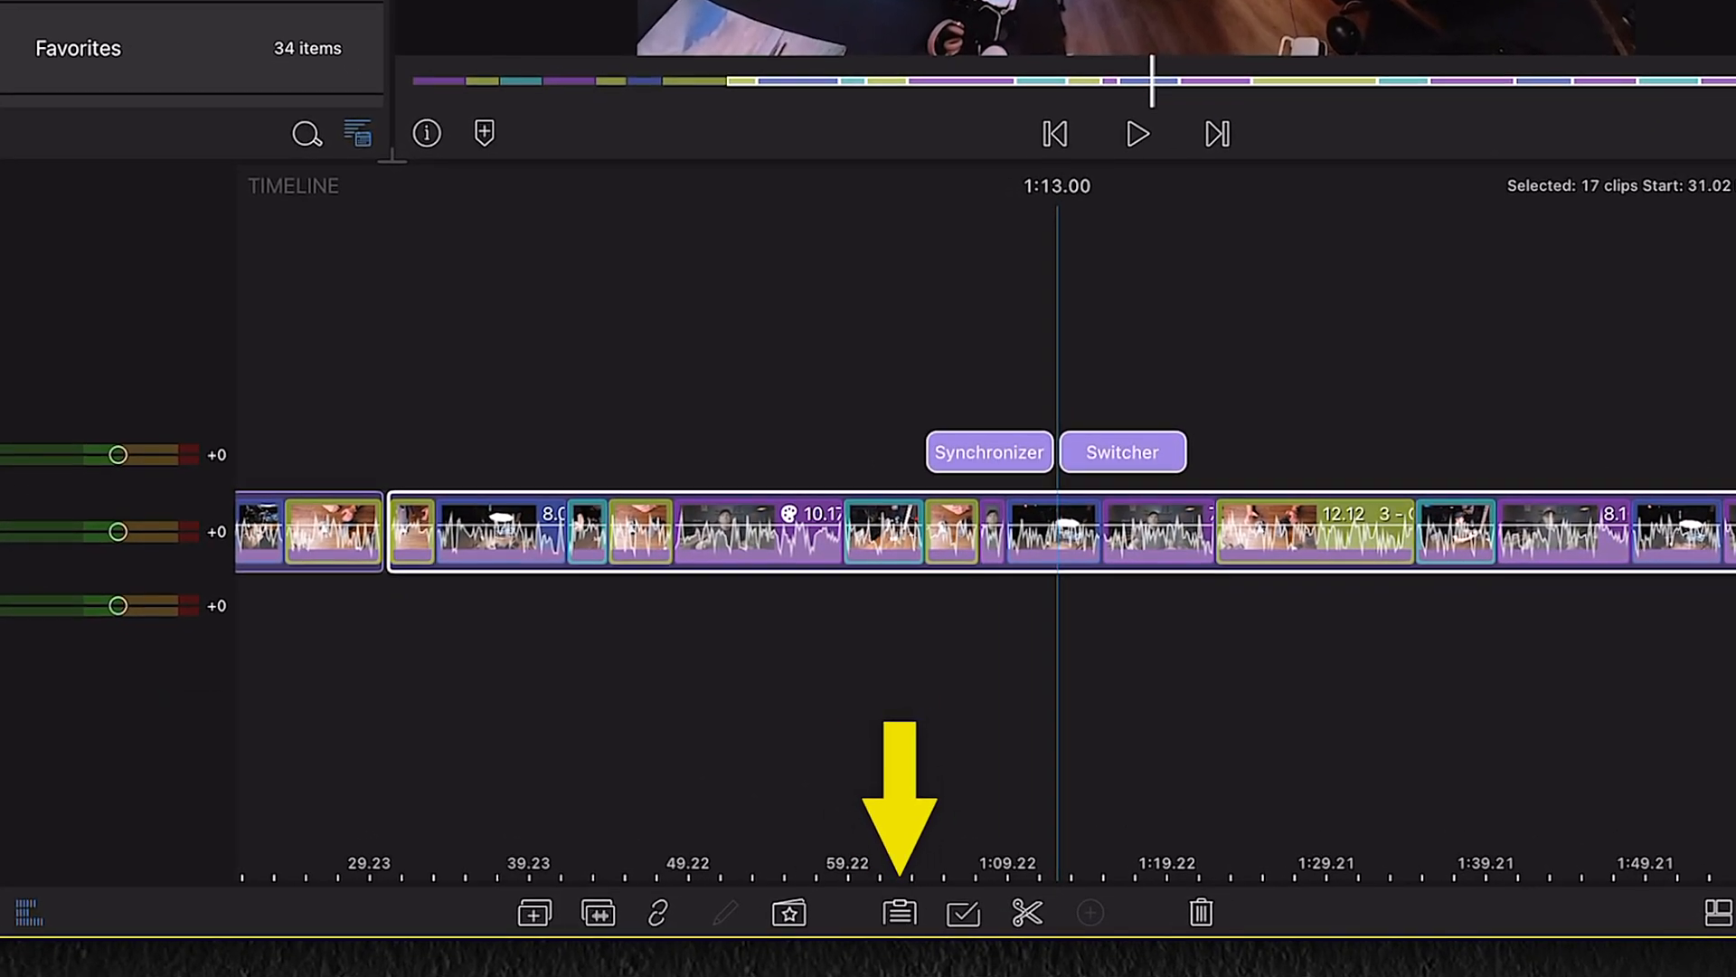
pyautogui.click(901, 914)
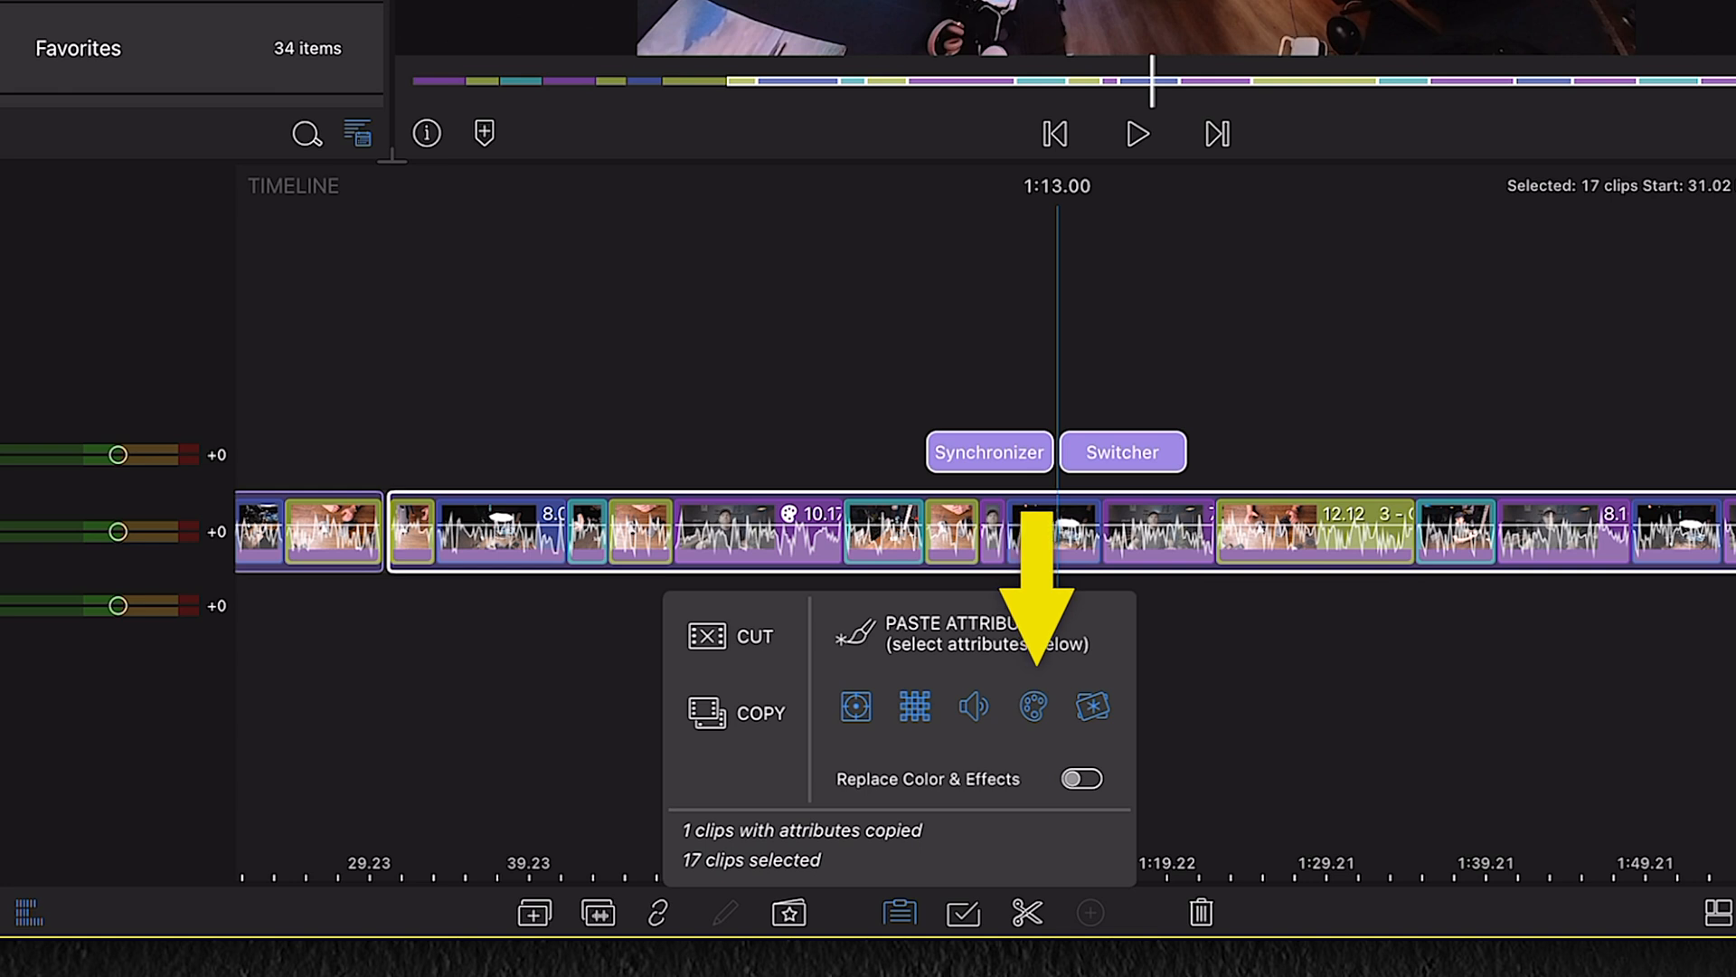